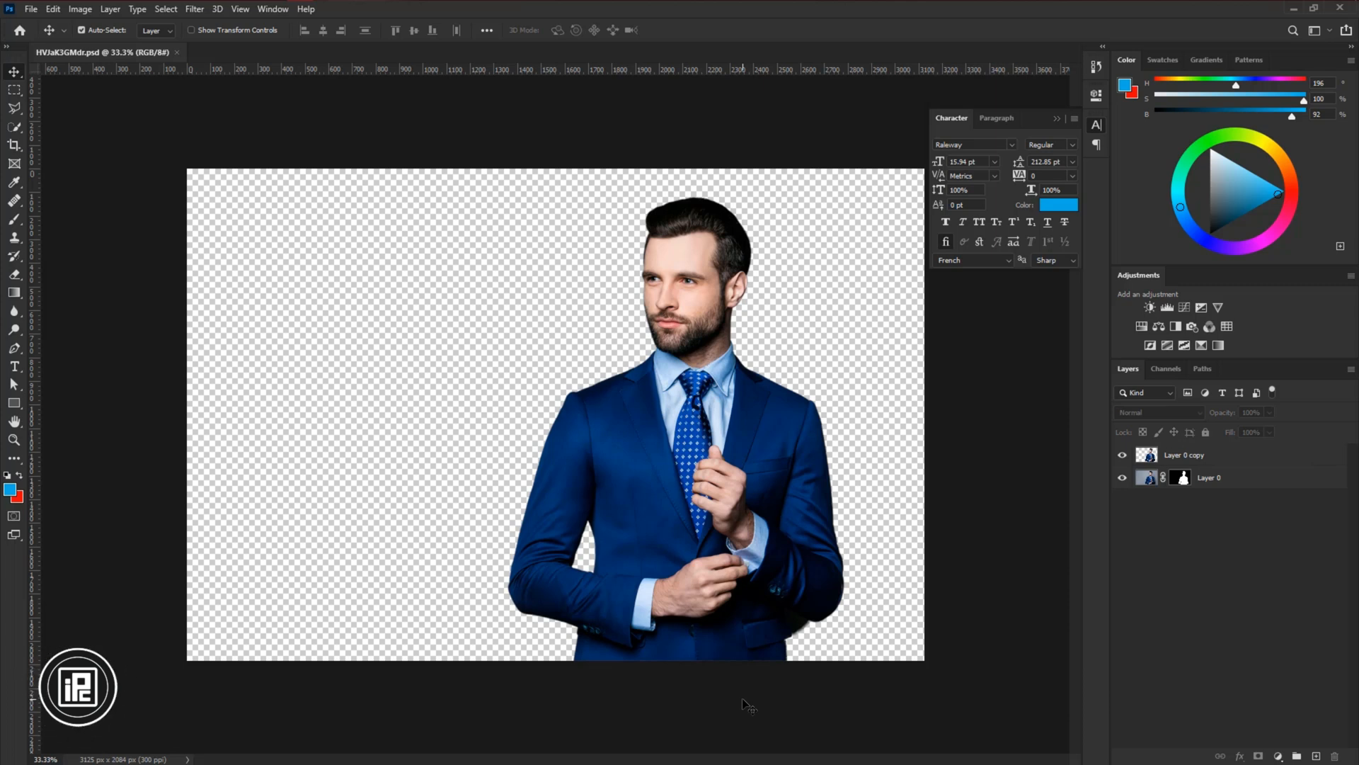
- Create a blank white 820 × 315 px document at 300 ppi
left_click(1184, 454)
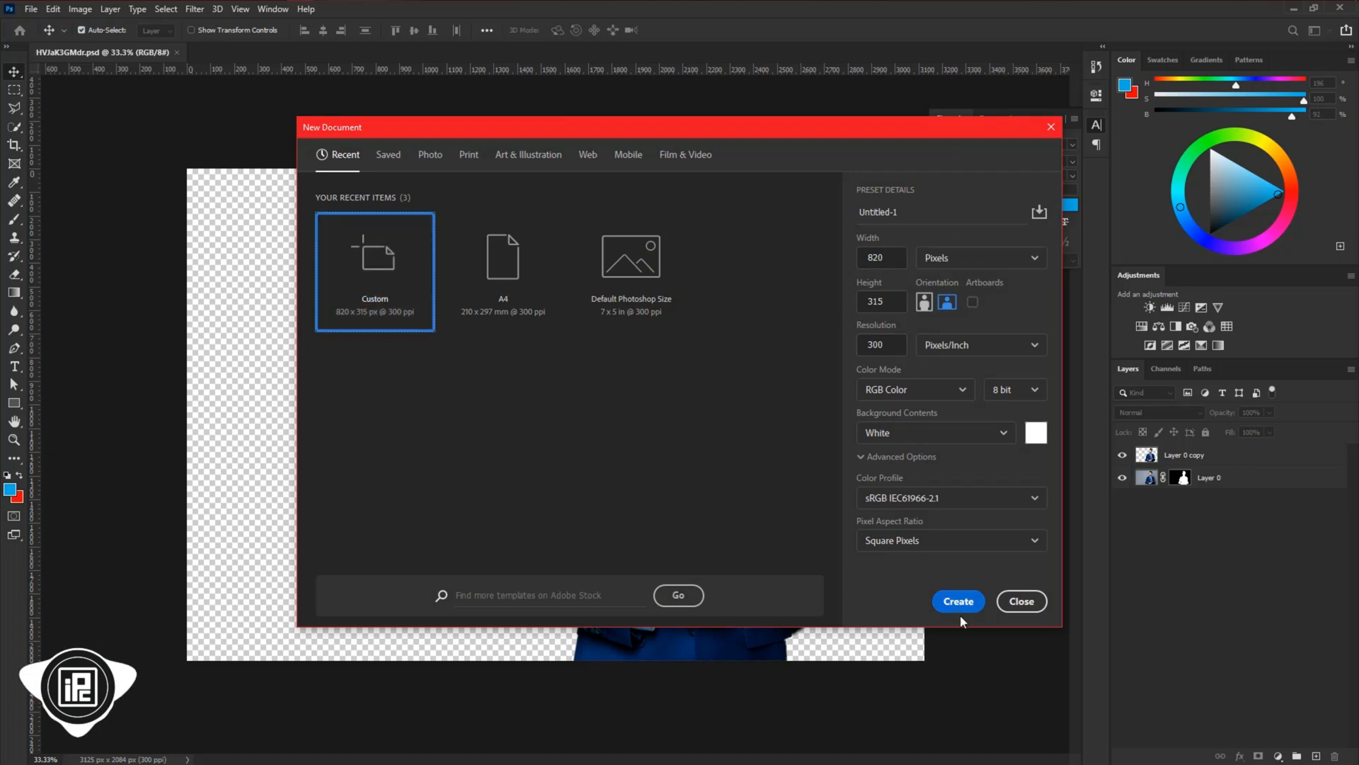
left_click(957, 601)
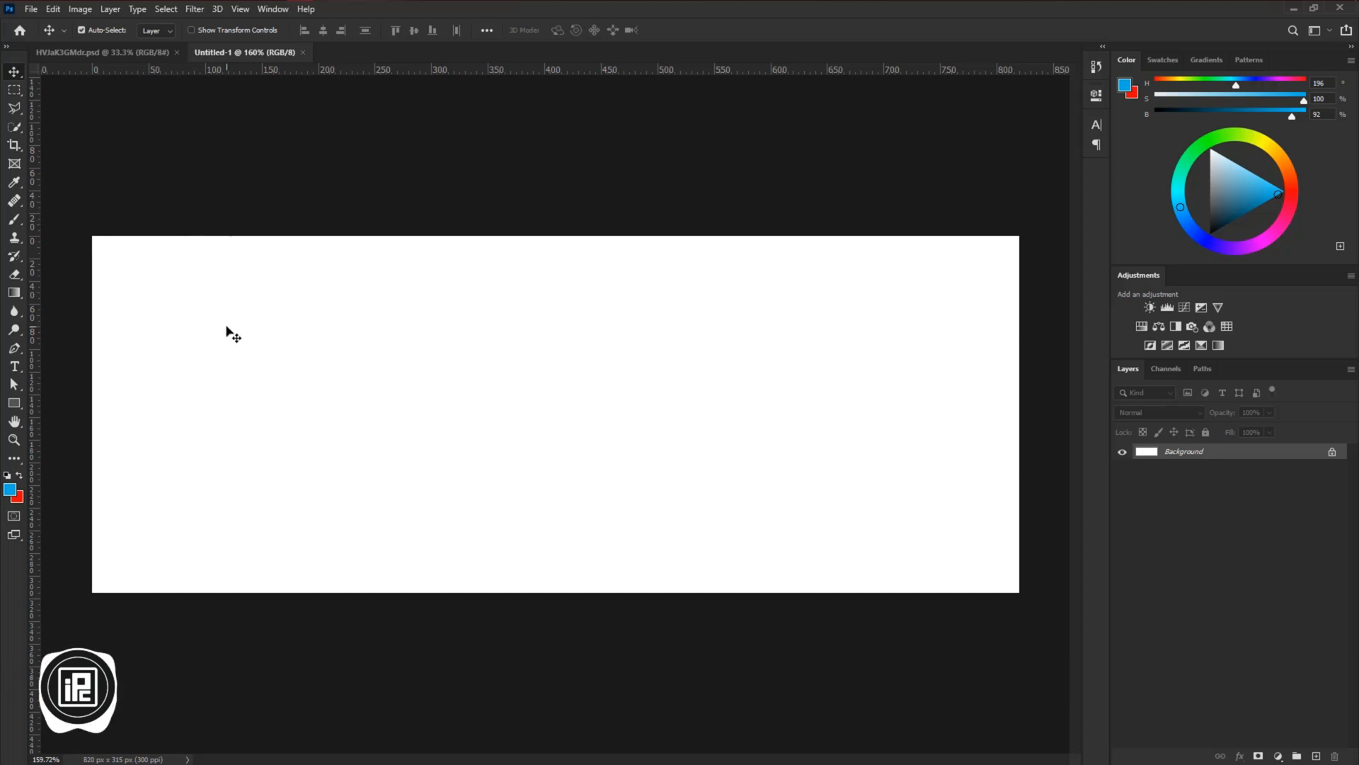
- Resize the image to 1640 × 630 px with Reduce Noise set to 0
left_click(79, 9)
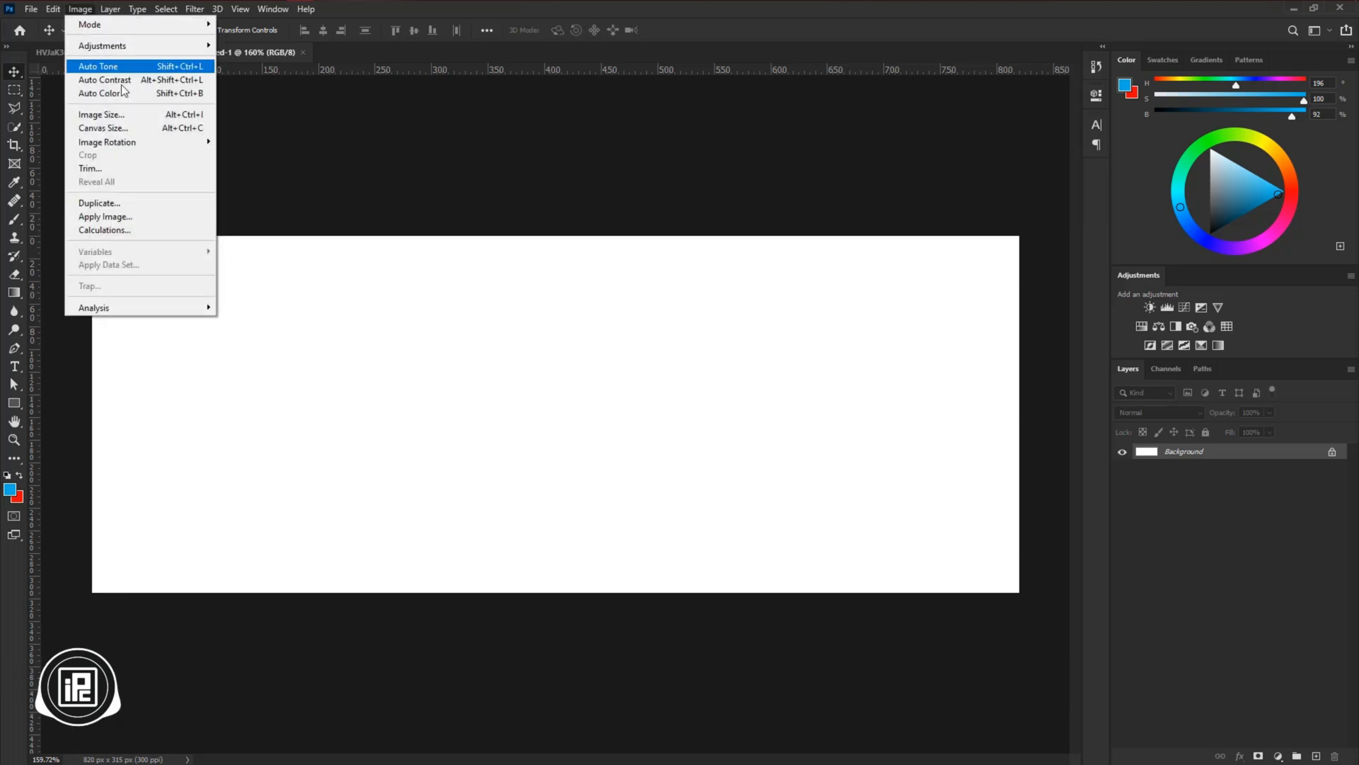
left_click(101, 114)
type("1640")
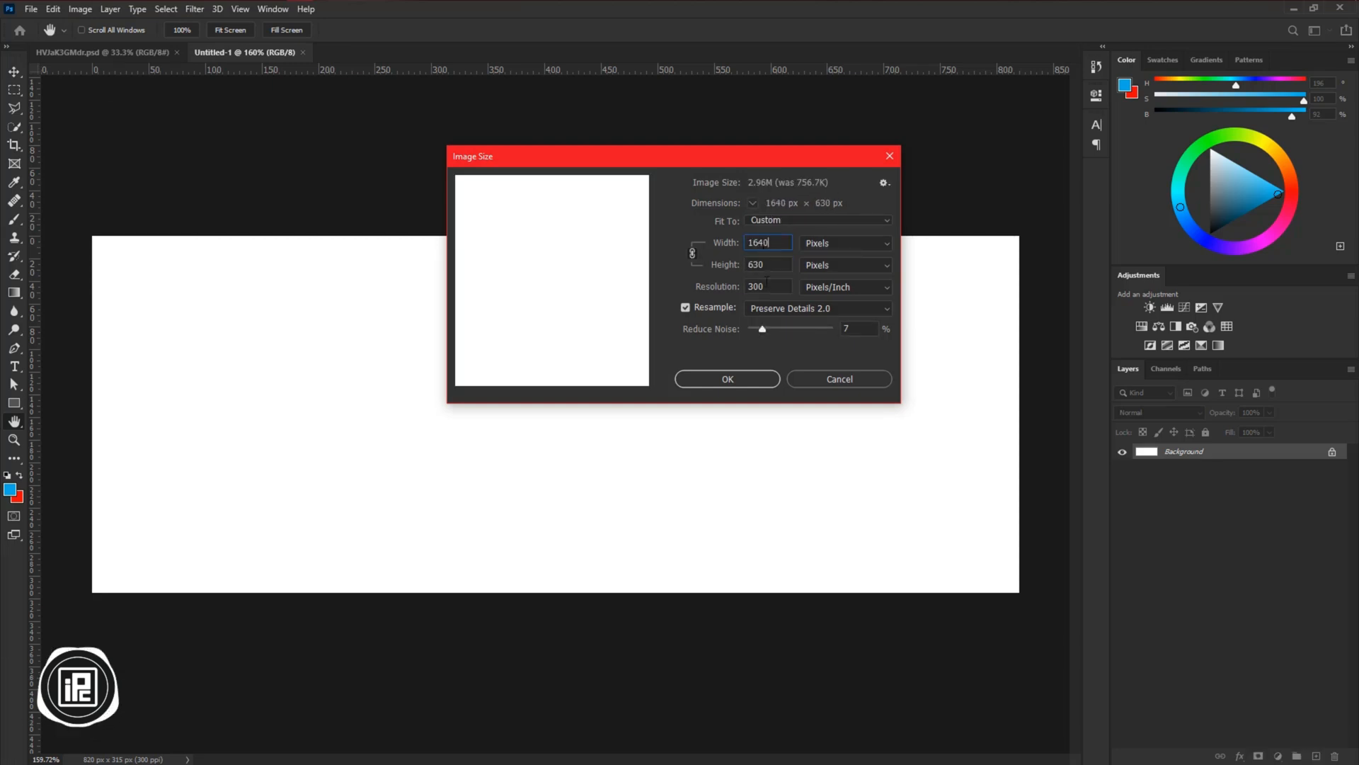
left_click(859, 328)
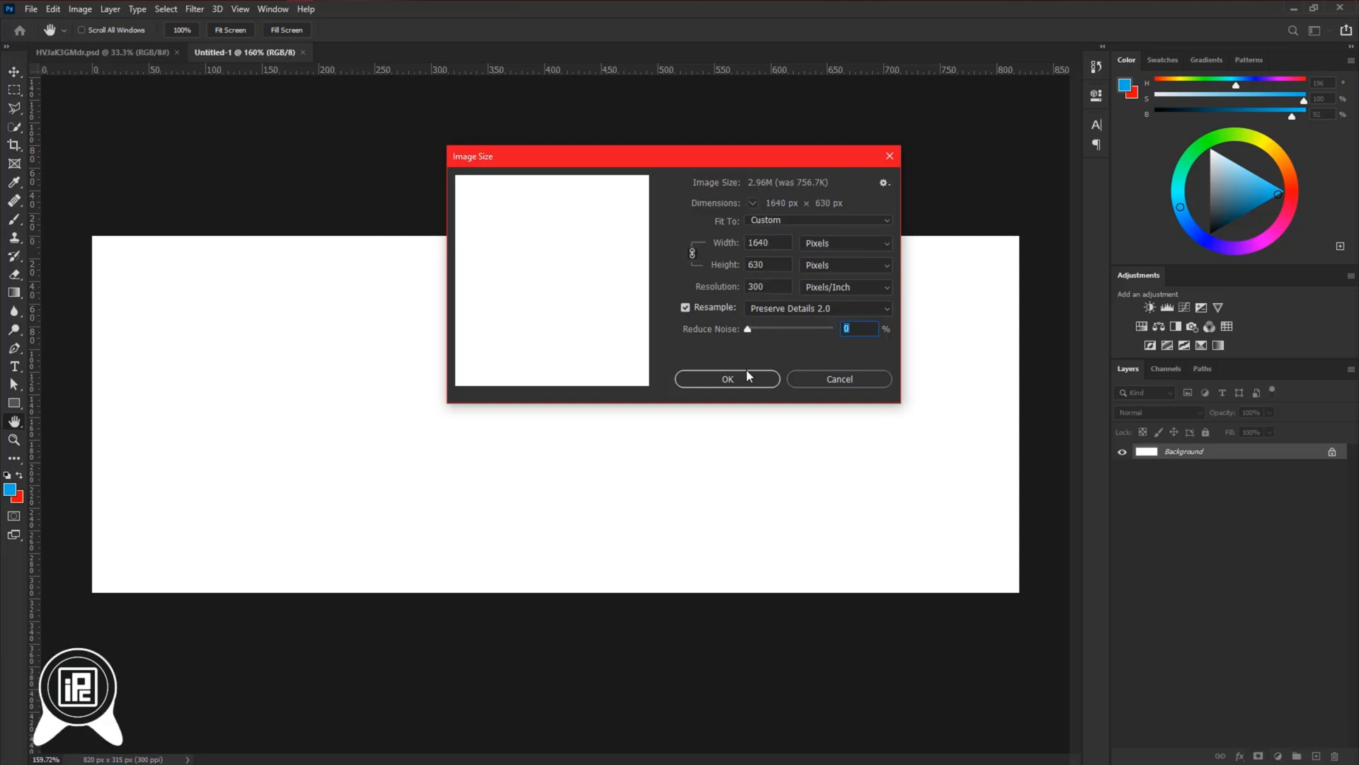
left_click(726, 379)
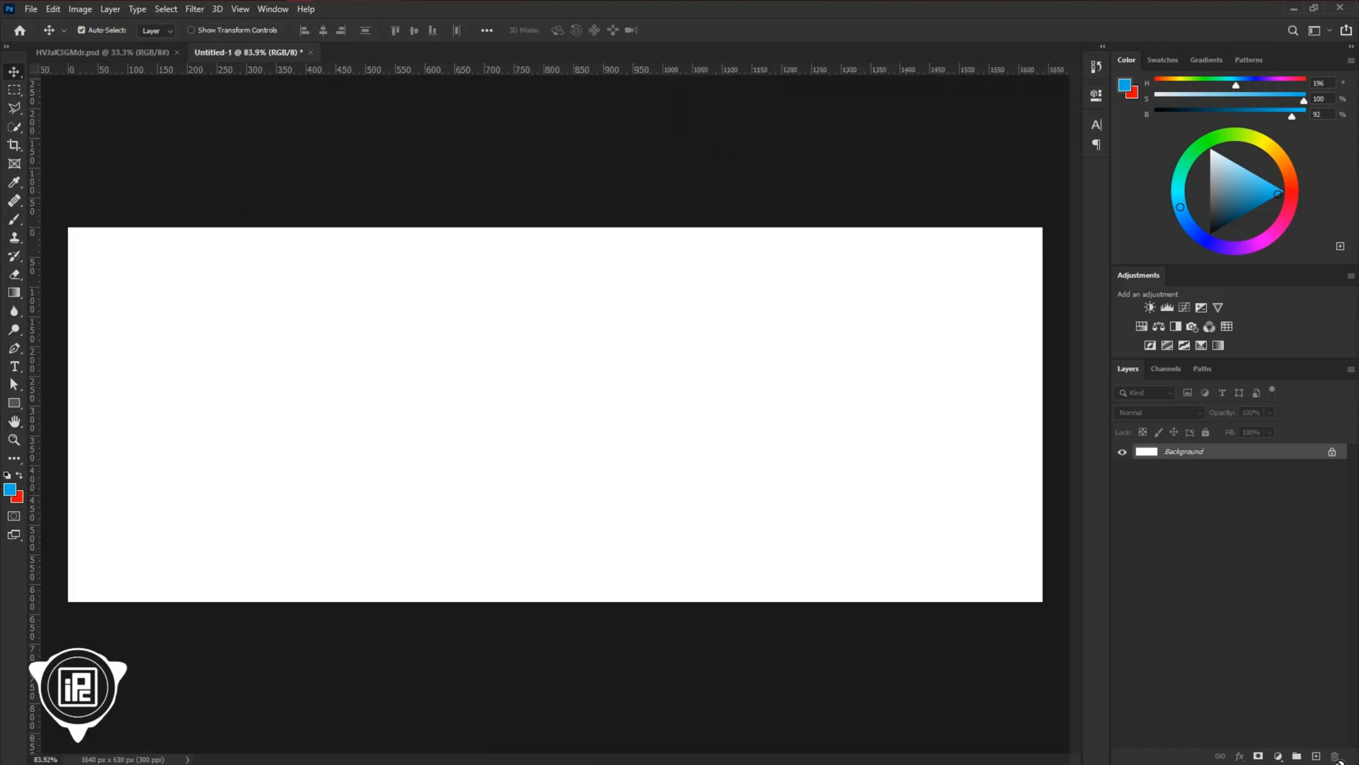
- Add a dark navy preset Gradient Fill layer at 0° angle and 144% scale
left_click(1282, 756)
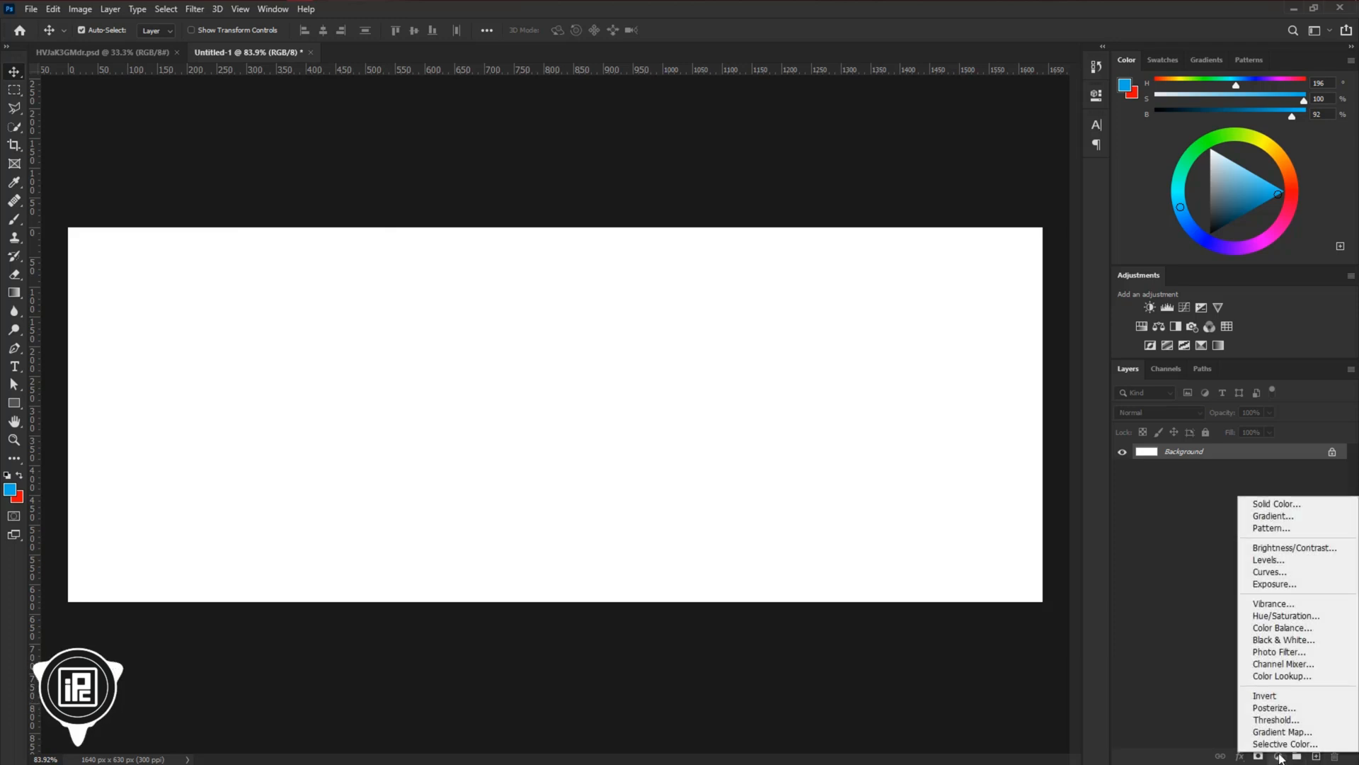
left_click(1273, 516)
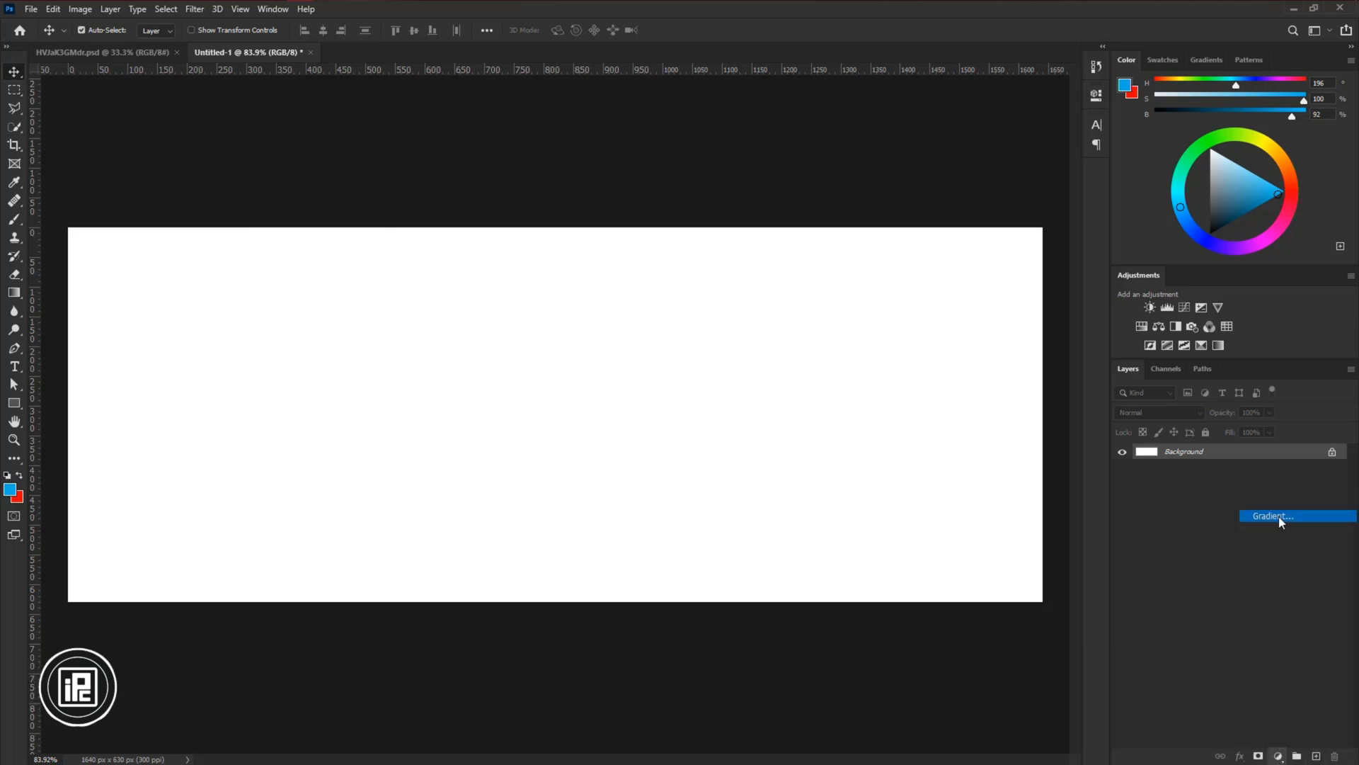
left_click(1271, 515)
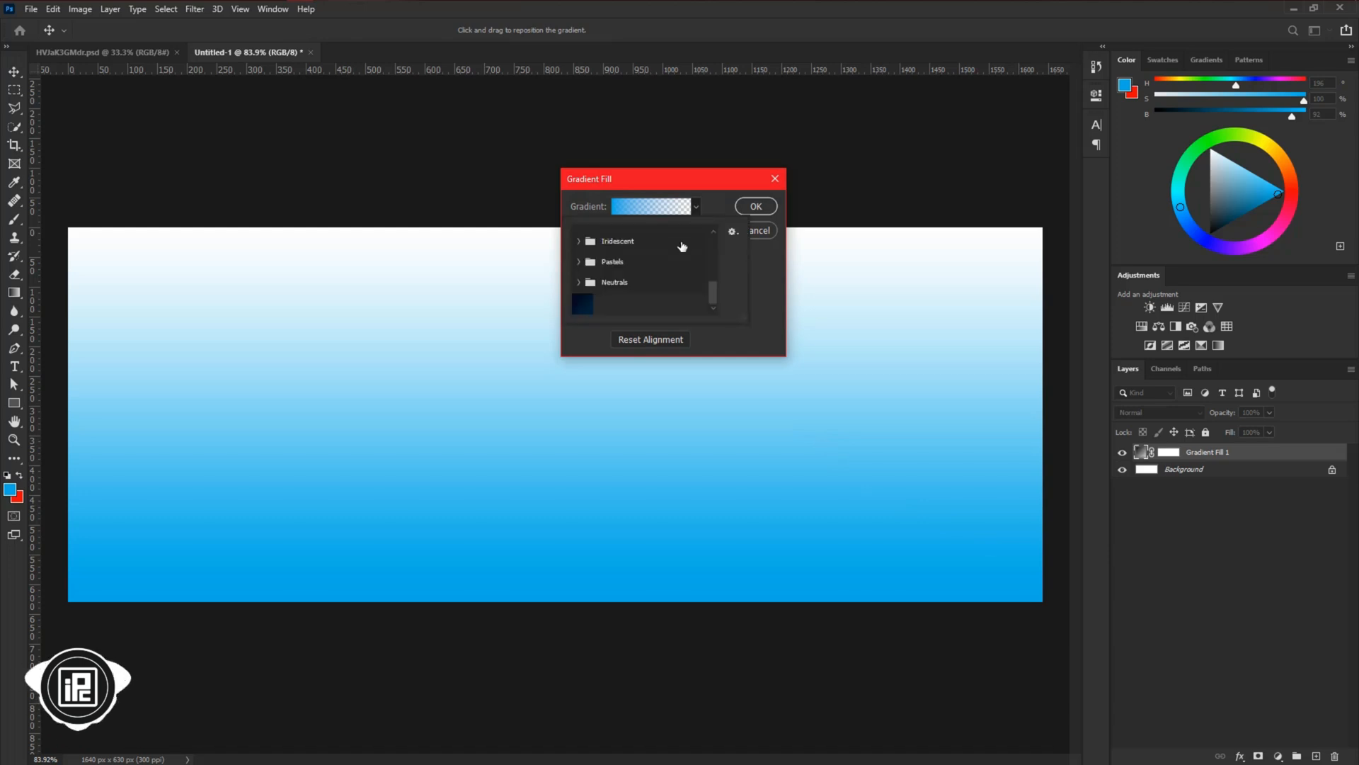
left_click(582, 304)
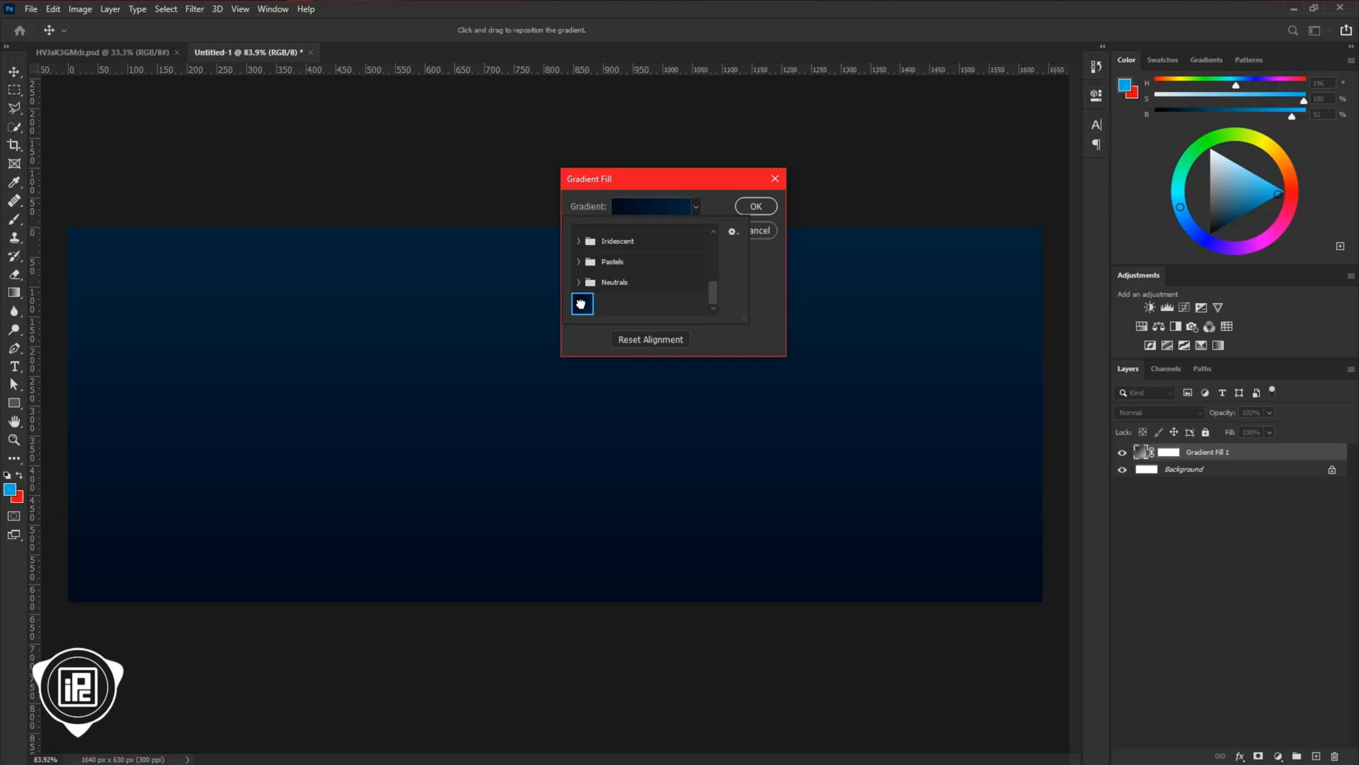
left_click(582, 303)
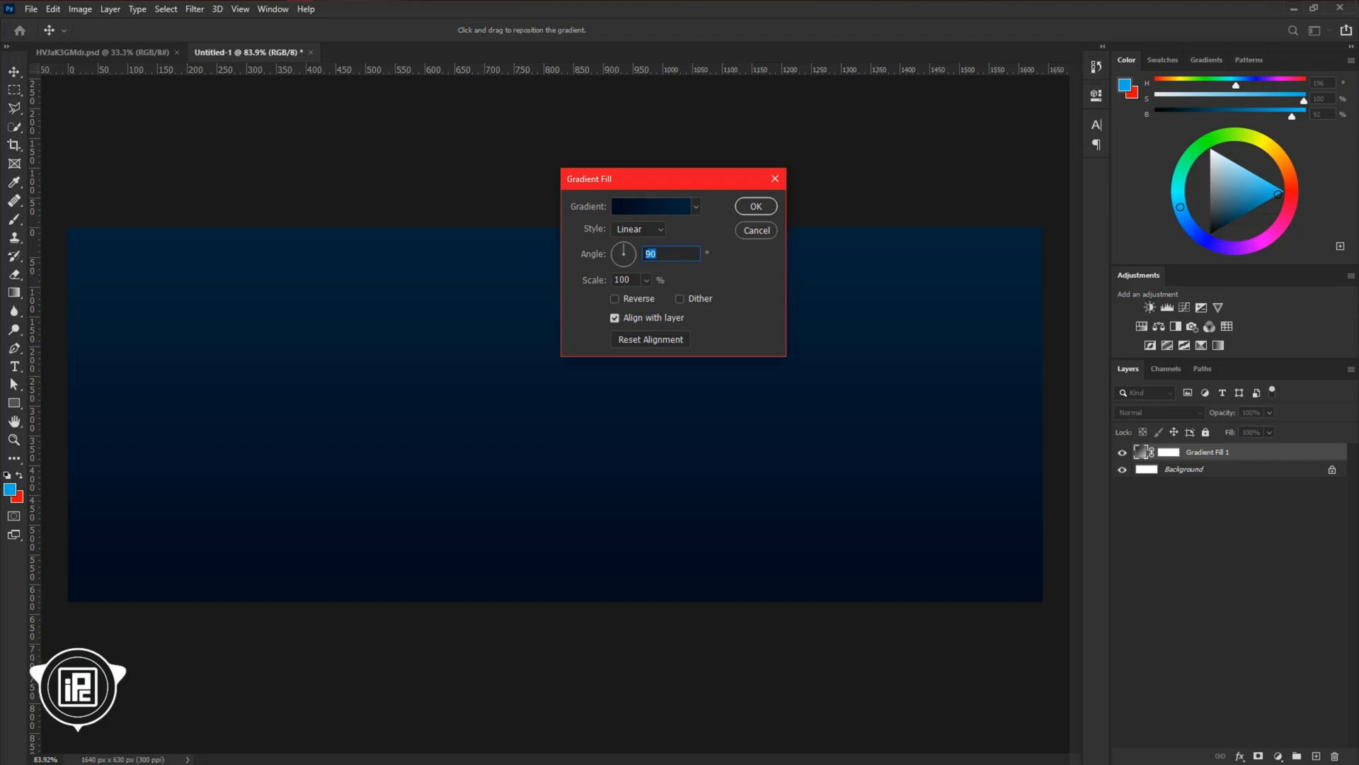
type("0")
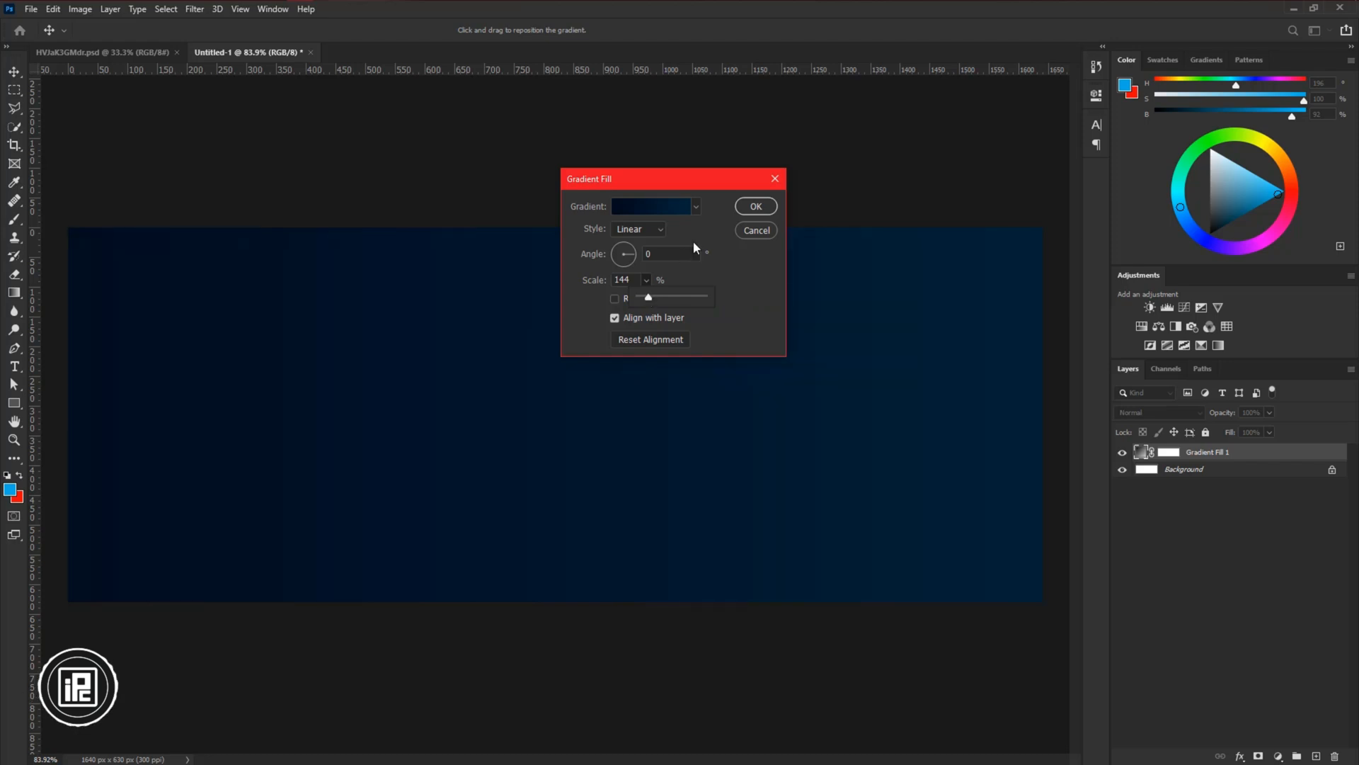
left_click(753, 206)
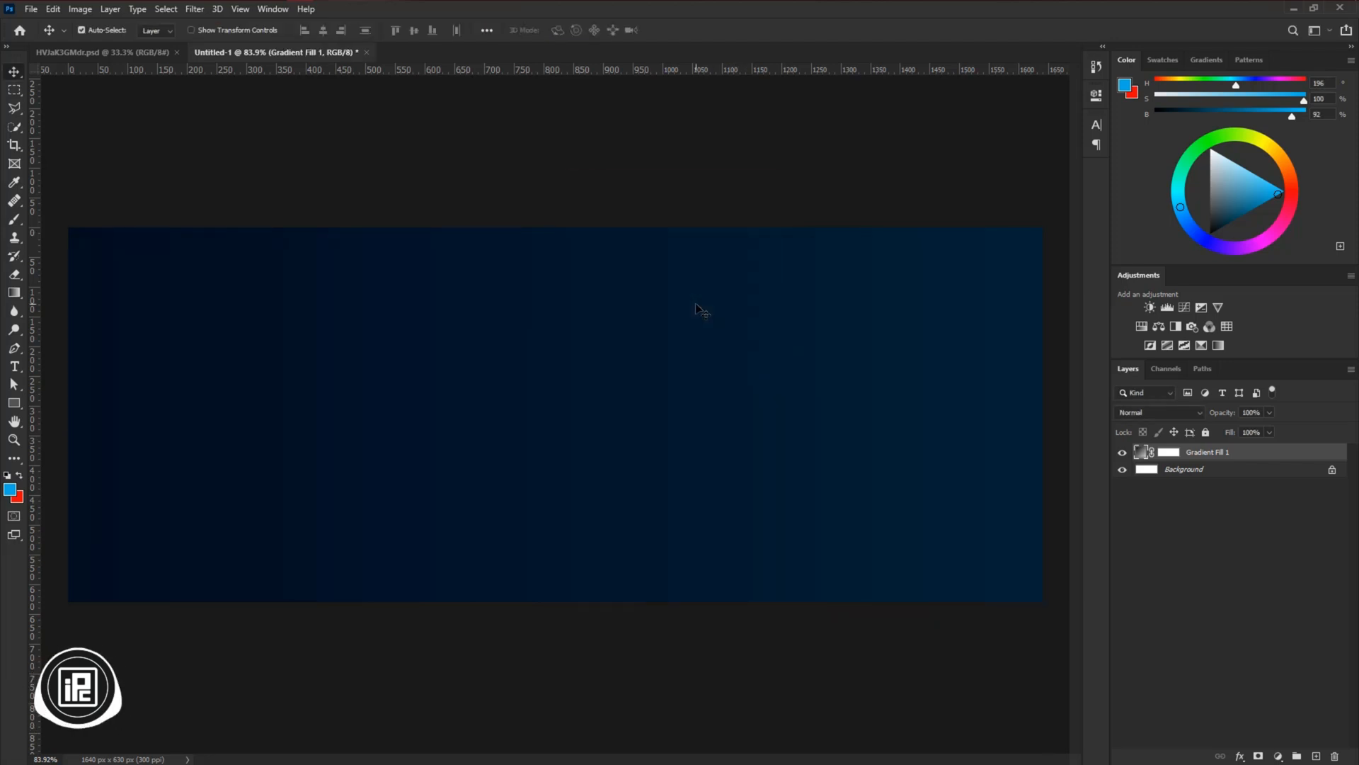
mouse_move(1302, 679)
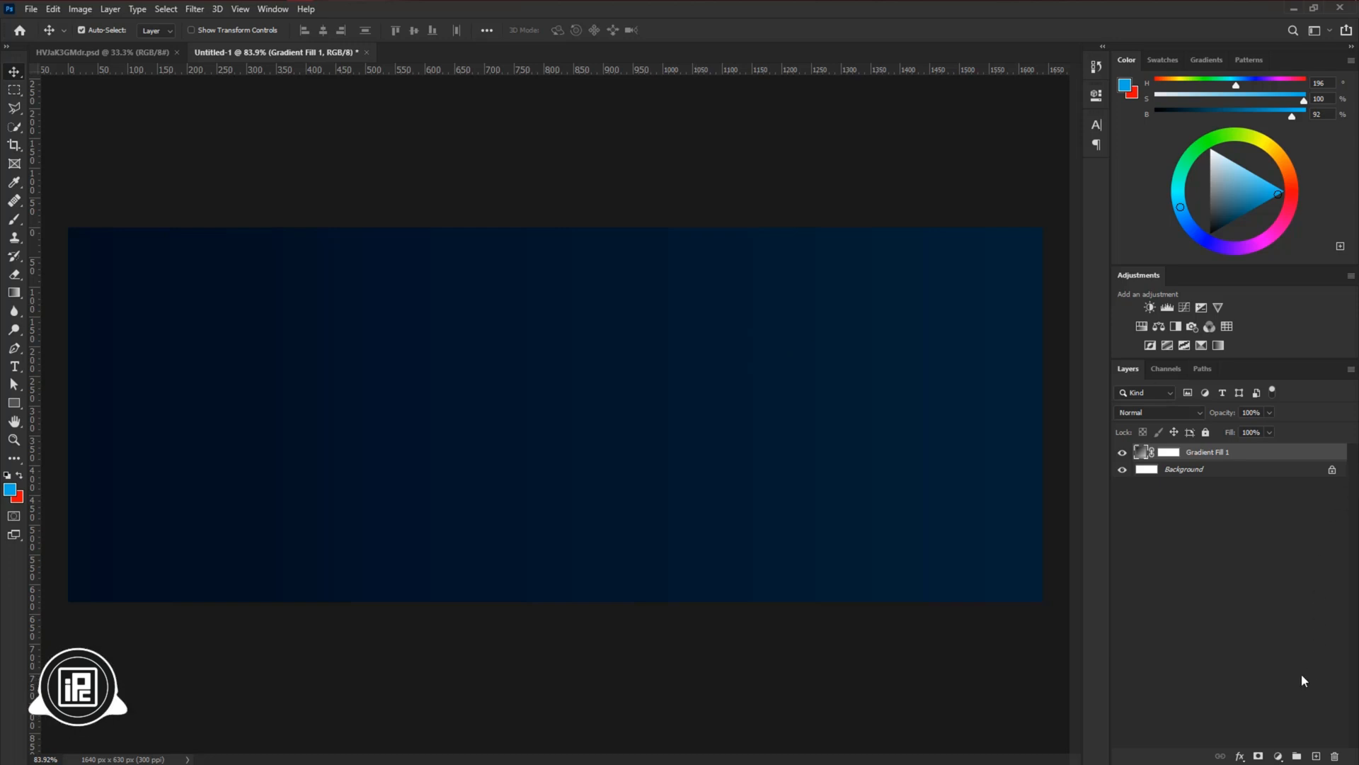
- Add a Brightness/Contrast layer with contrast 100 and brightness about 109
left_click(1278, 757)
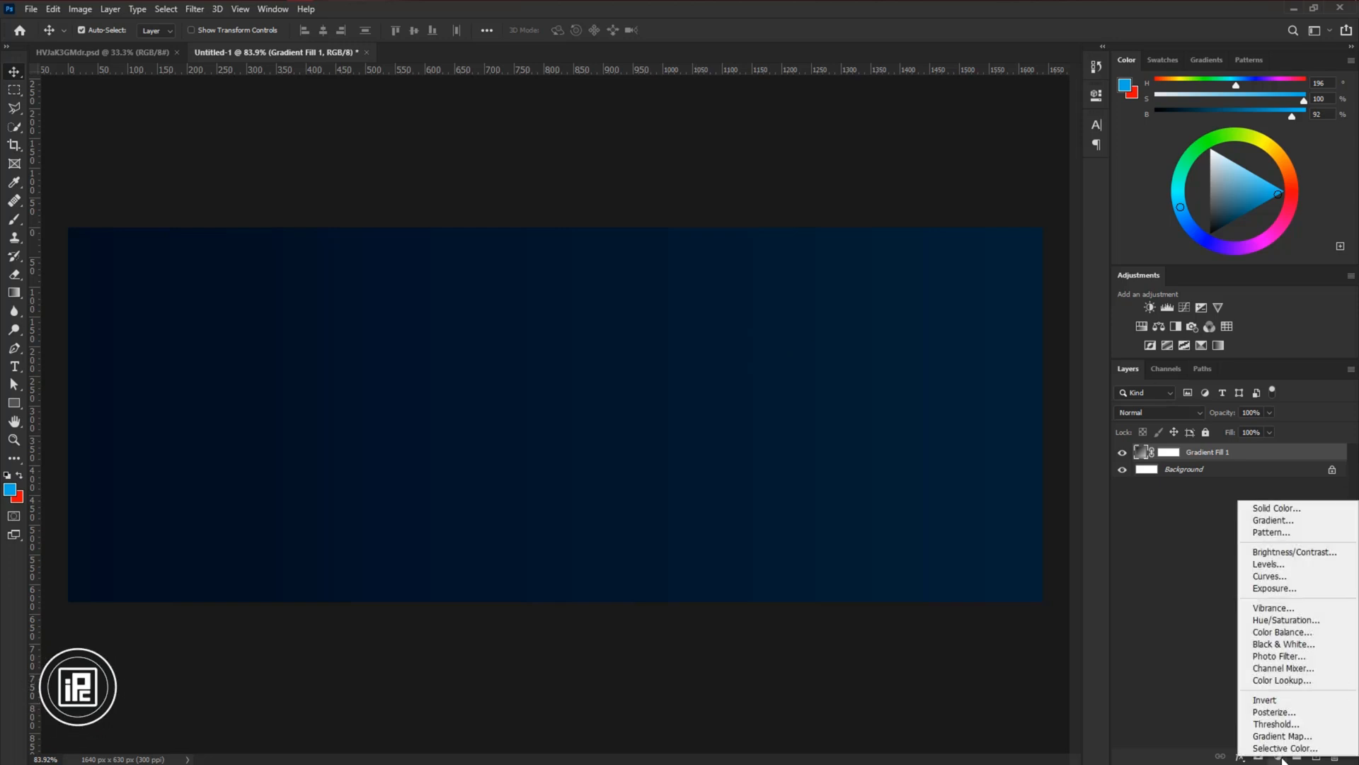
mouse_move(1295, 553)
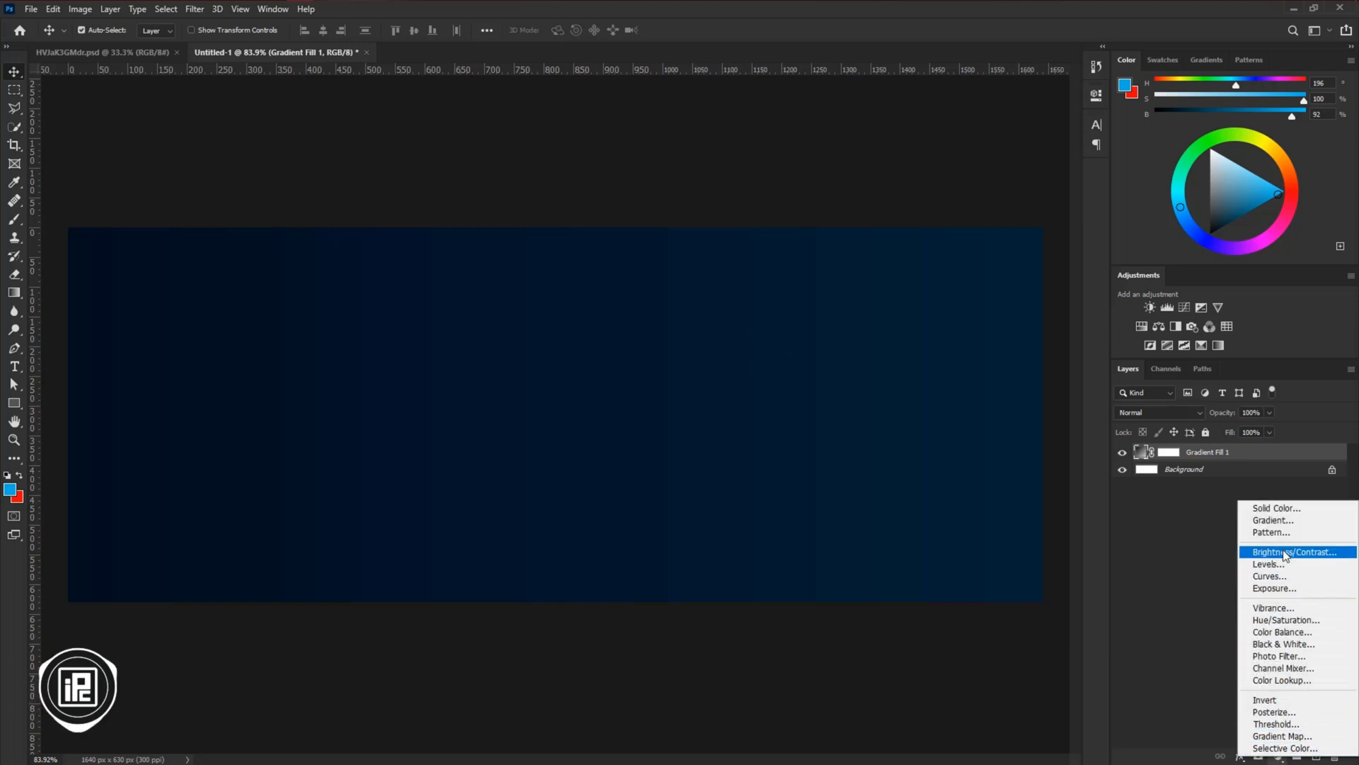
left_click(1291, 551)
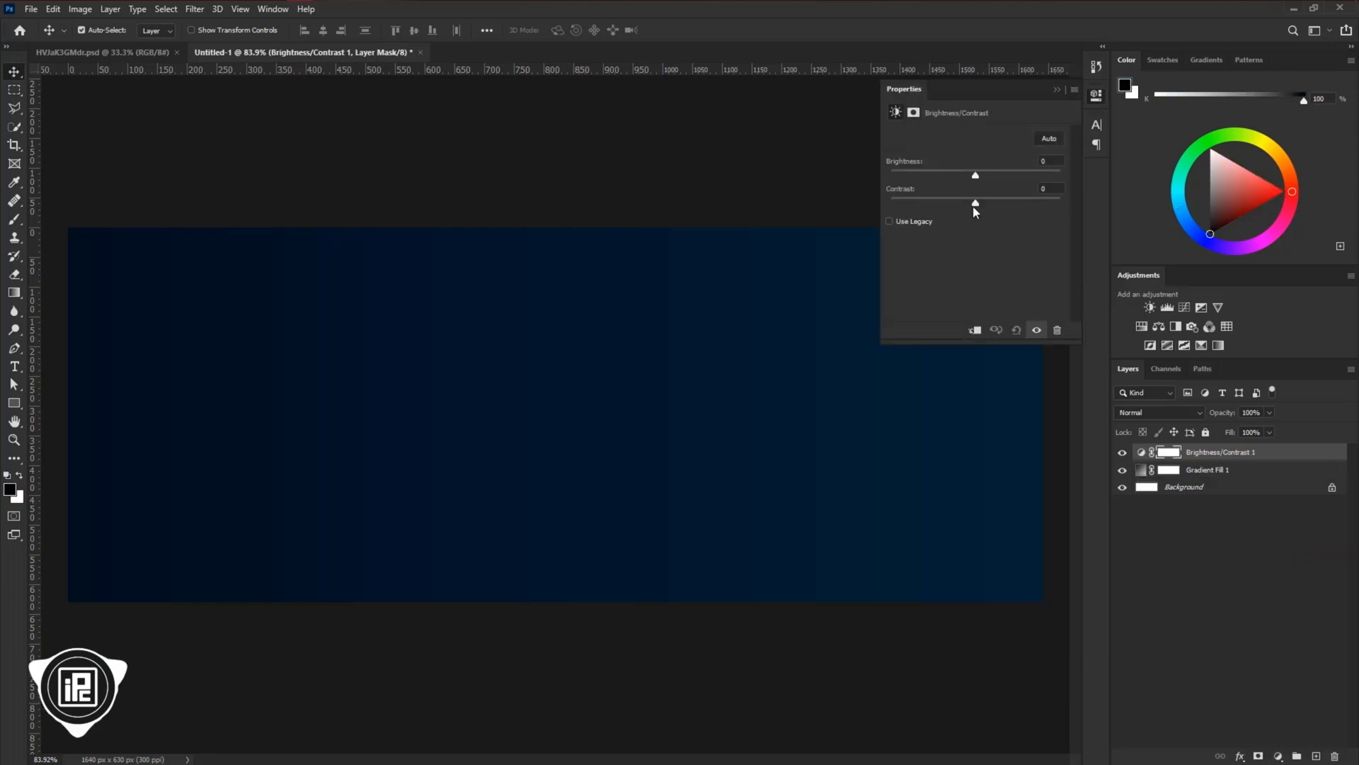
left_click_drag(974, 202, 1059, 201)
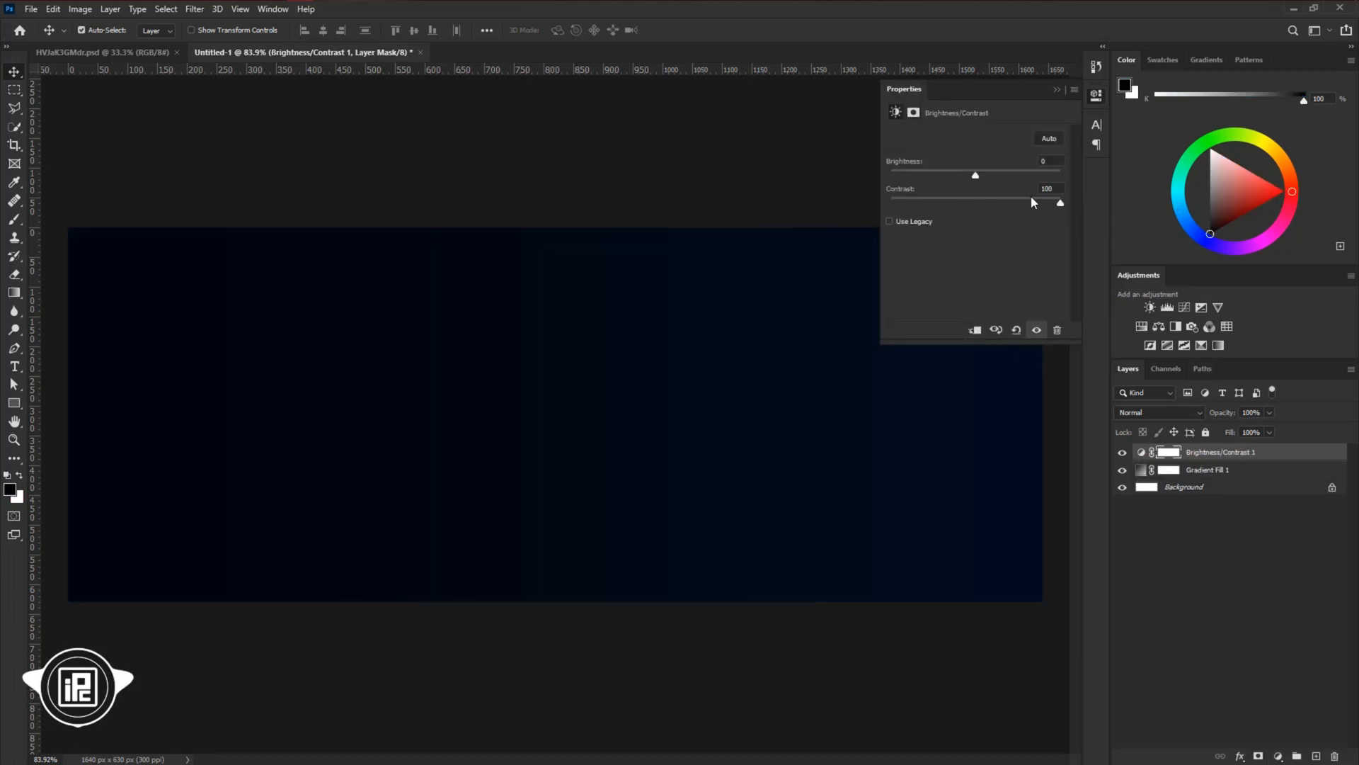
left_click_drag(974, 174, 1023, 174)
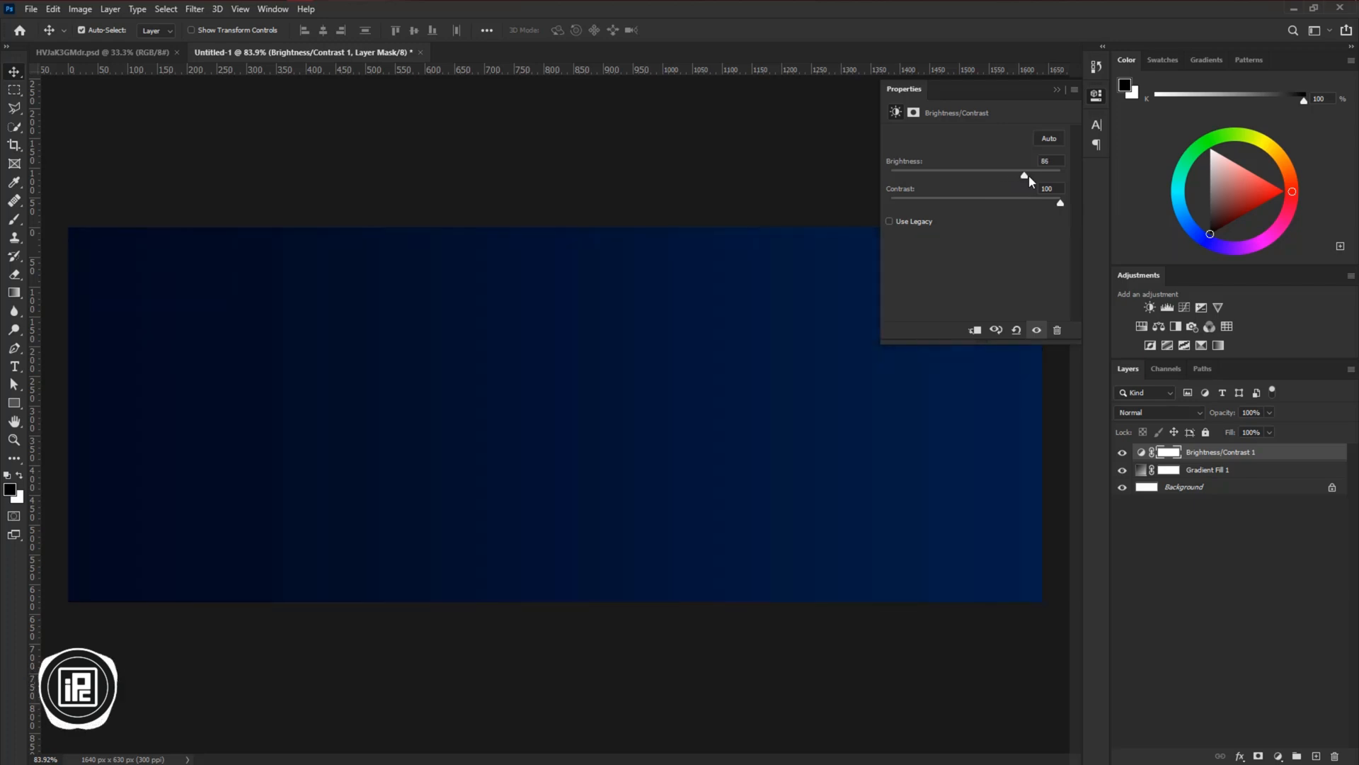
left_click_drag(1024, 175, 1038, 175)
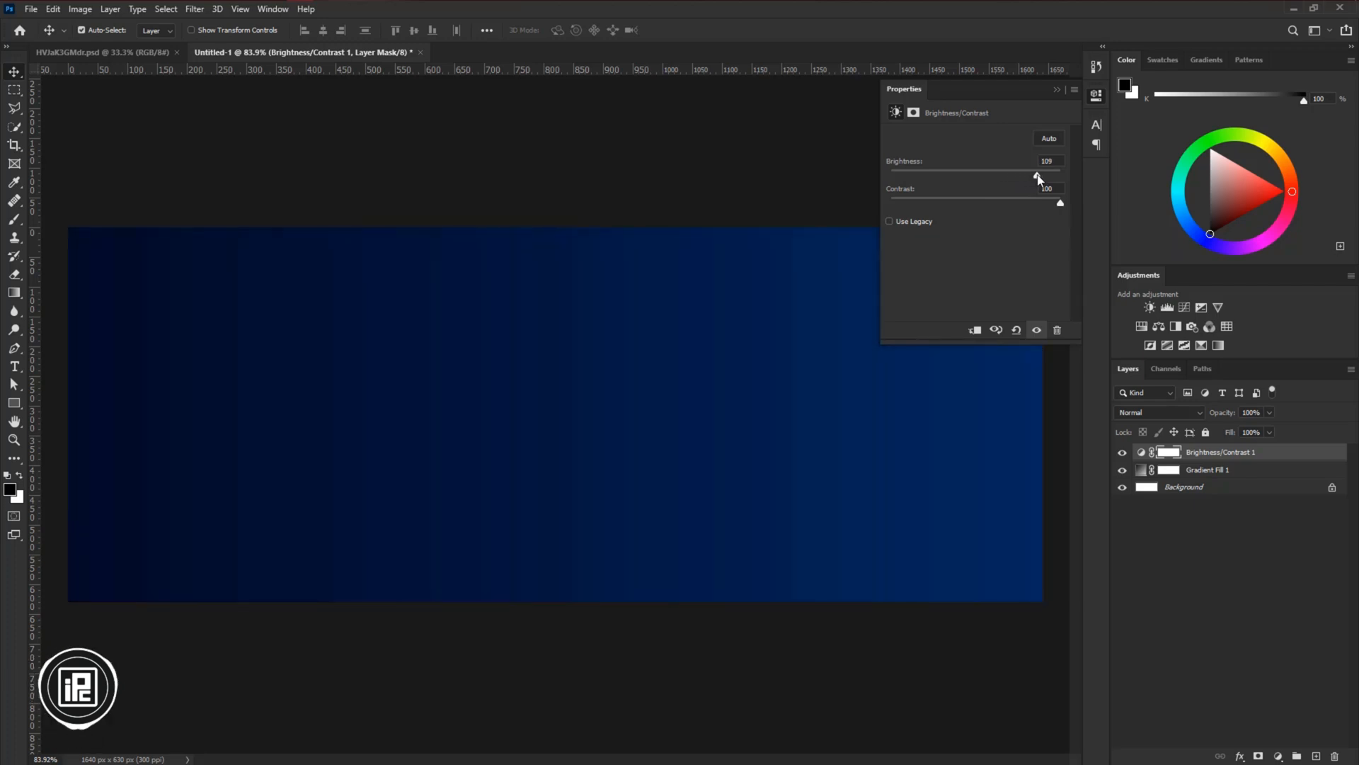
left_click_drag(1038, 174, 1034, 174)
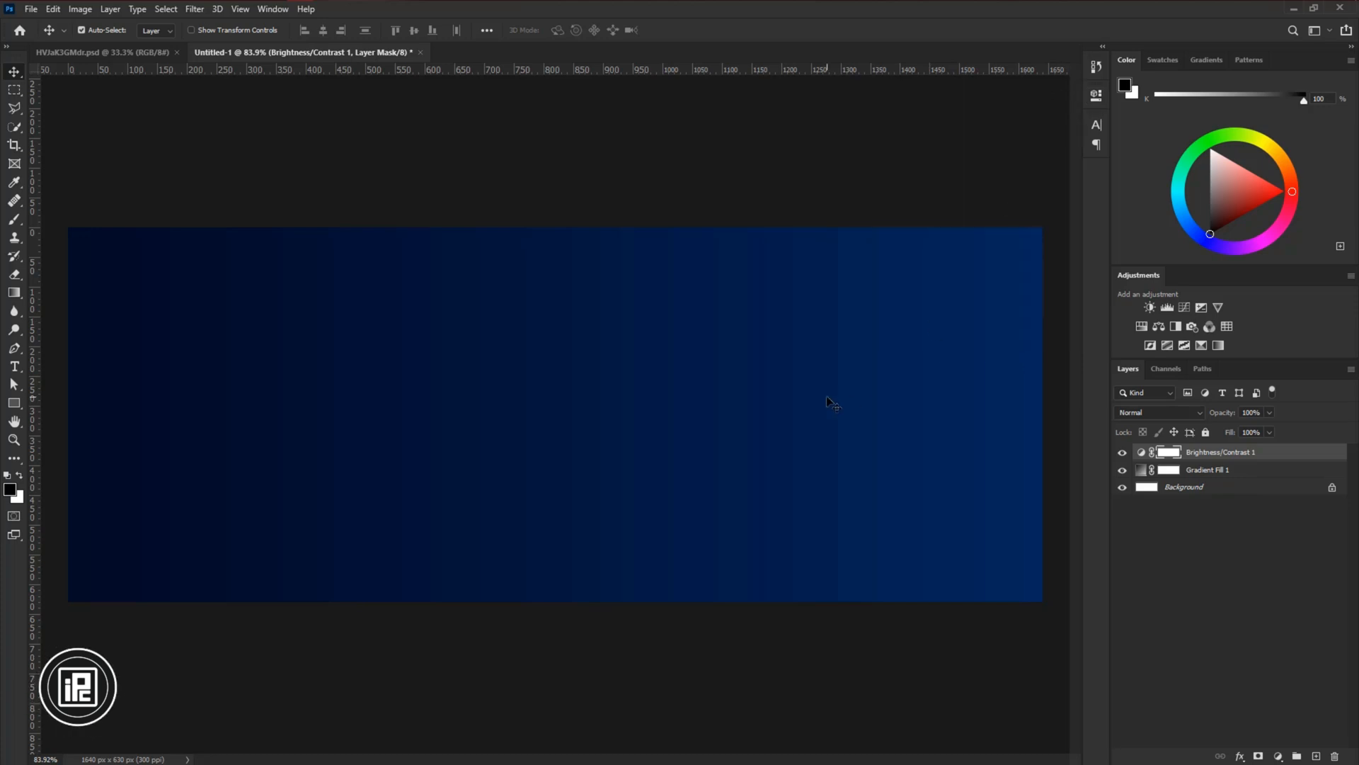
- Scale down the model on Layer 0 copy to fit the cover's right side
left_click(86, 52)
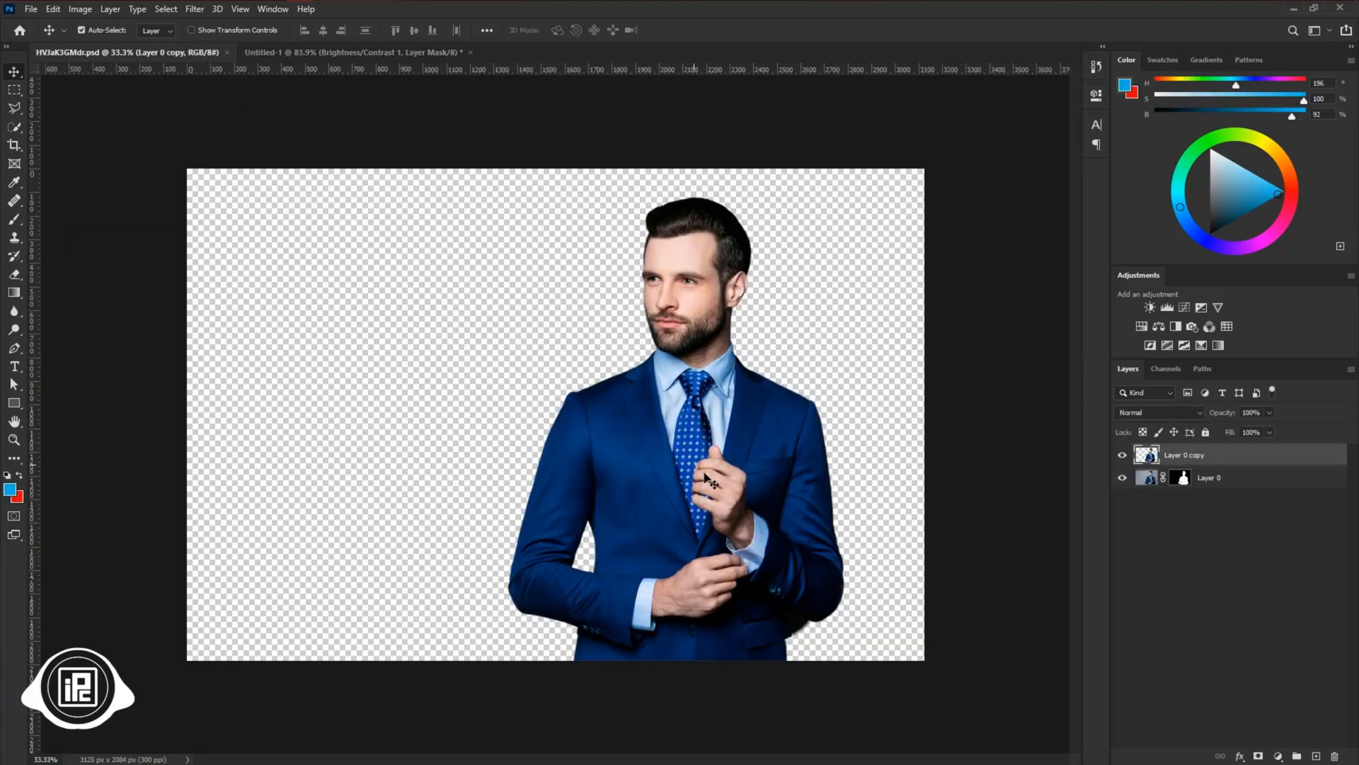
left_click(351, 52)
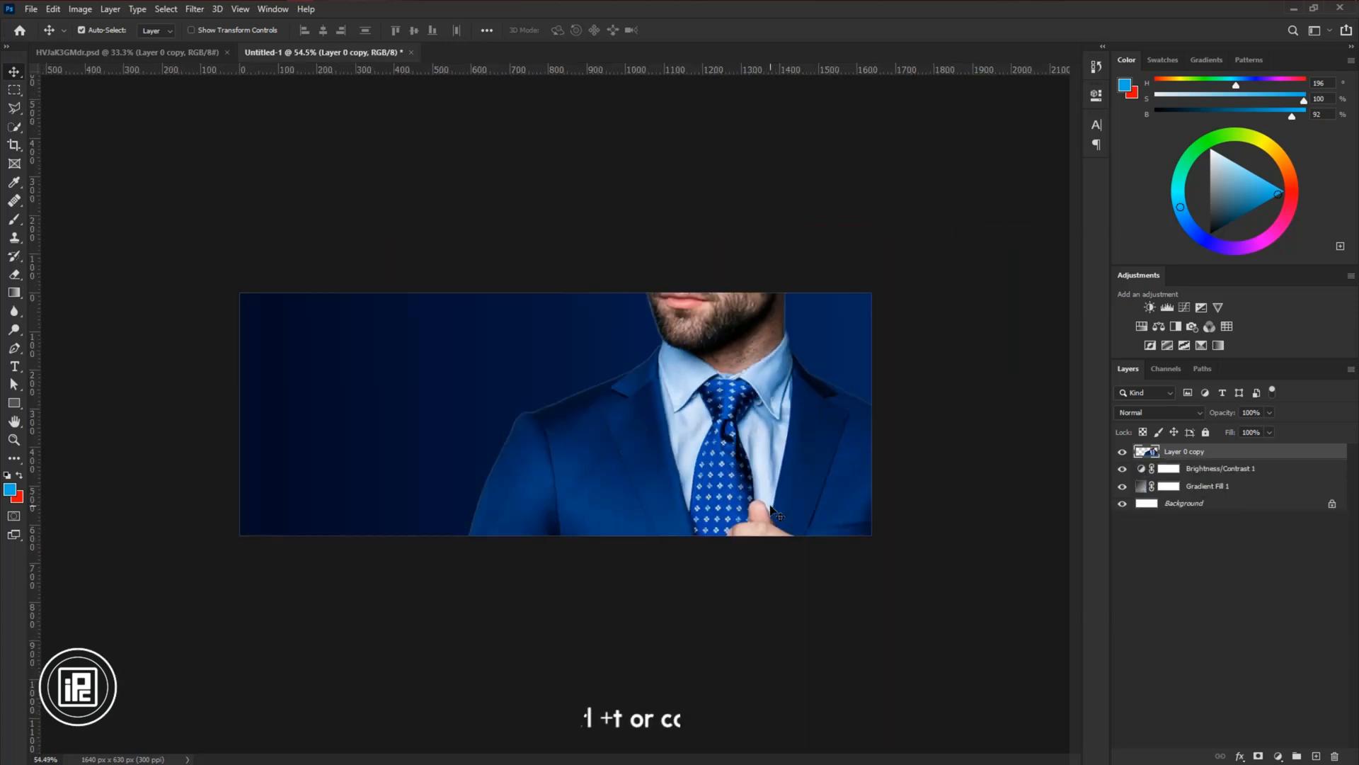
key("ctrl+t")
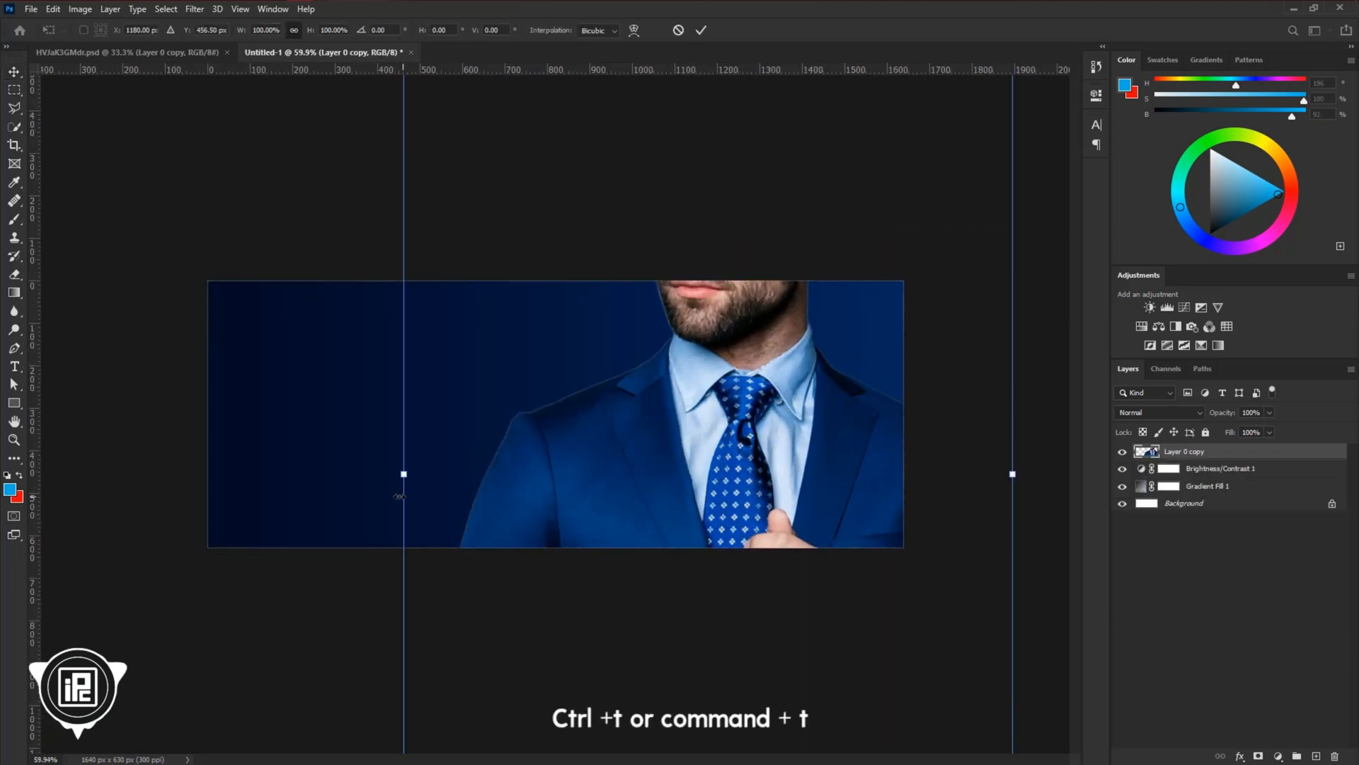
left_click_drag(403, 474, 751, 472)
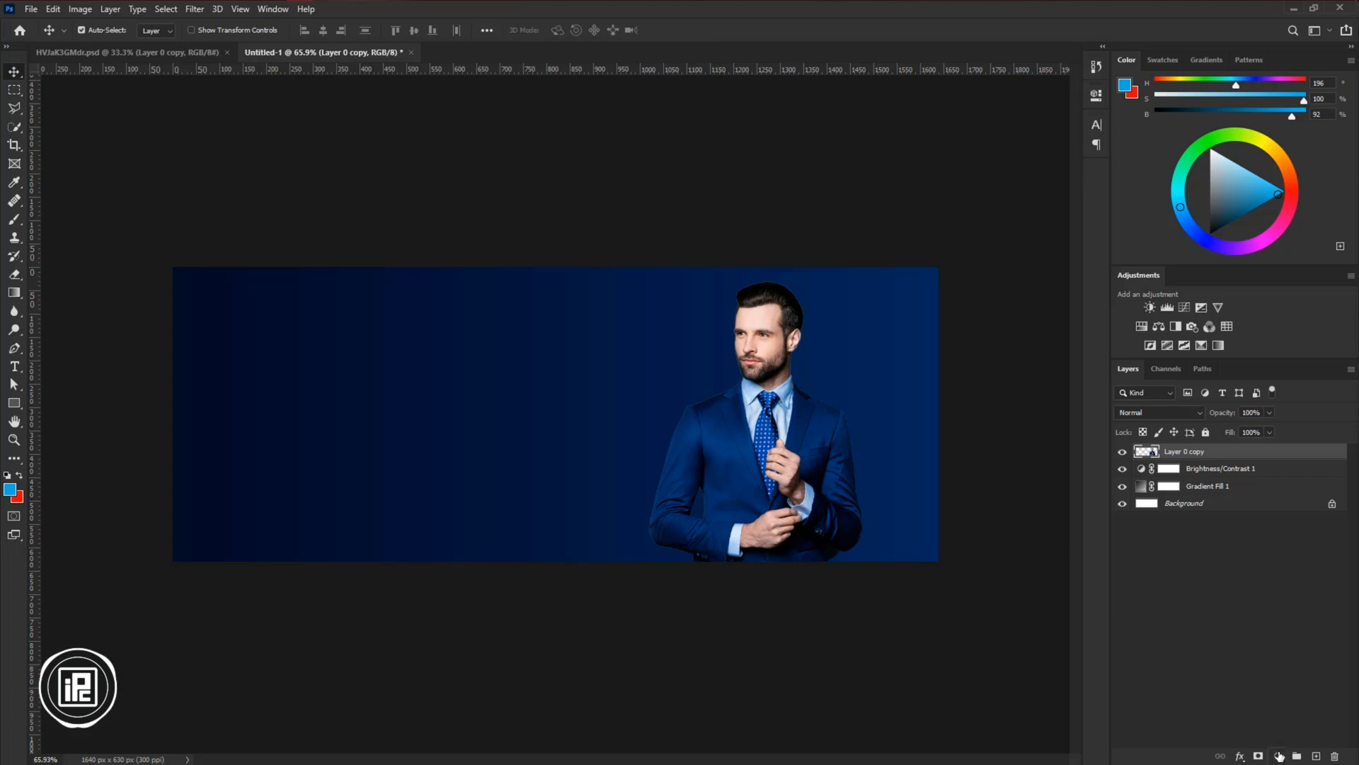
- Add a Curves layer clipped to Layer 0 copy, pulling the curve up to brighten
left_click(1284, 756)
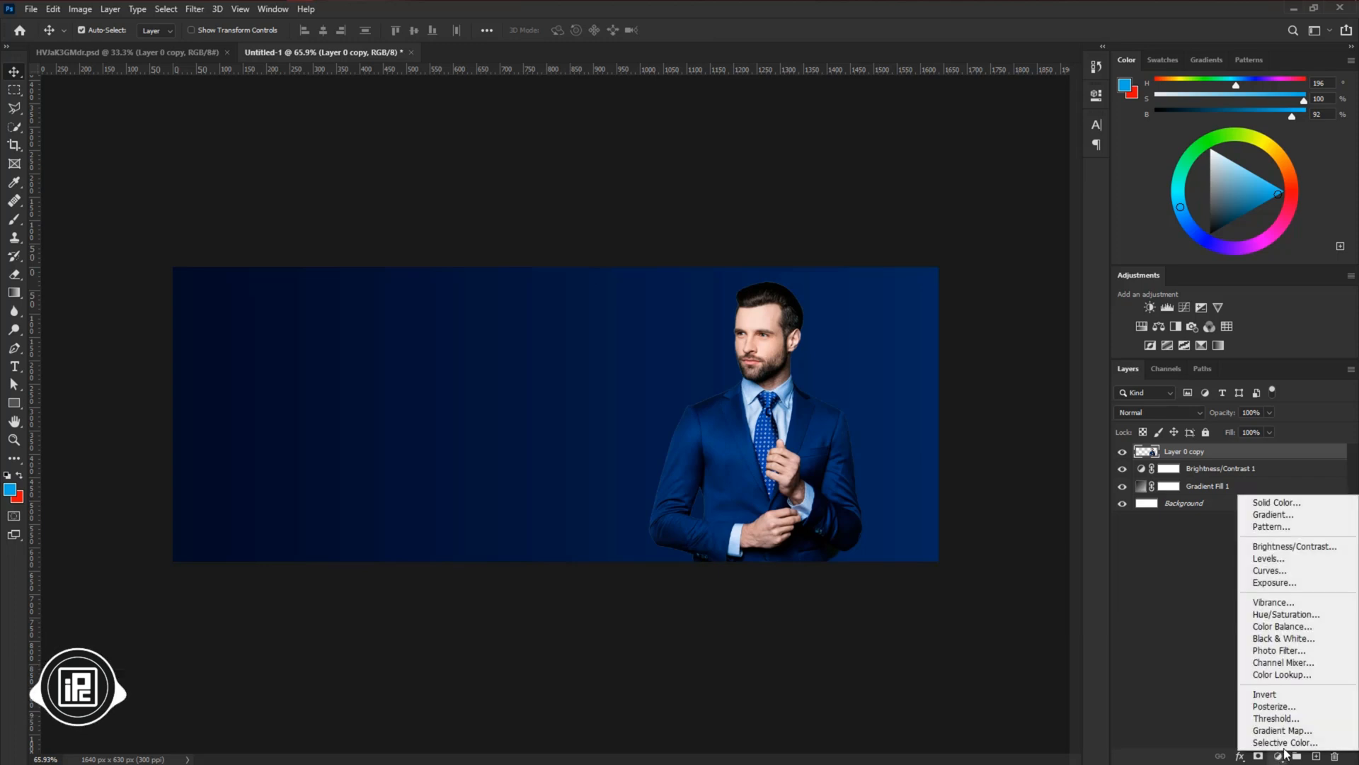
mouse_move(1268, 557)
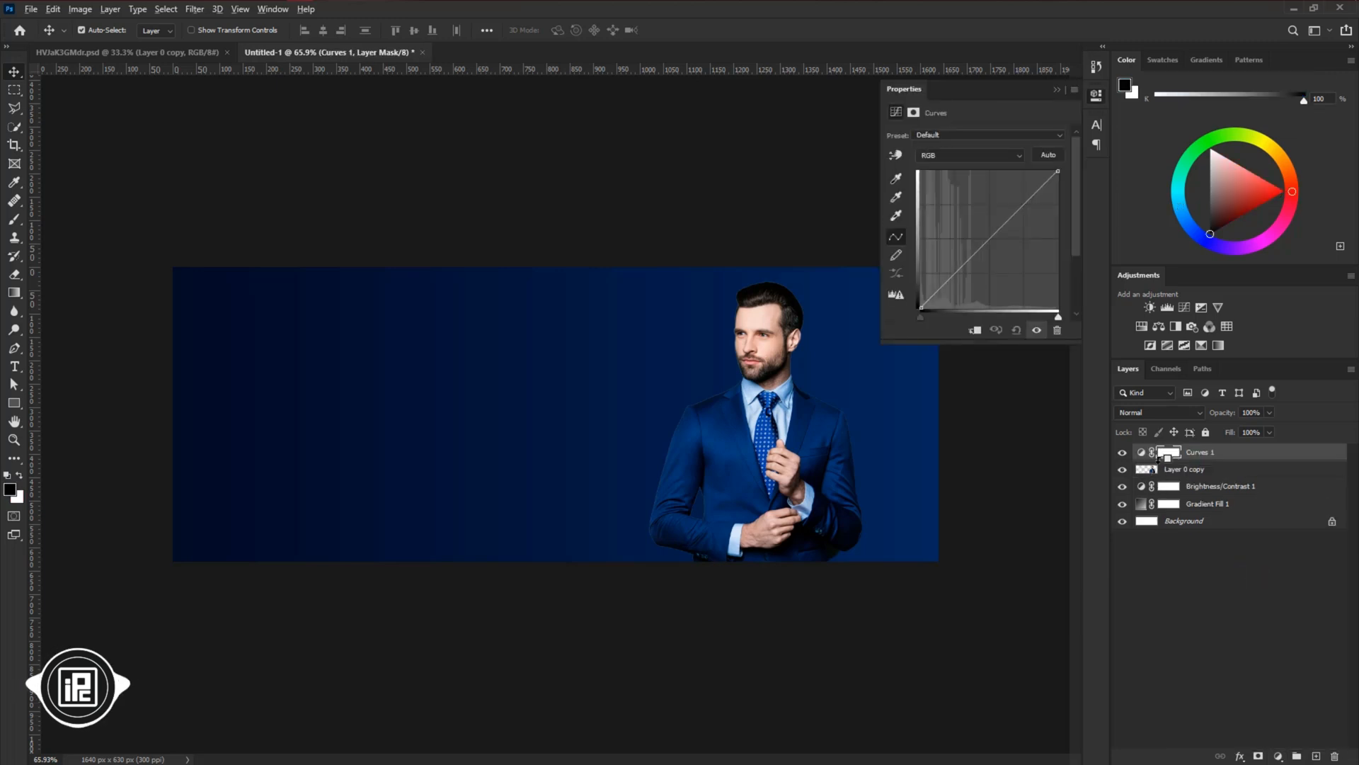
left_click_drag(1040, 186, 1040, 186)
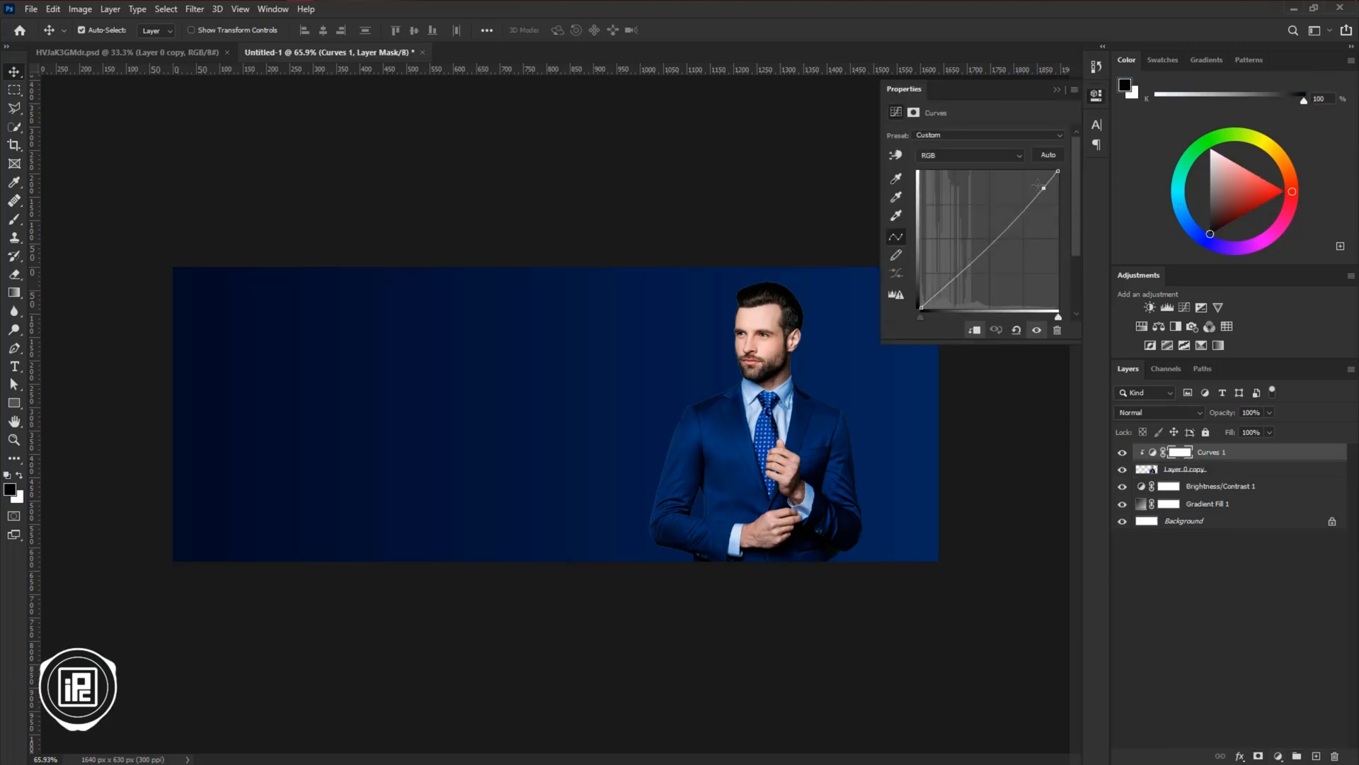
left_click_drag(1040, 187, 950, 283)
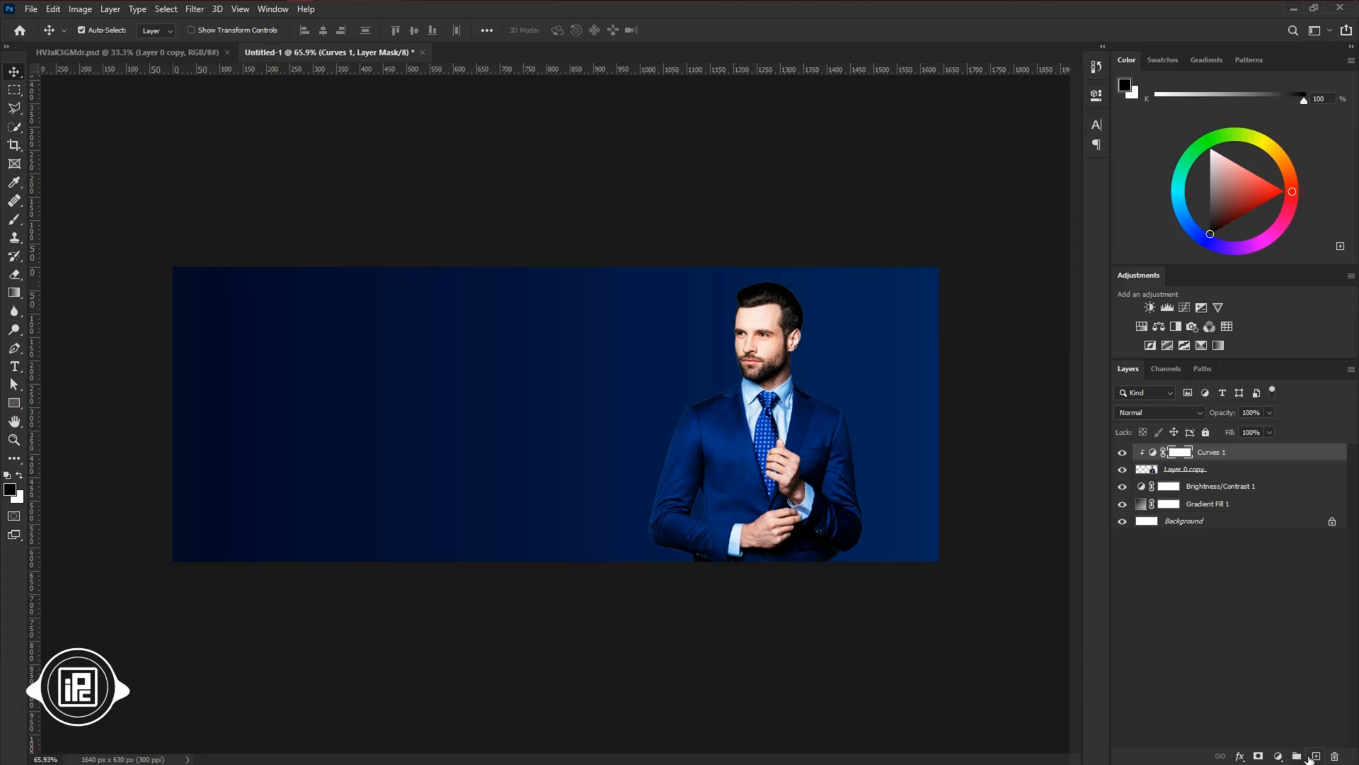
- Add a new Layer 1 clipped above the curves adjustment and change its blend mode
left_click(1297, 755)
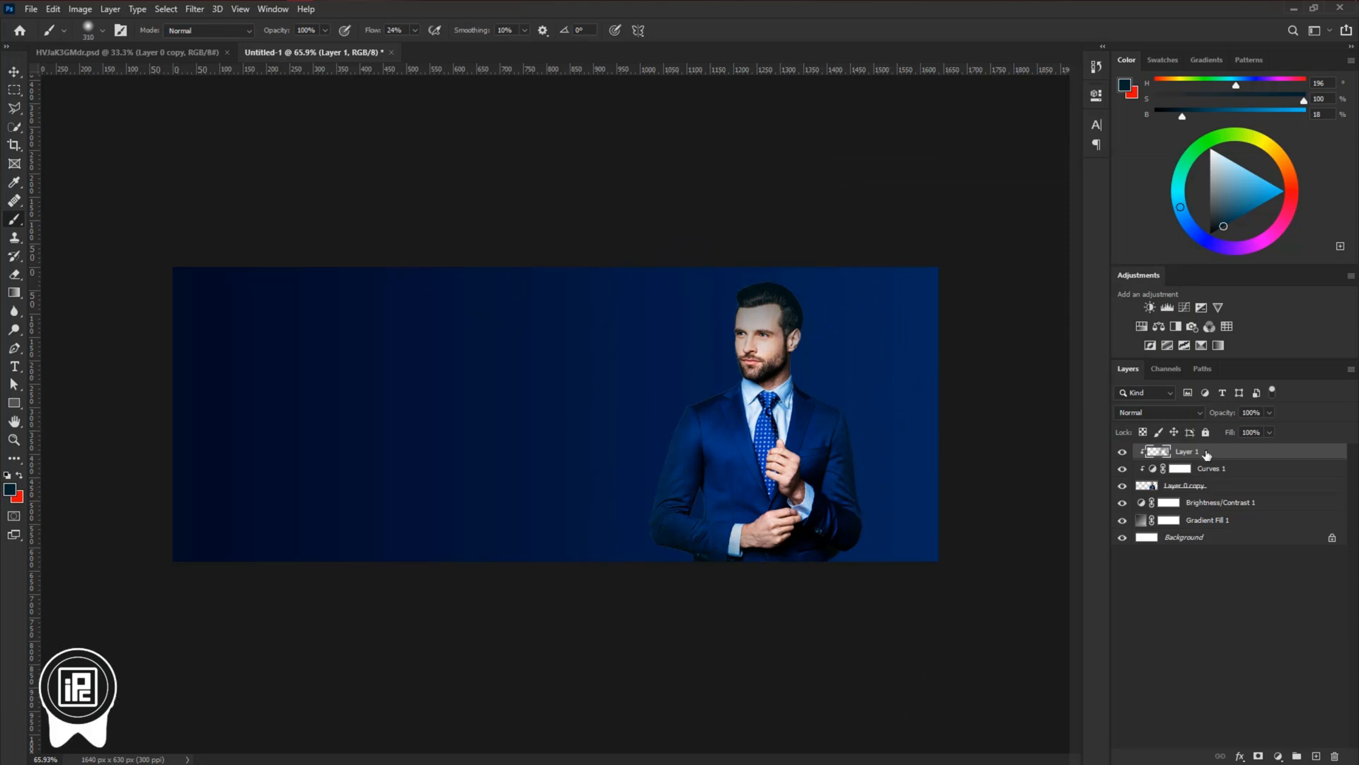
left_click(1158, 412)
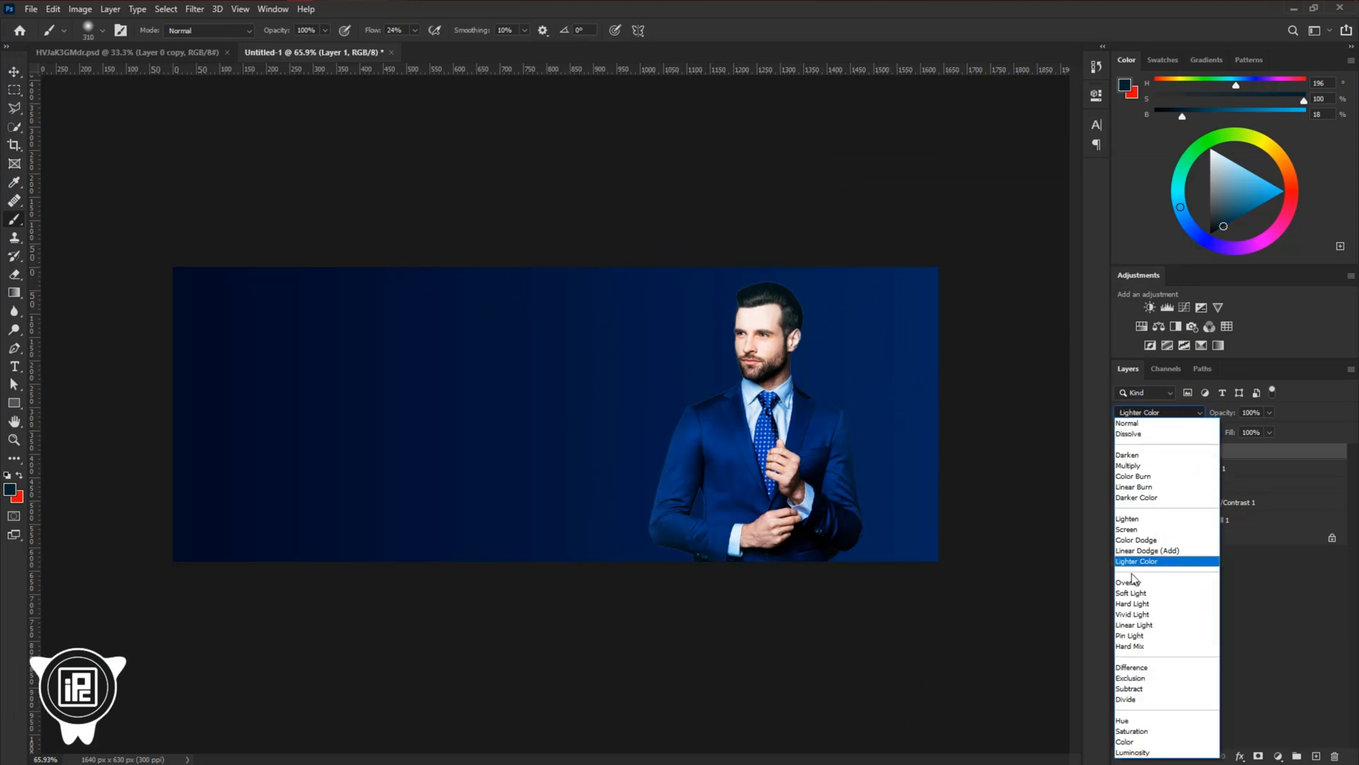
left_click(1127, 423)
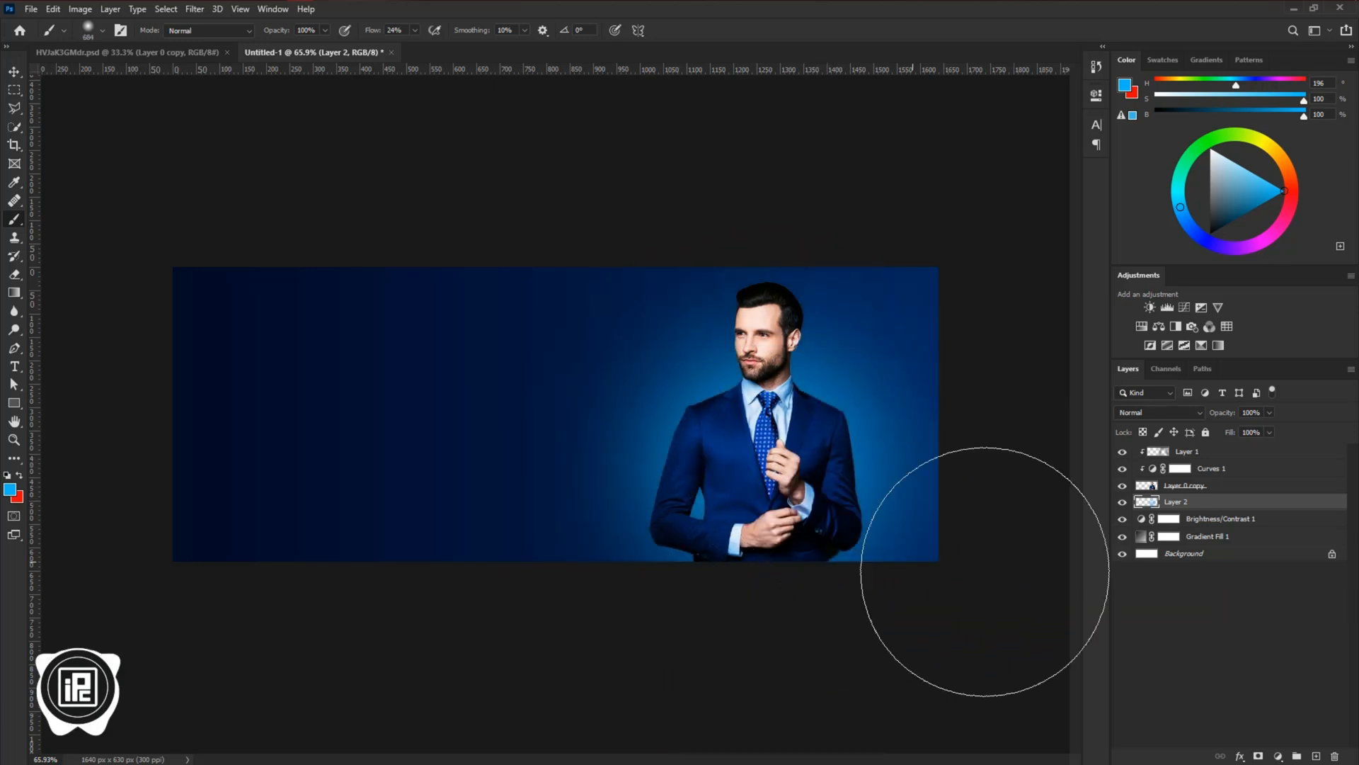
- Give the blue glow a brightening blend mode, and its duplicate Soft Light at 34% fill
left_click(1159, 412)
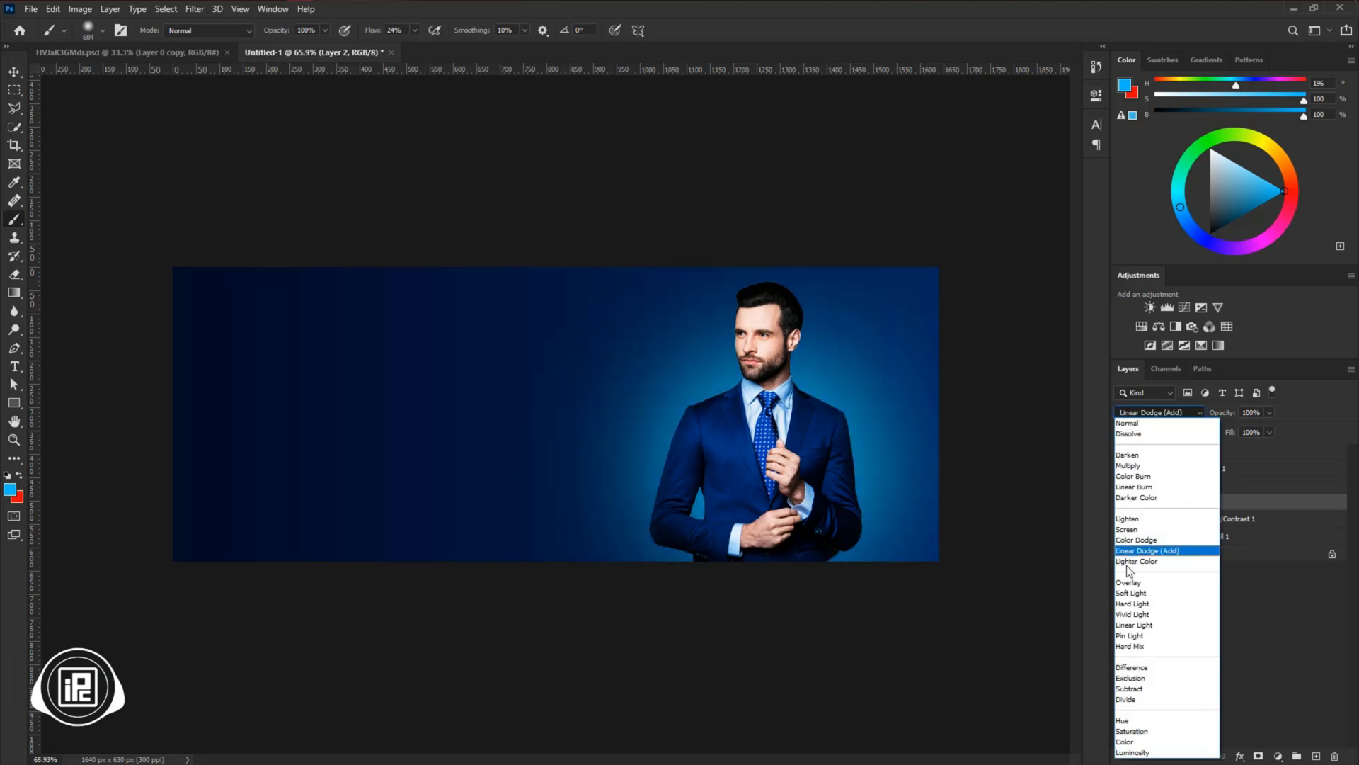
left_click(1130, 582)
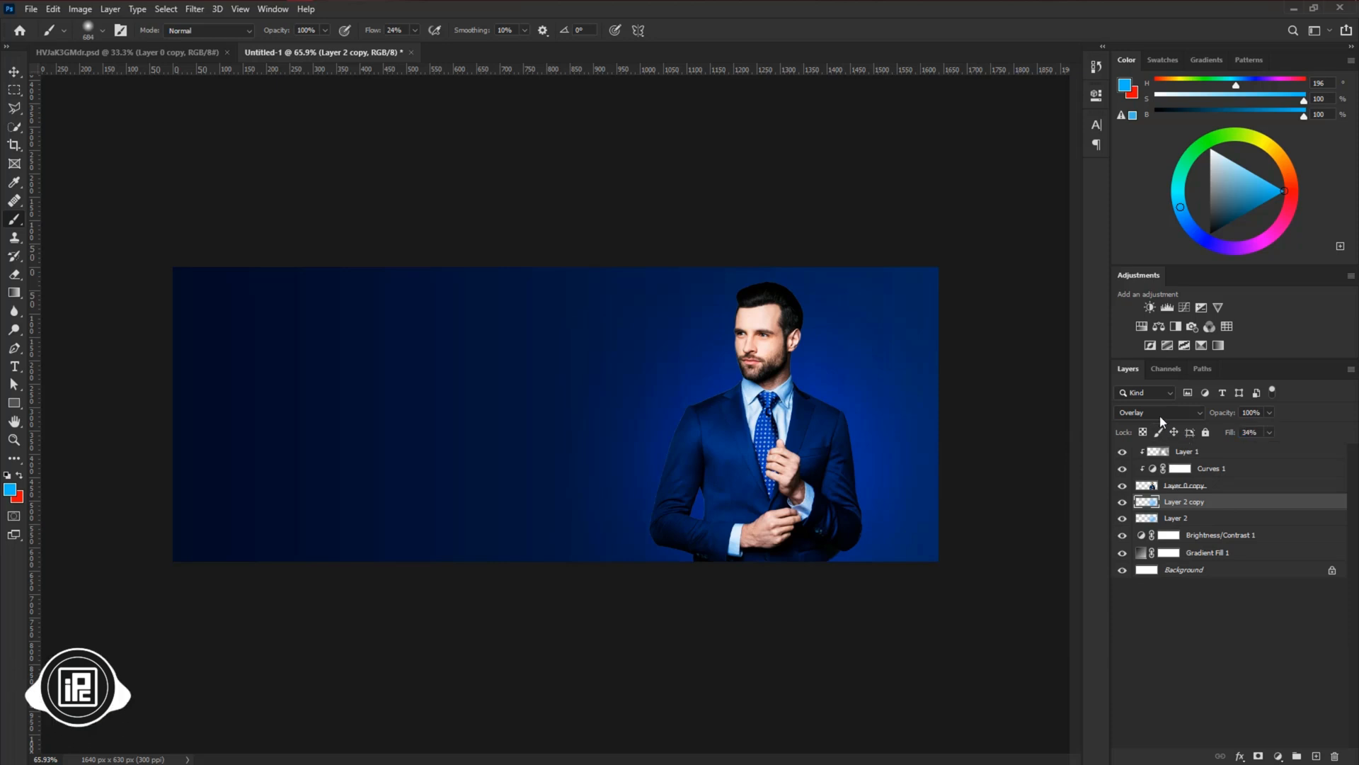
left_click(1157, 412)
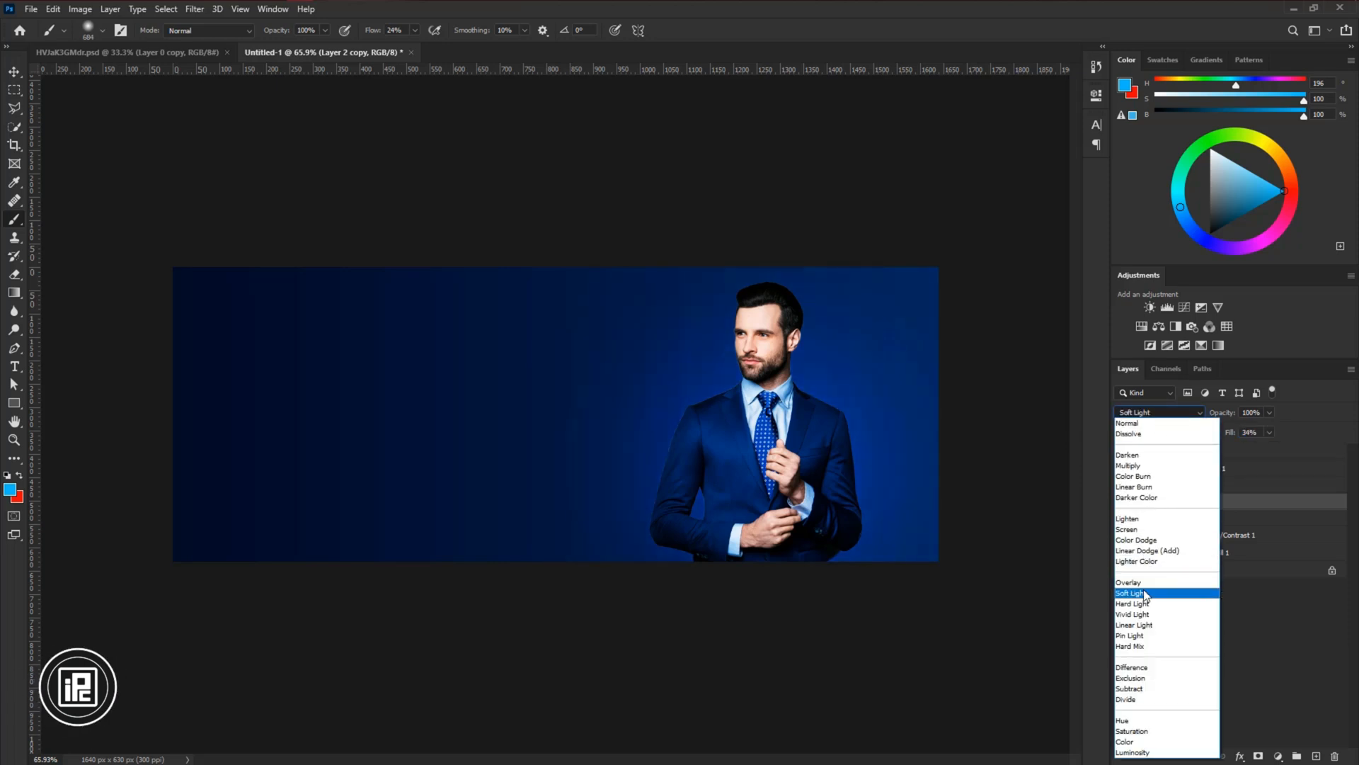
left_click(1130, 592)
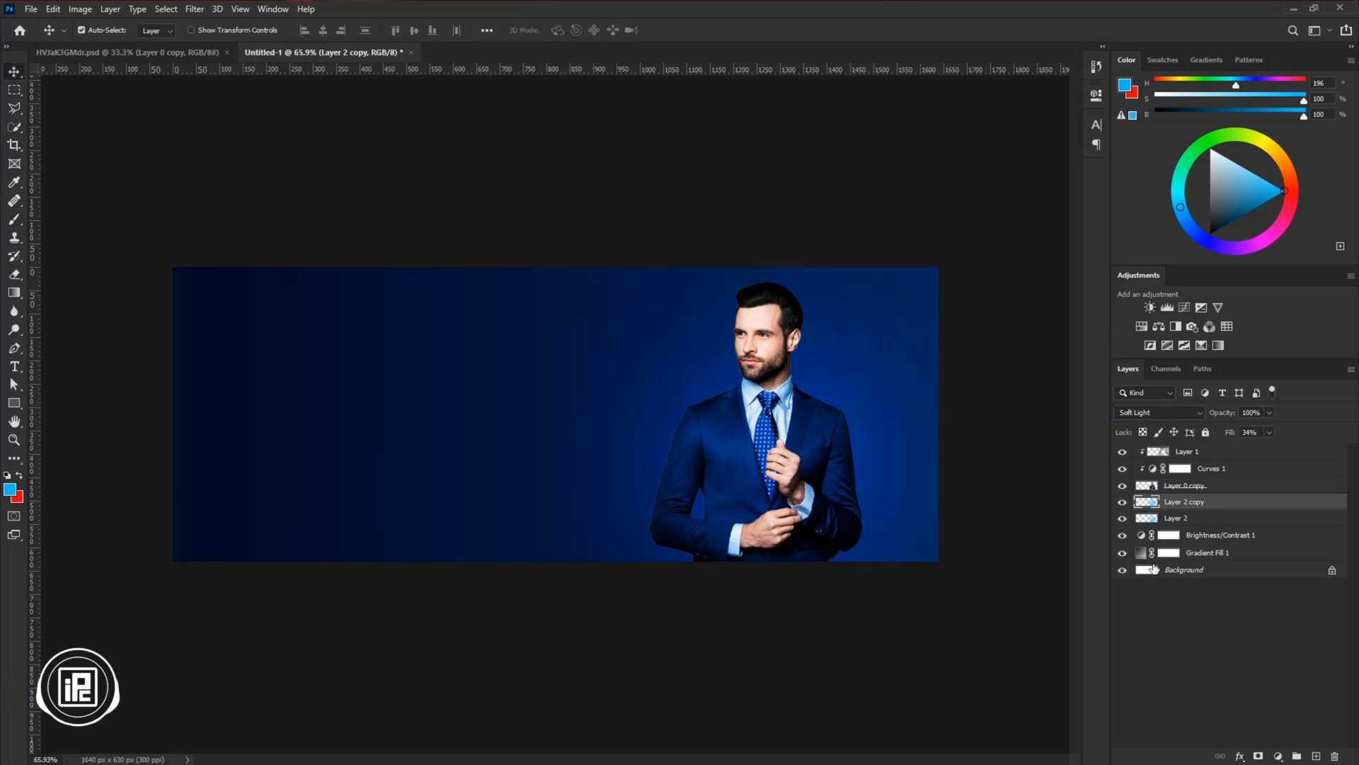
- Draw a square left of the model with no fill and a 5 px white stroke
left_click(1219, 533)
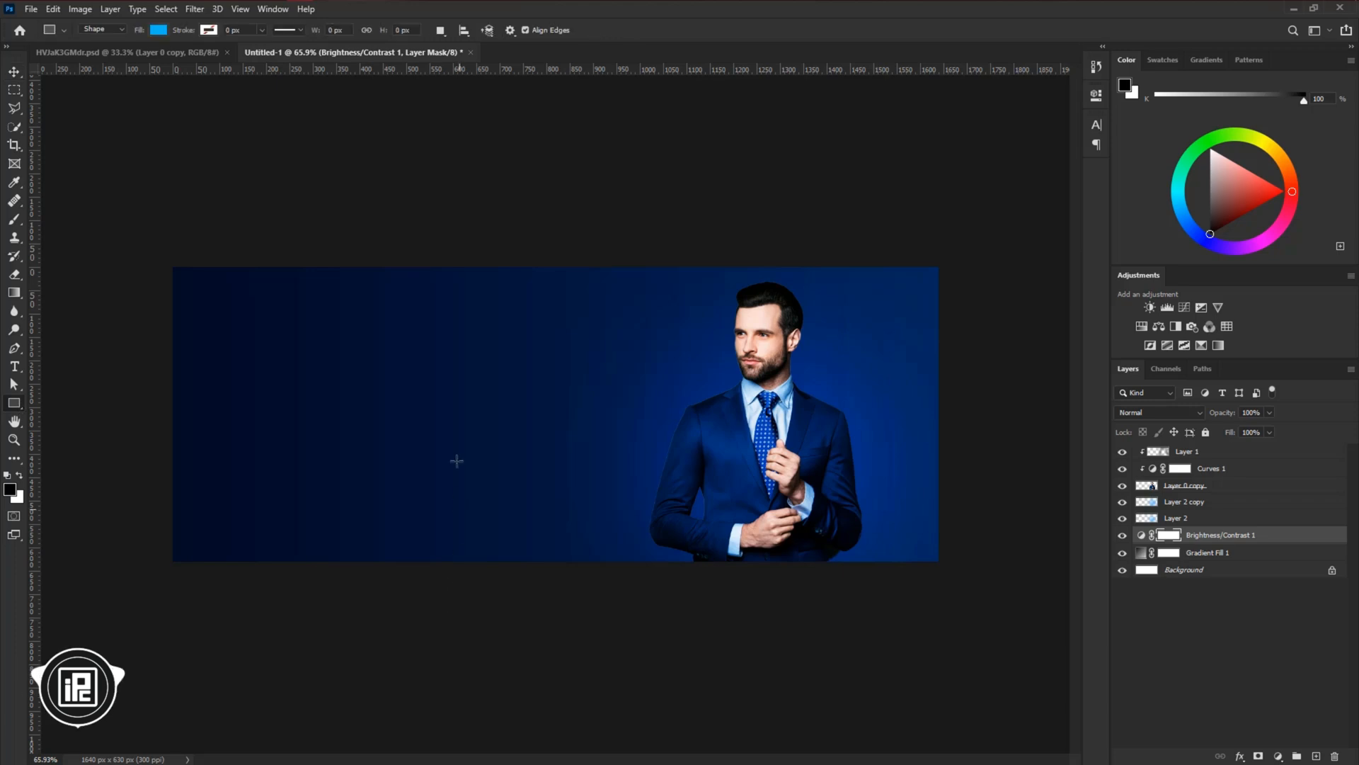
left_click_drag(433, 381, 560, 509)
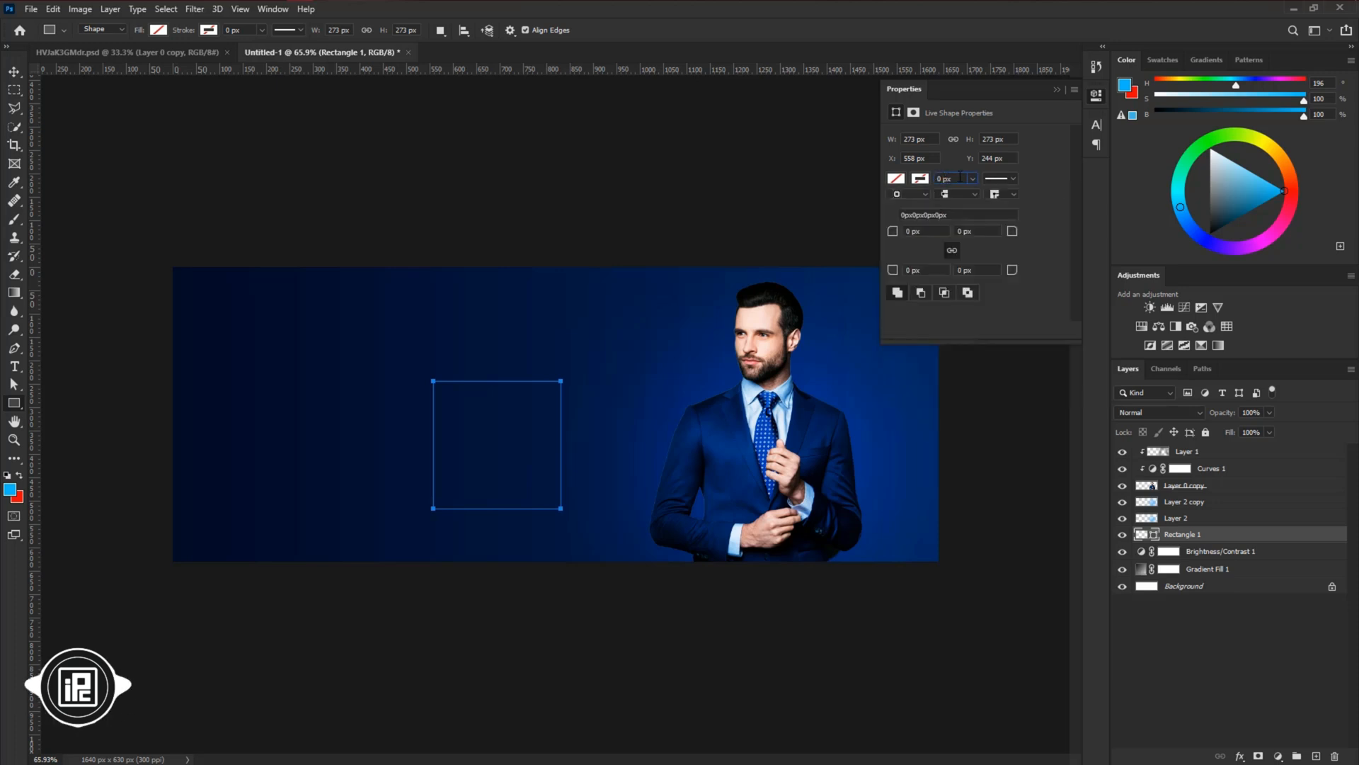
left_click(896, 178)
type("5")
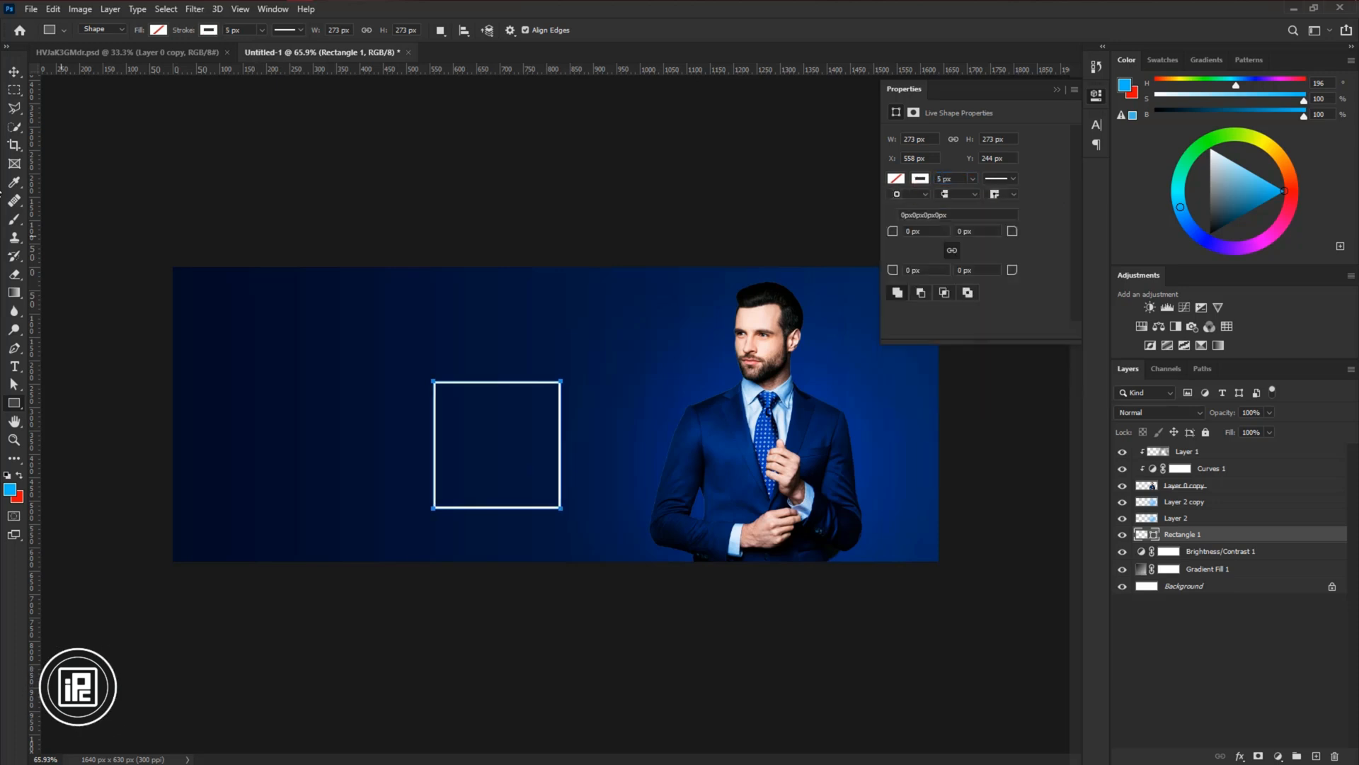
left_click(14, 72)
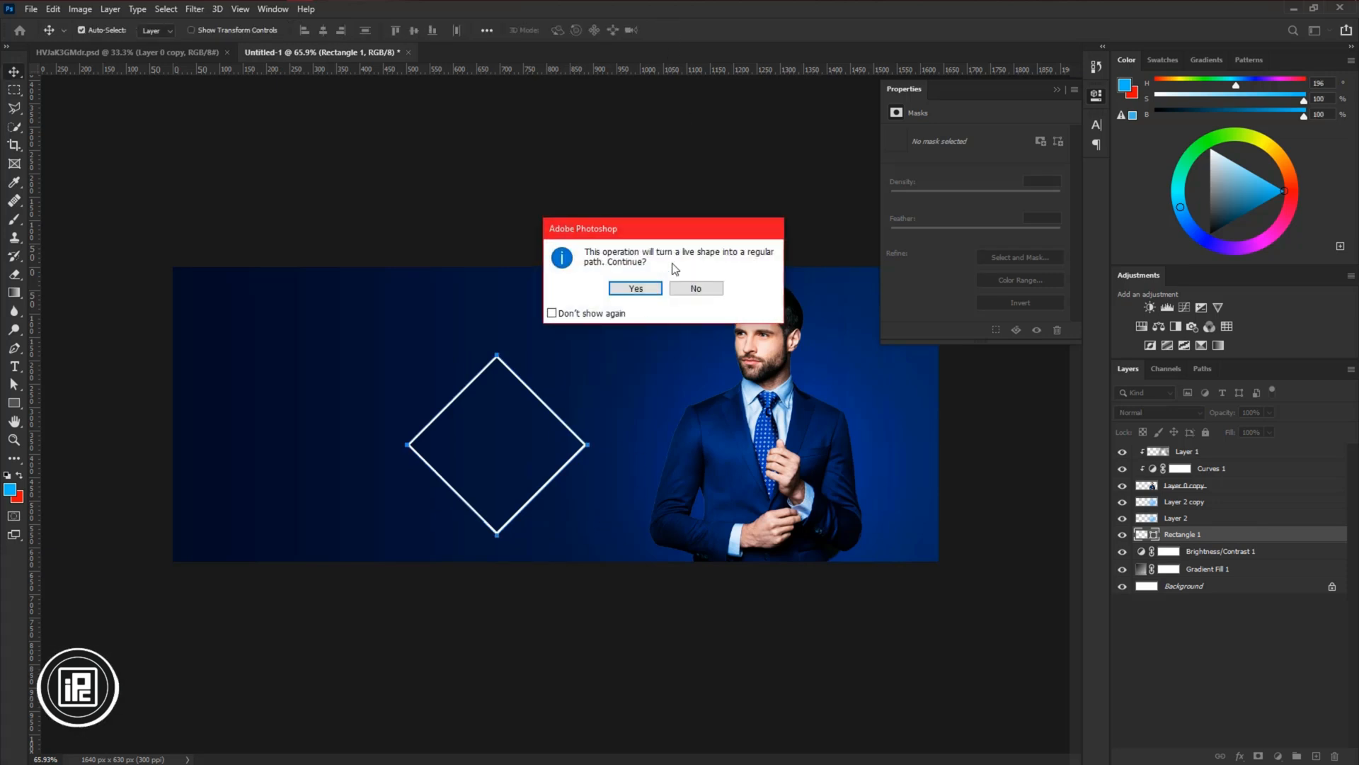
- Accept the live-shape warning so the diamond converts to a regular path
left_click(634, 289)
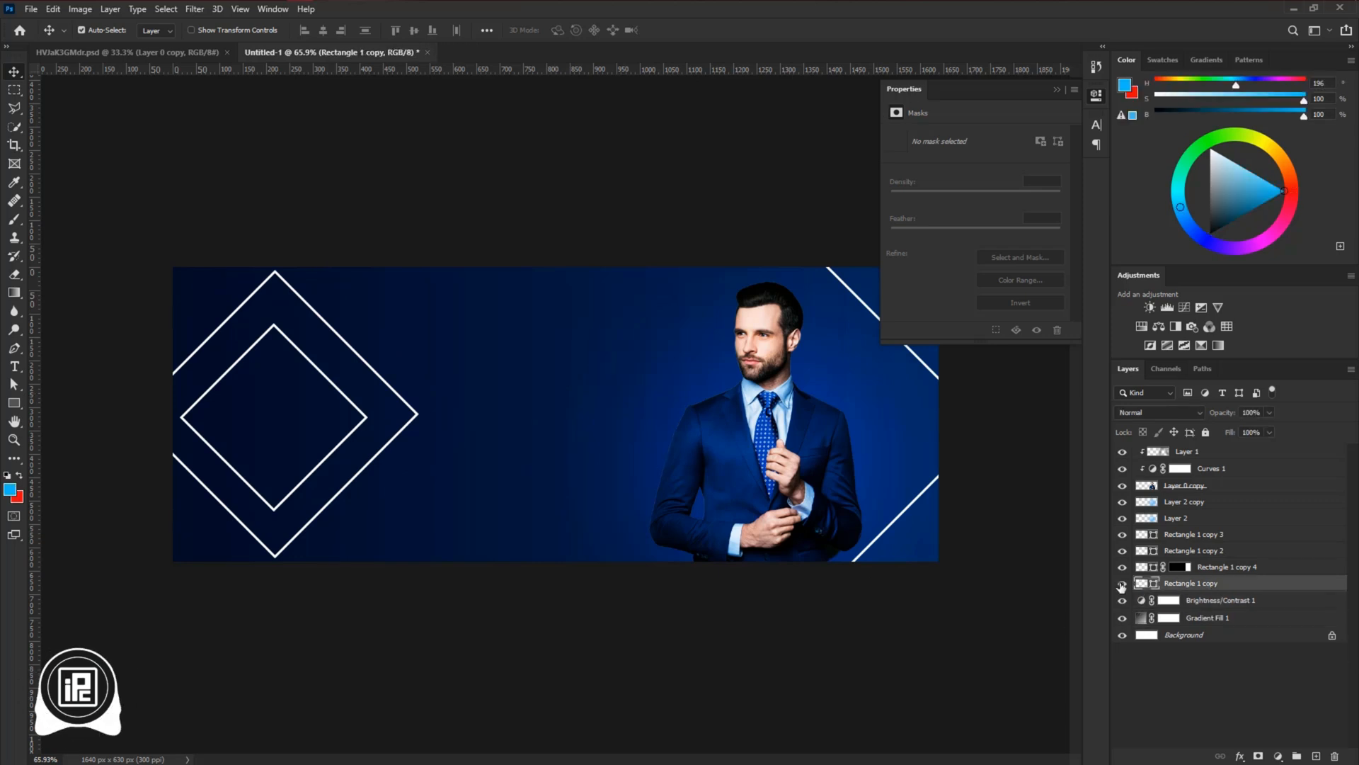
- Set the Rectangle 1 copy diamond outlines to Overlay blend mode, then deselect to review
left_click(1159, 412)
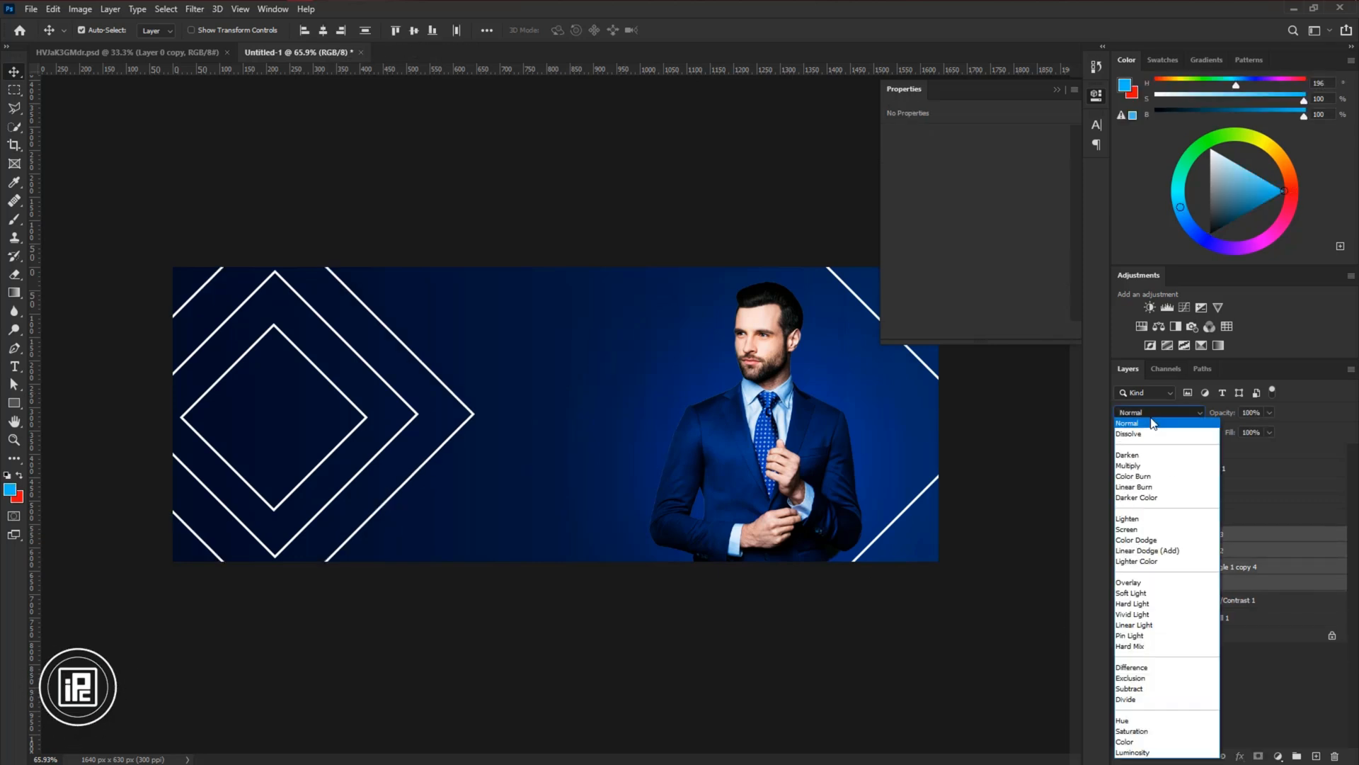
left_click(1128, 582)
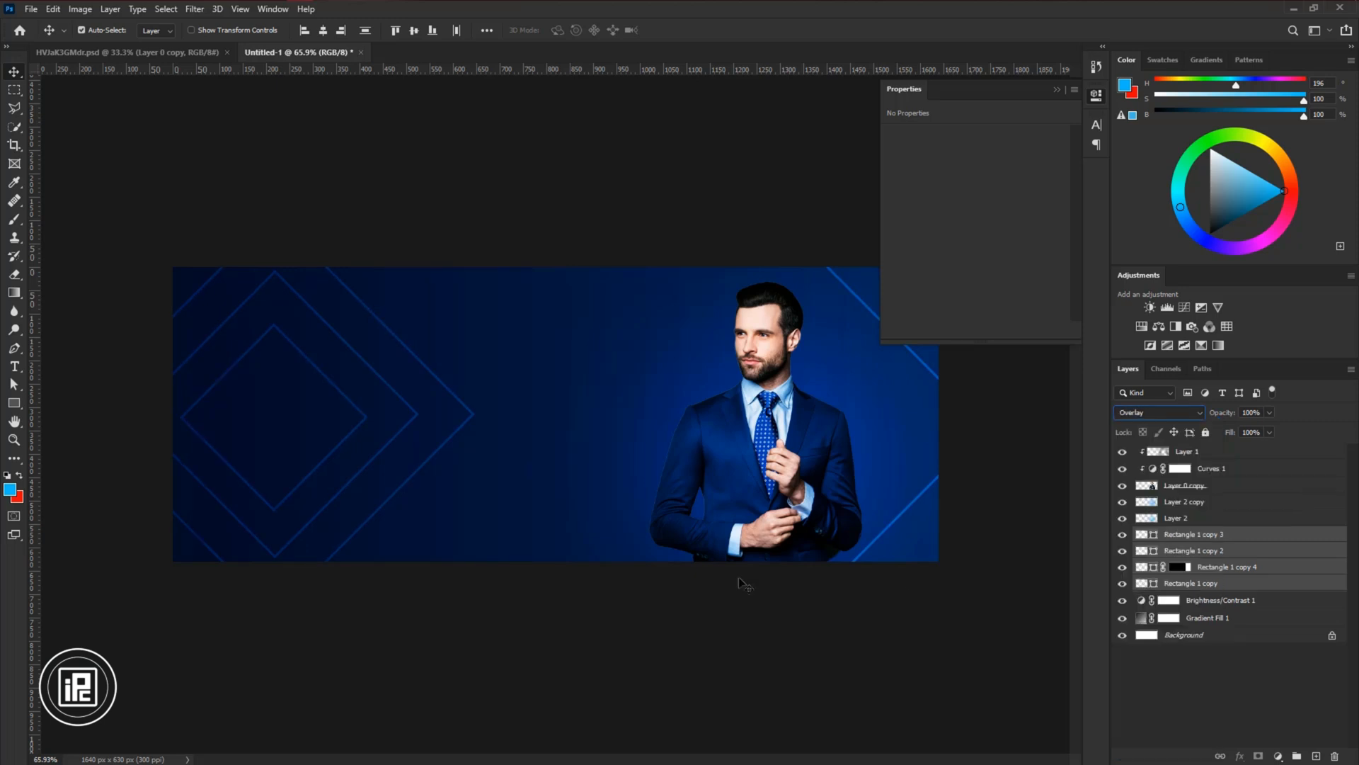
left_click(1194, 533)
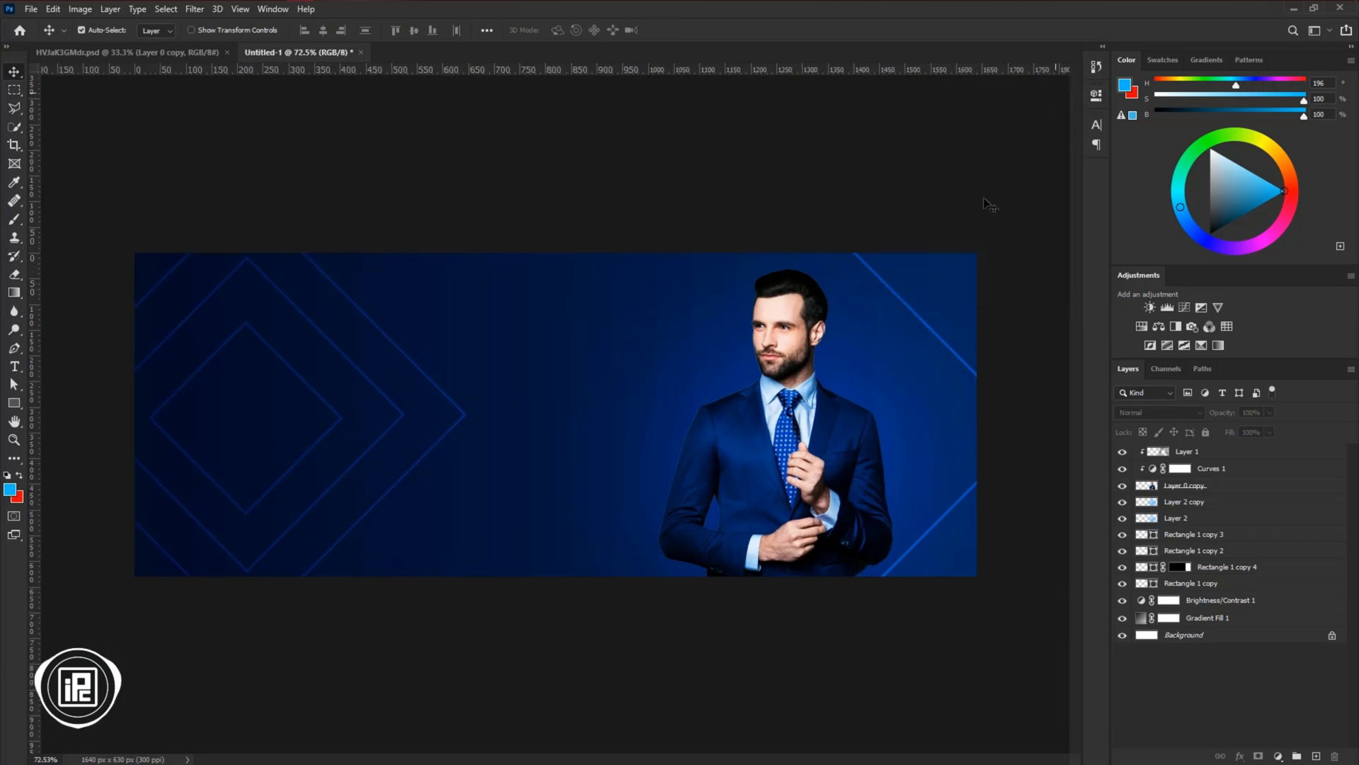
mouse_move(16, 368)
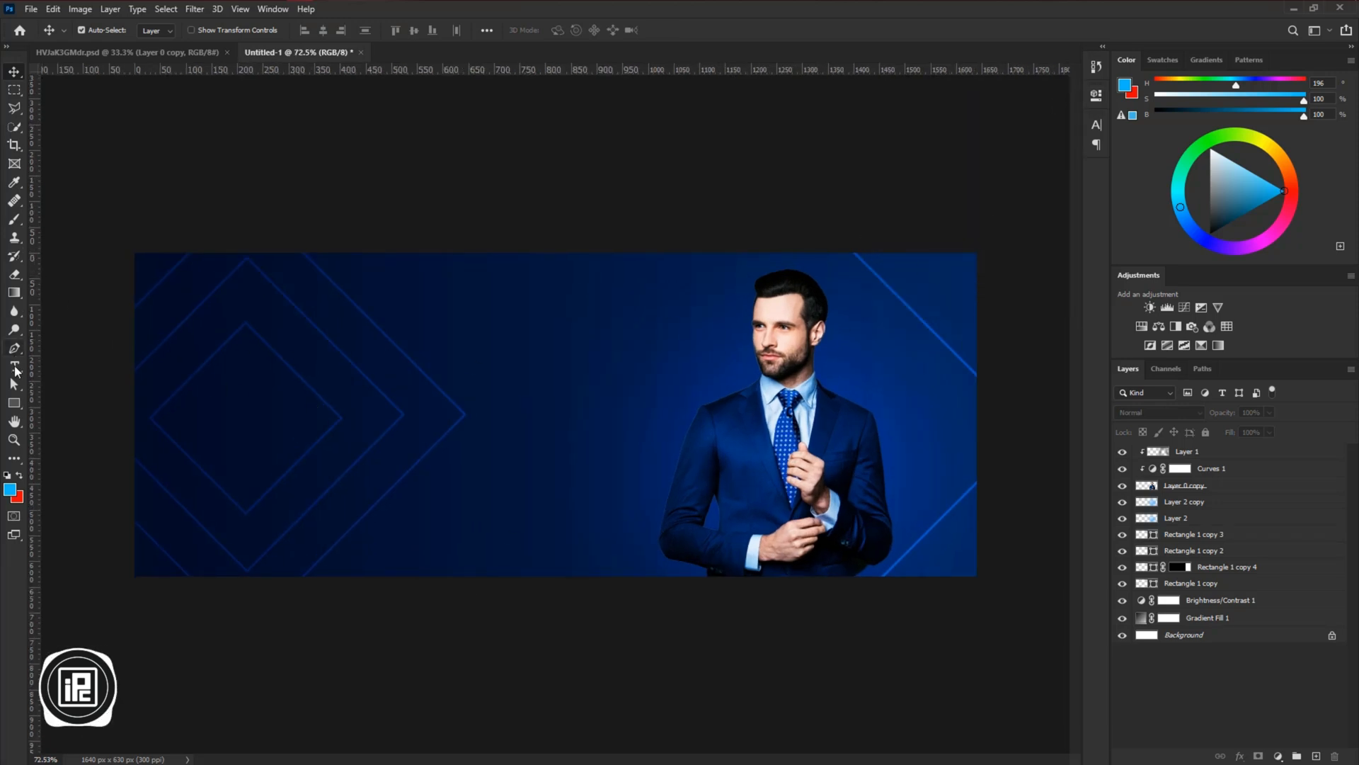
- Type 'Fashion', 'new exclusive' and 'collection' as text layers left of the model
left_click(15, 366)
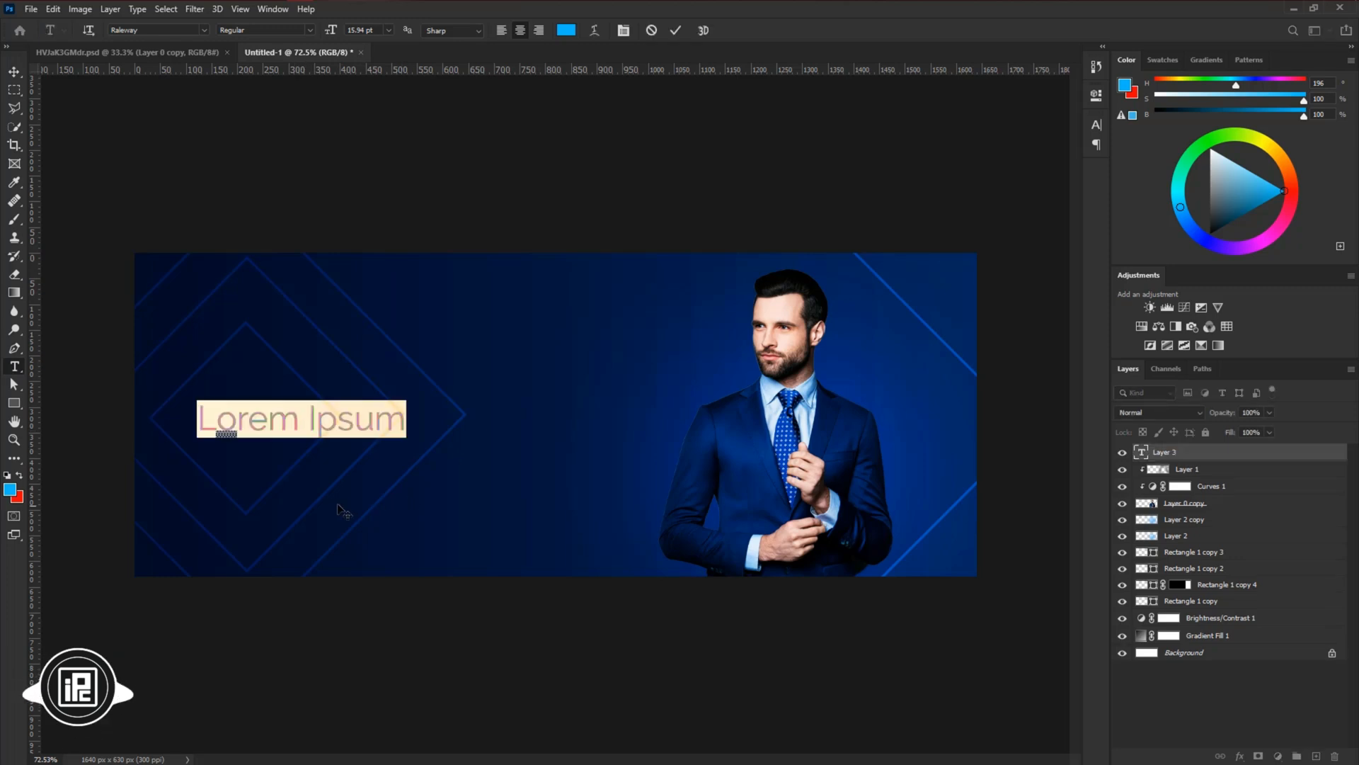
left_click_drag(301, 418, 423, 408)
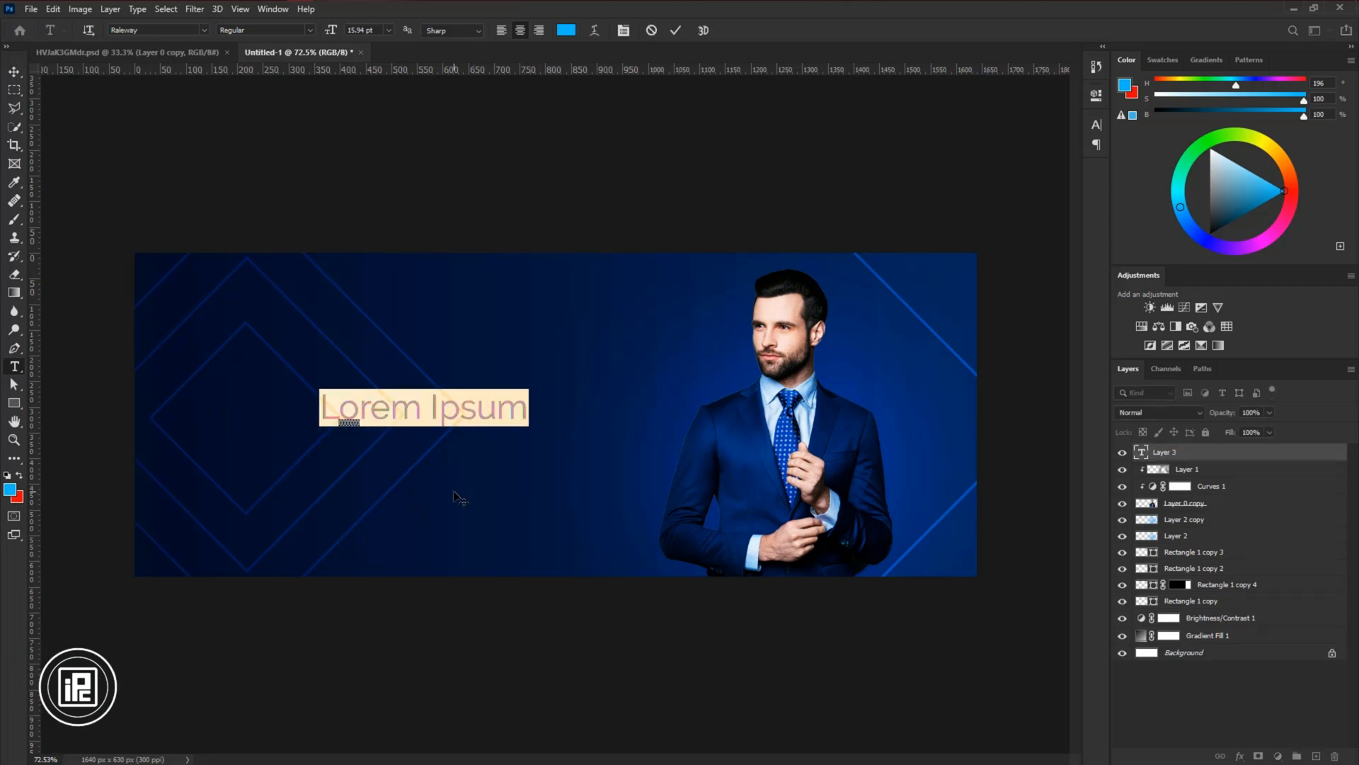
type("Fash")
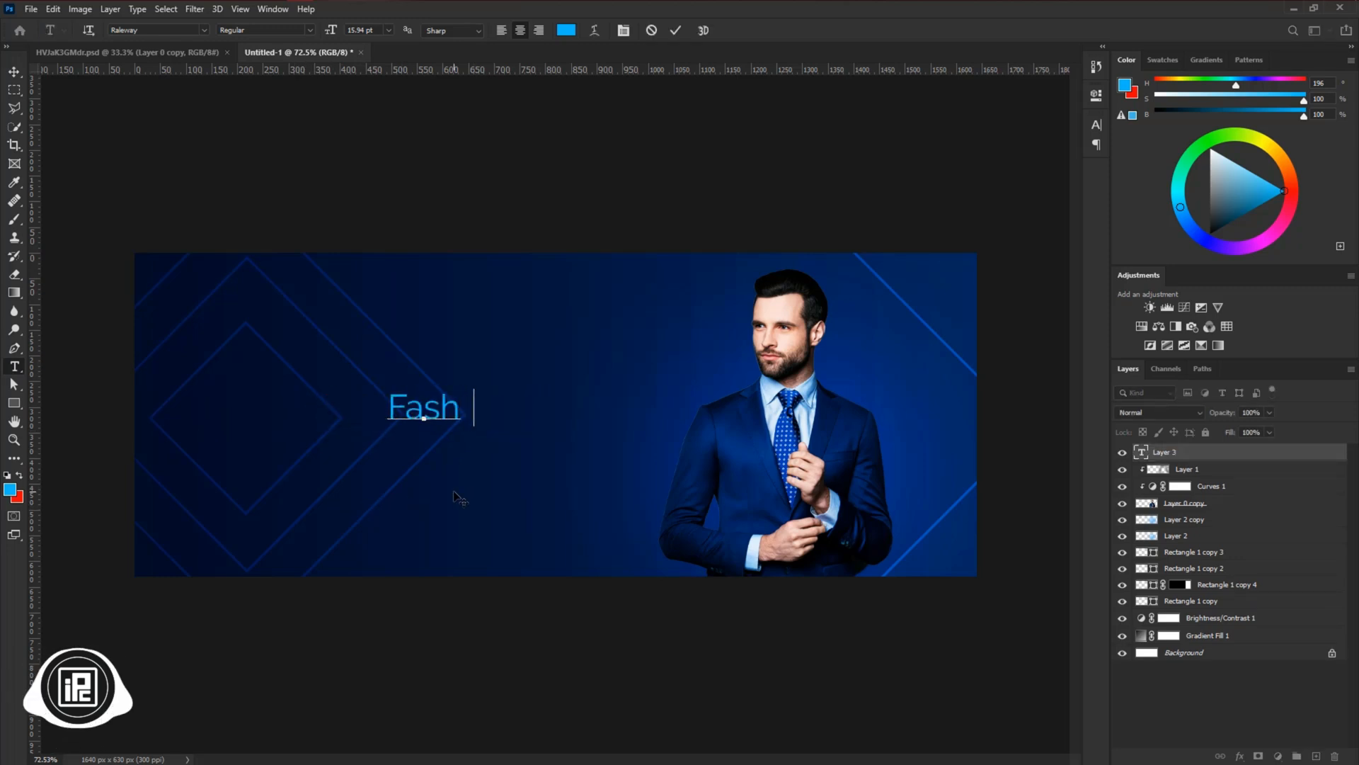
type("ion")
type("new exclusive")
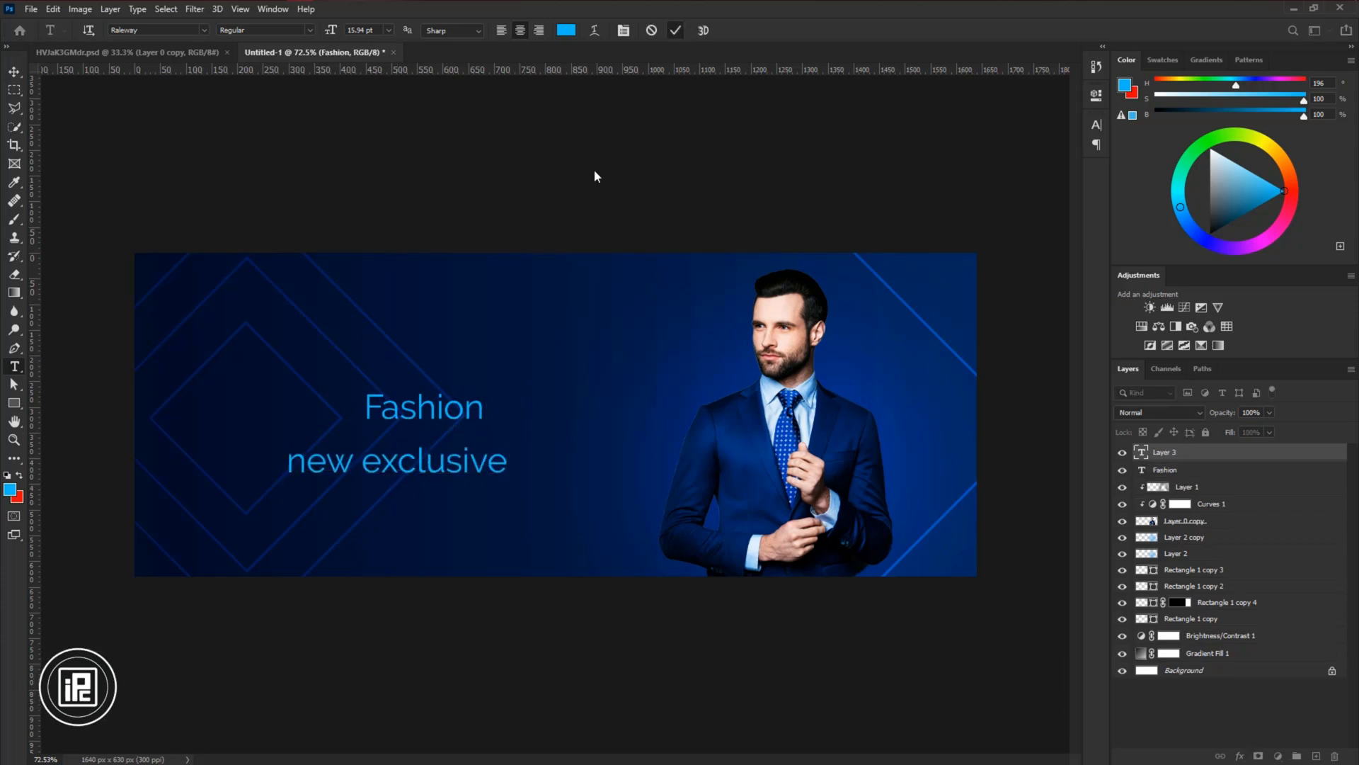
type("collection")
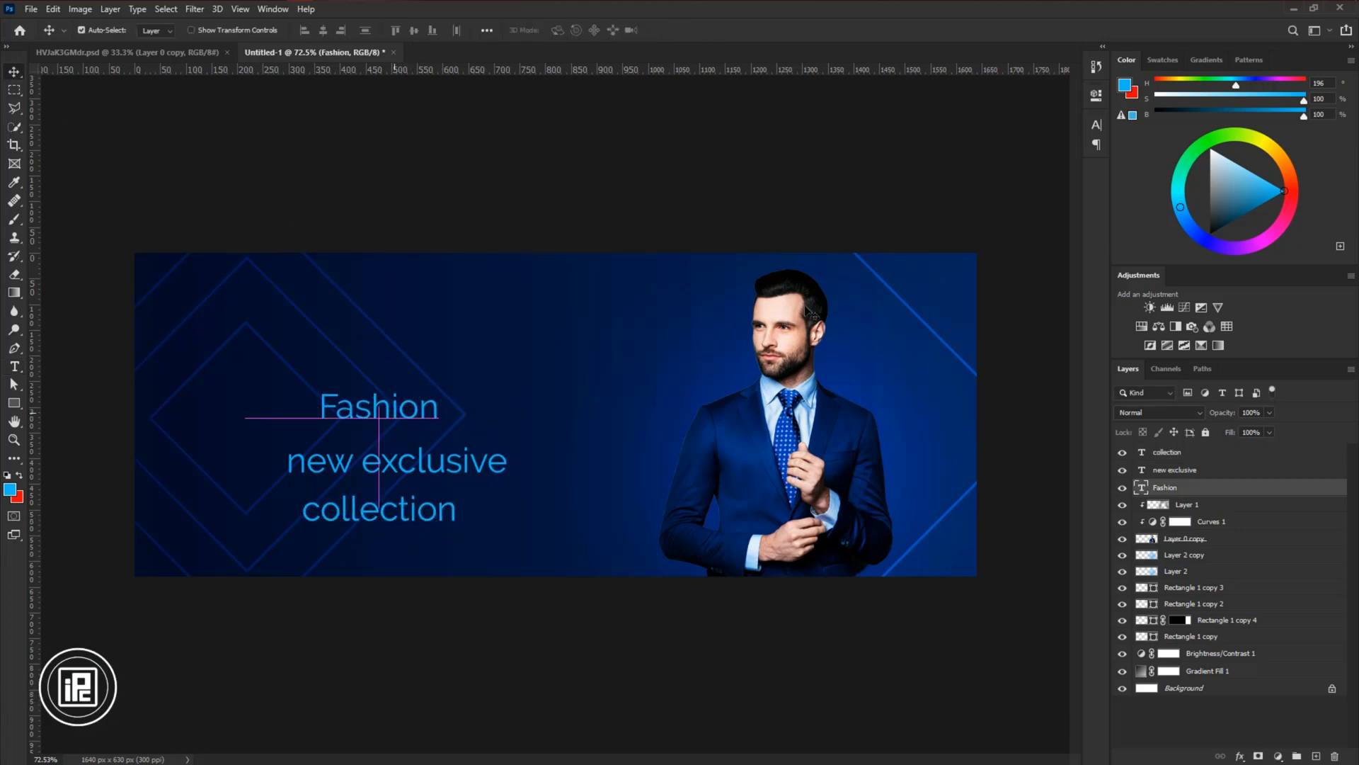
- Make the Fashion text white Arsilon script at 64 pt in the Character panel
left_click(1096, 125)
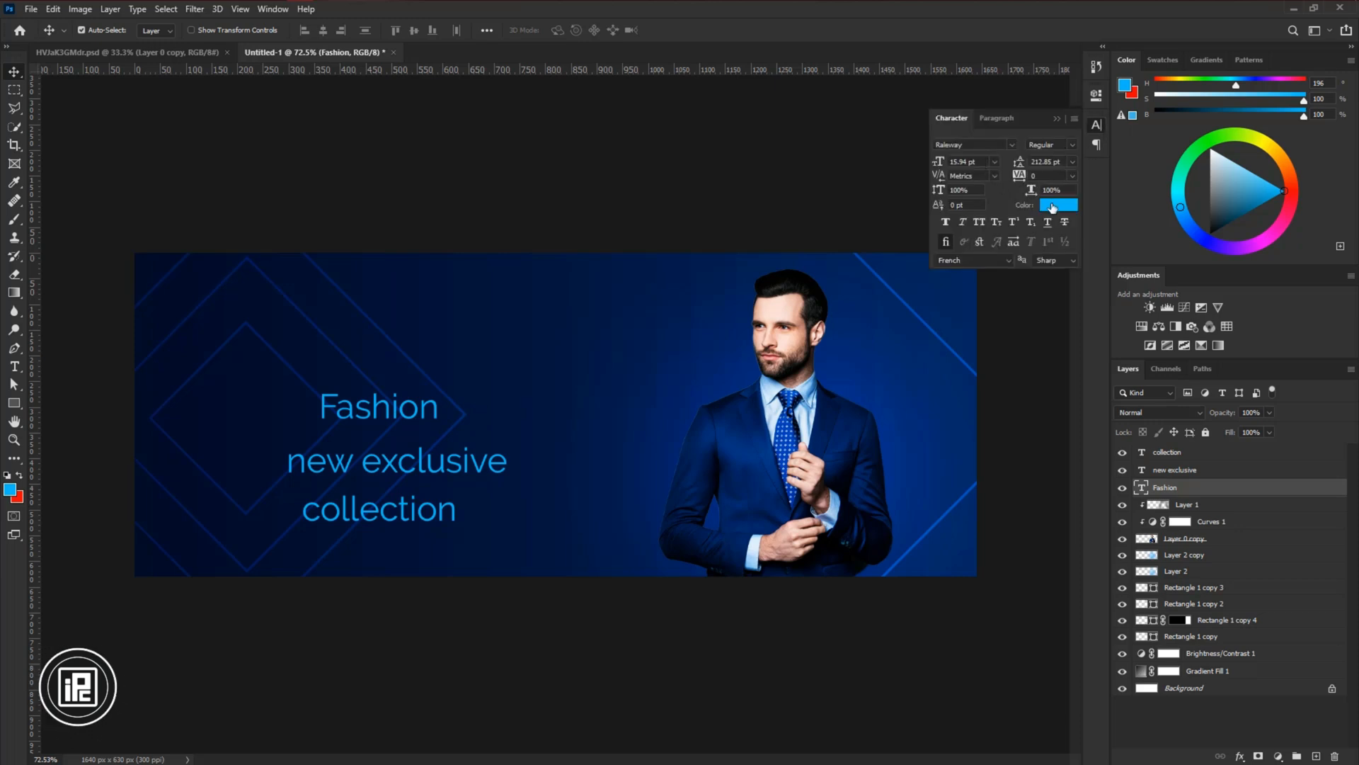
left_click(1057, 205)
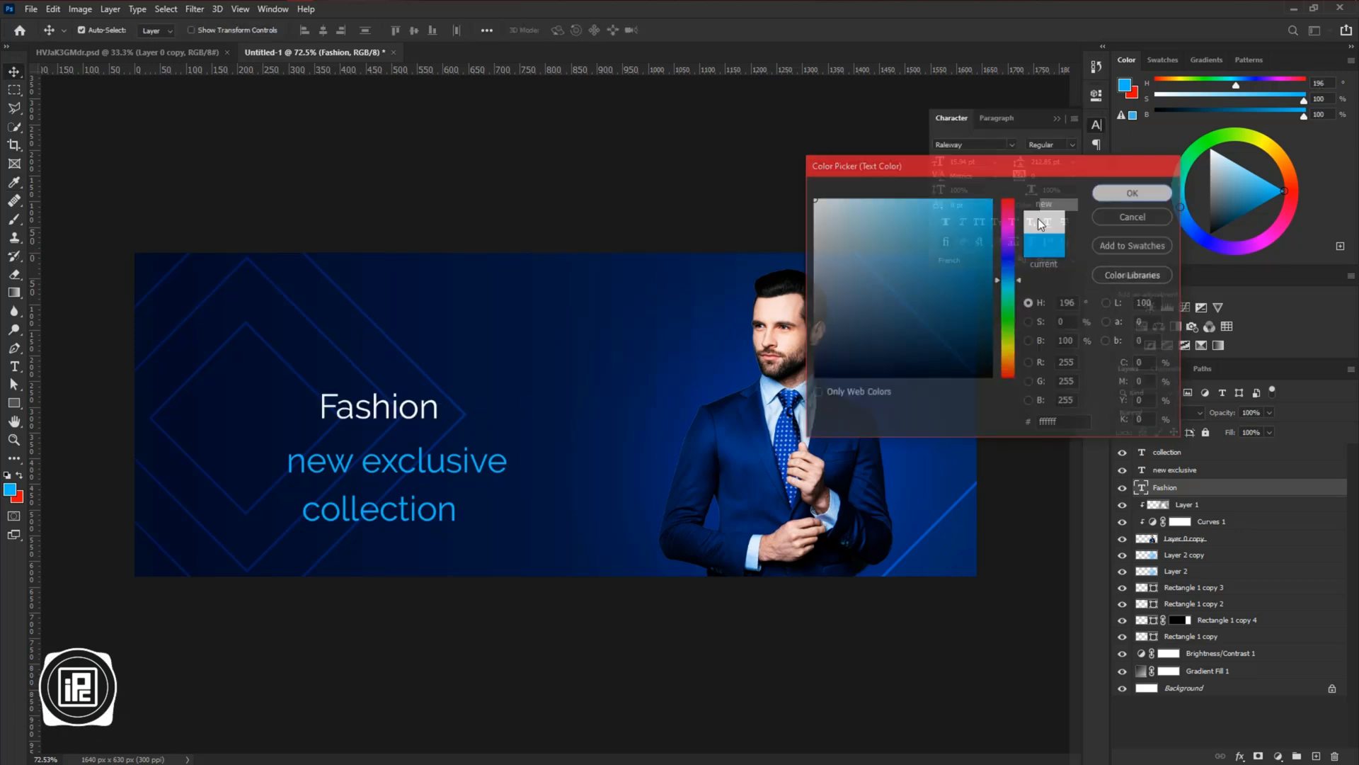
left_click(1011, 145)
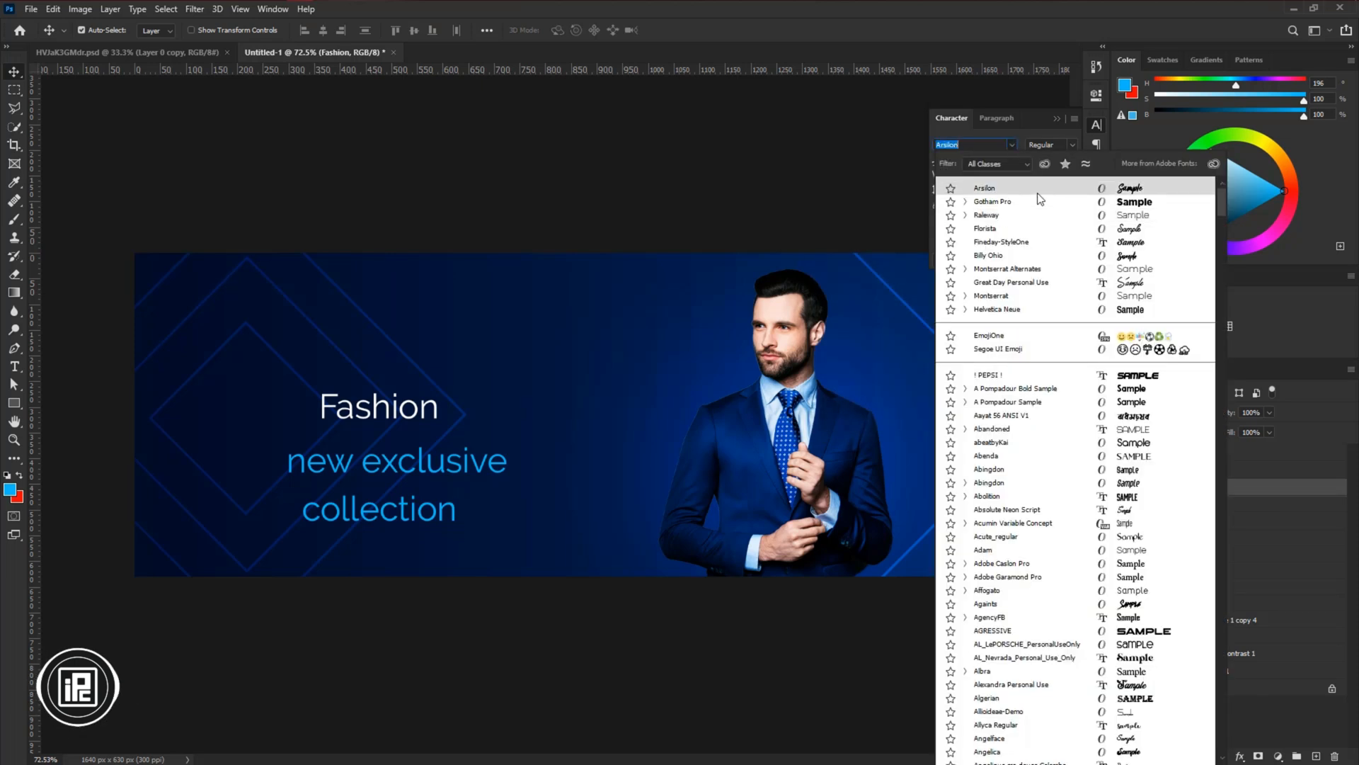
left_click(984, 187)
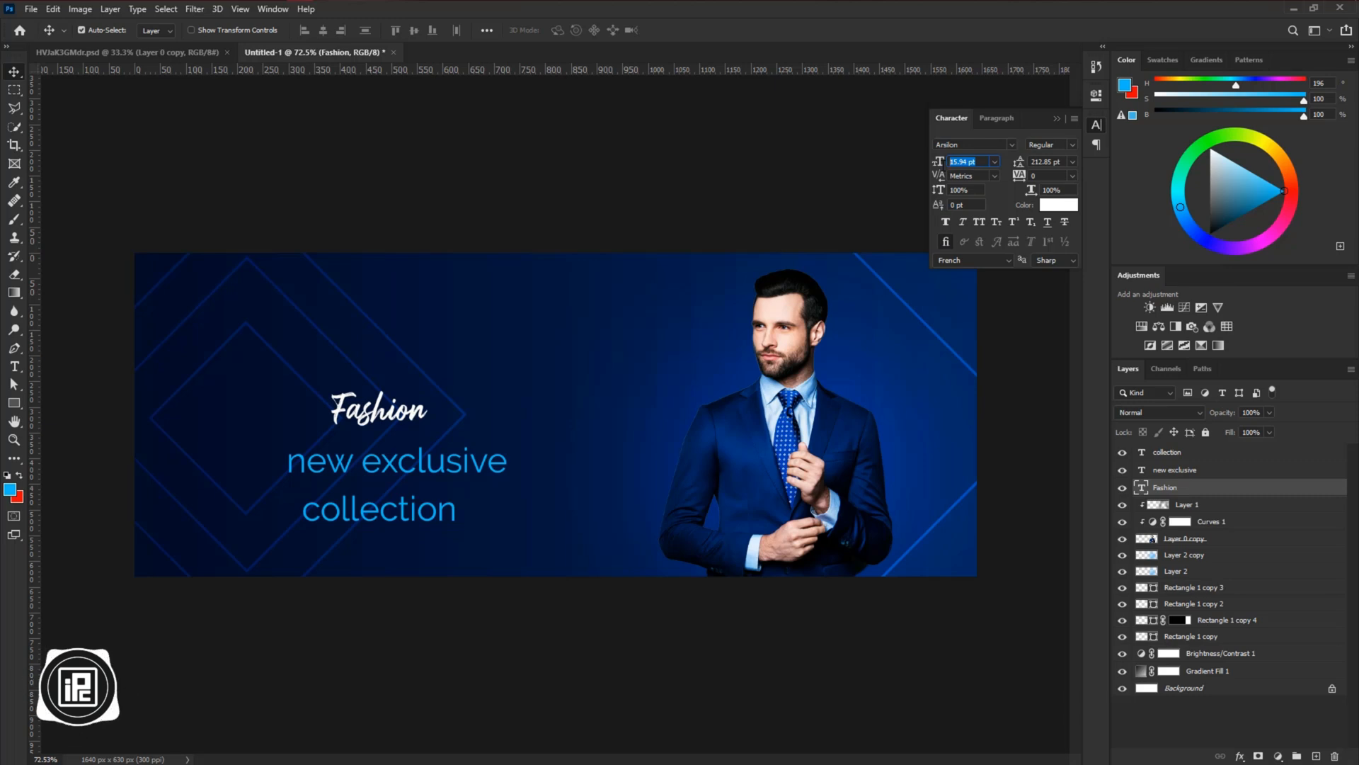
type("64")
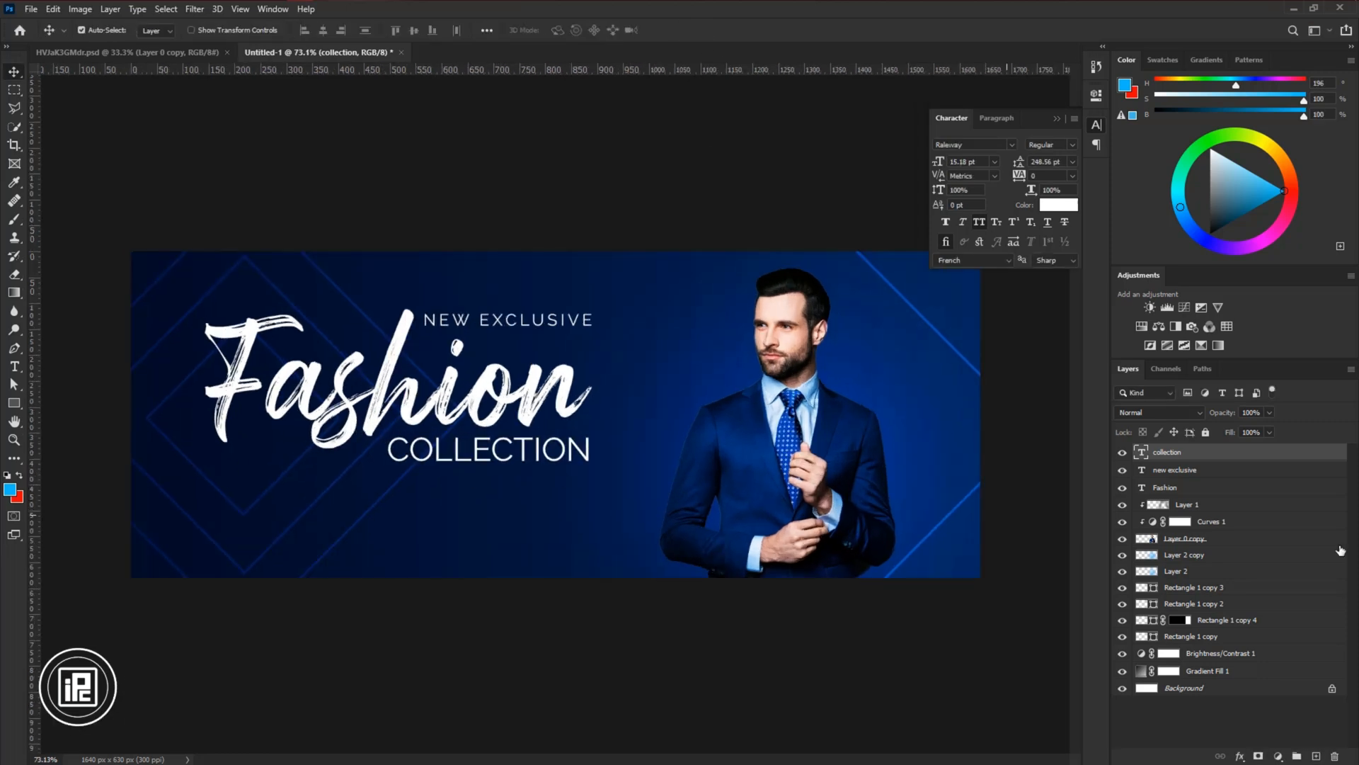
- Add a centre-positioned stroke layer style to the Fashion text layer
left_click(1165, 486)
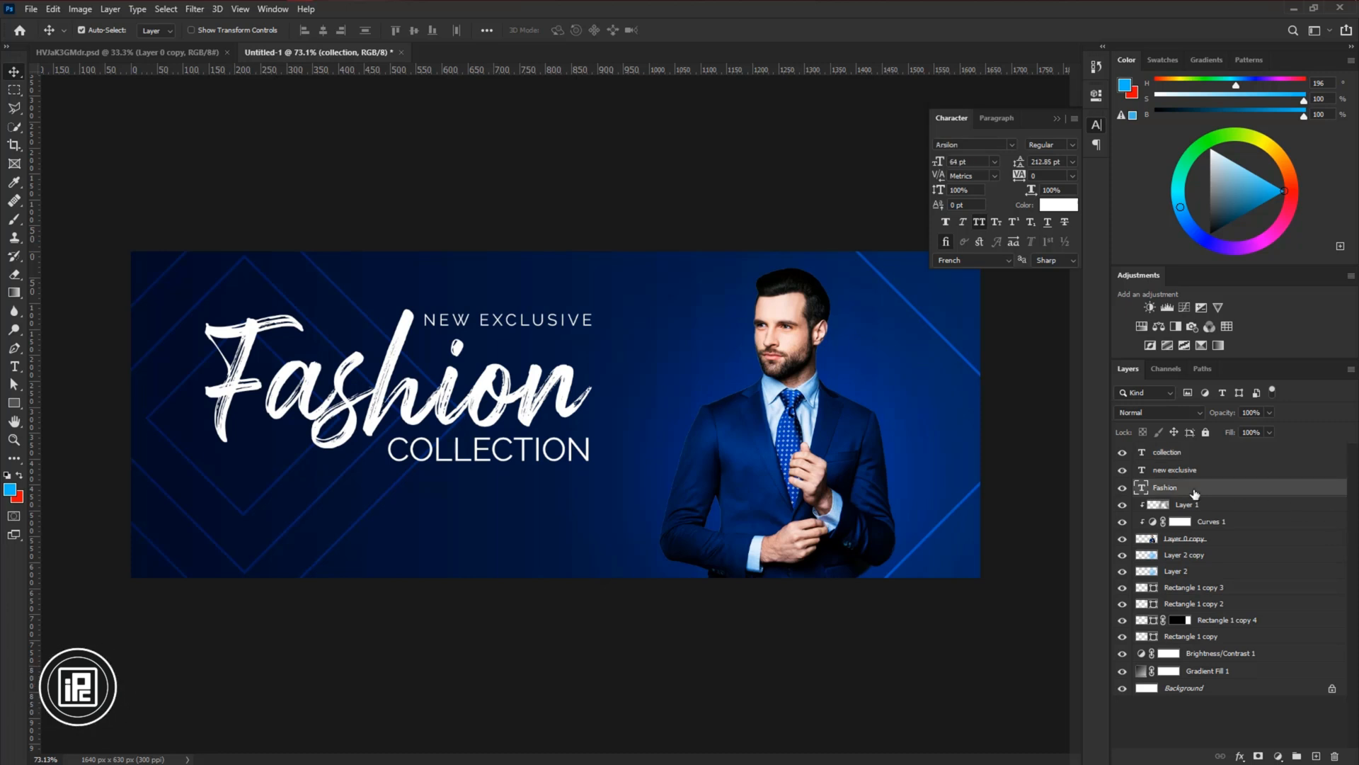
double_click(1194, 487)
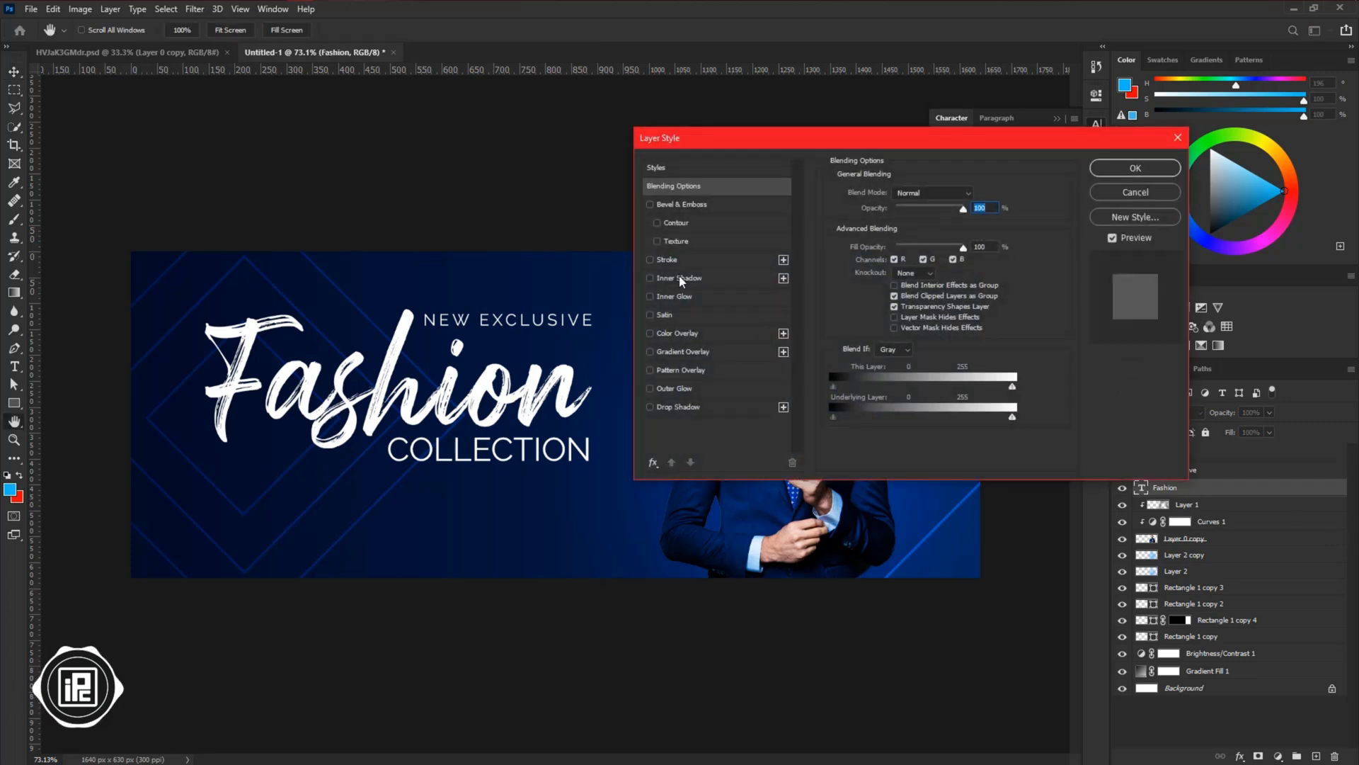
left_click(650, 259)
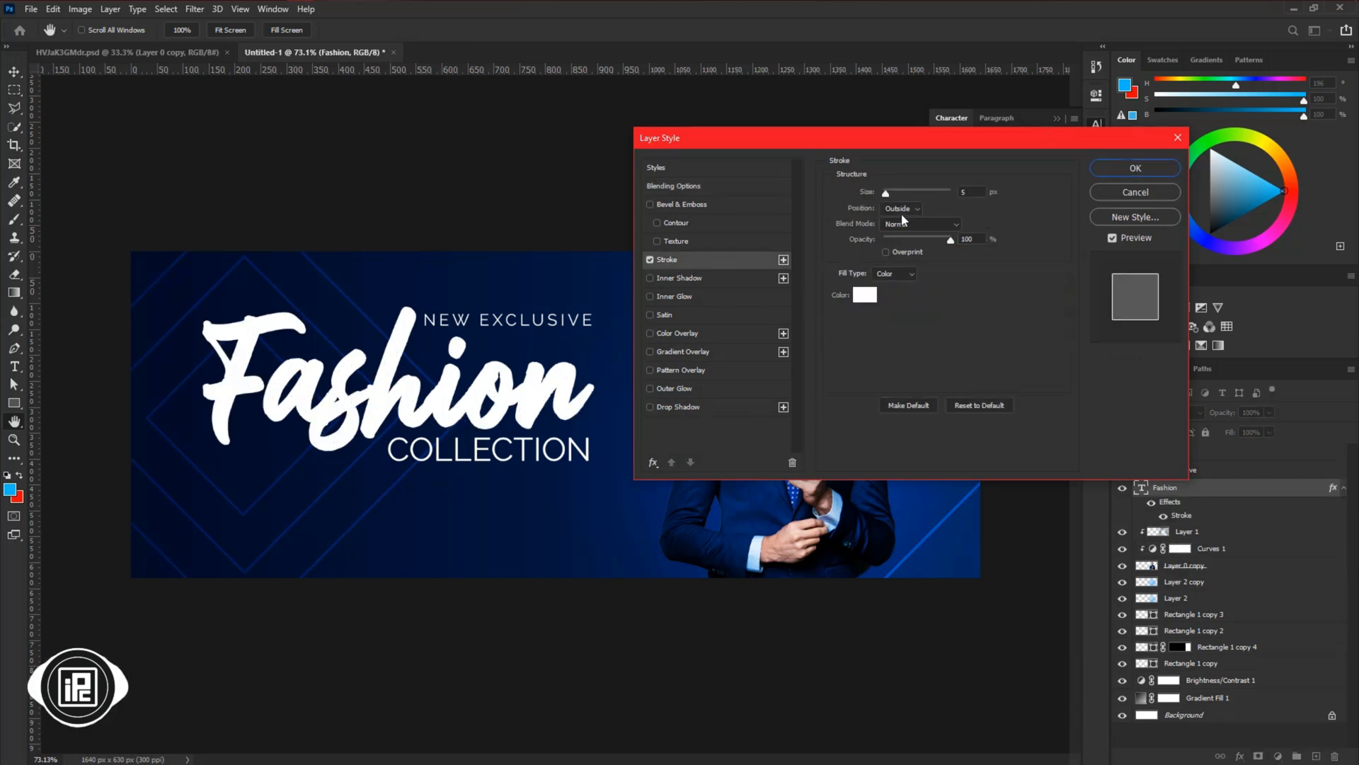
left_click(901, 208)
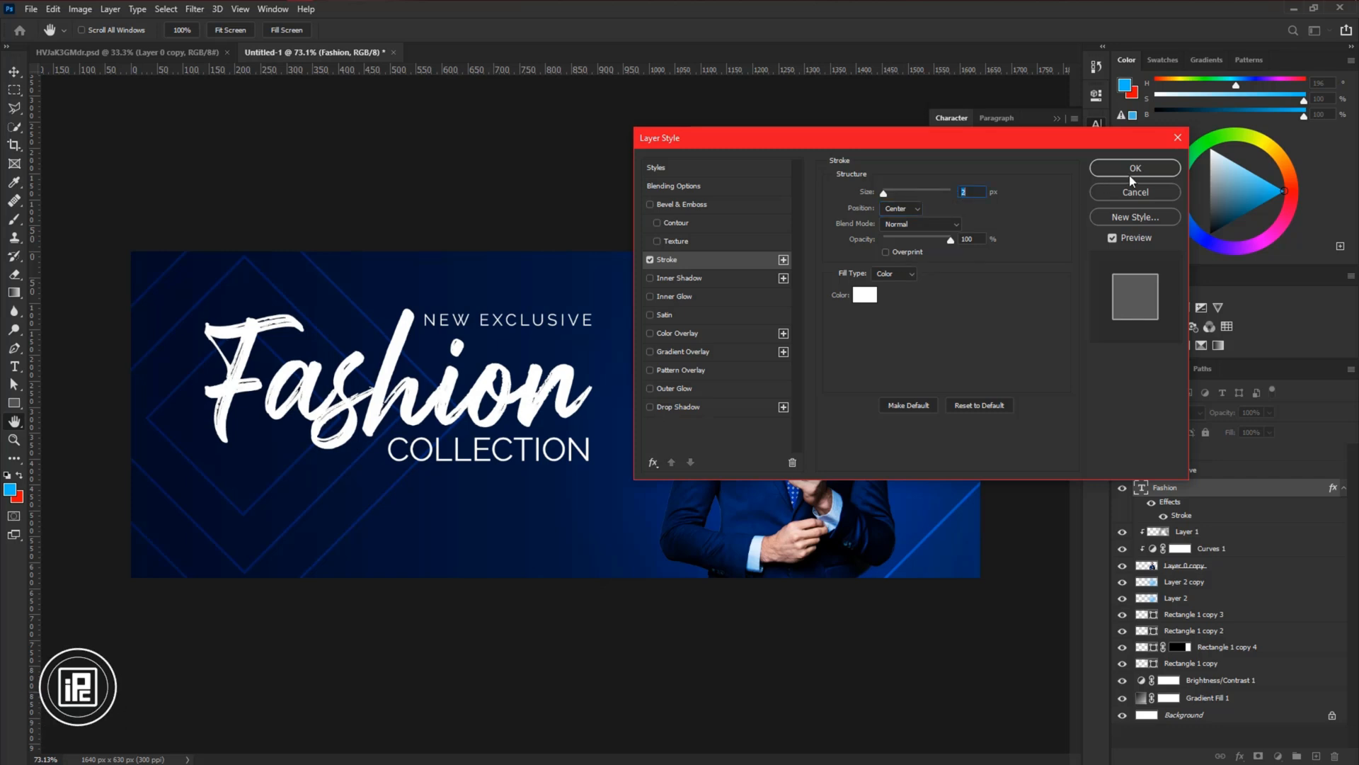
left_click(1135, 167)
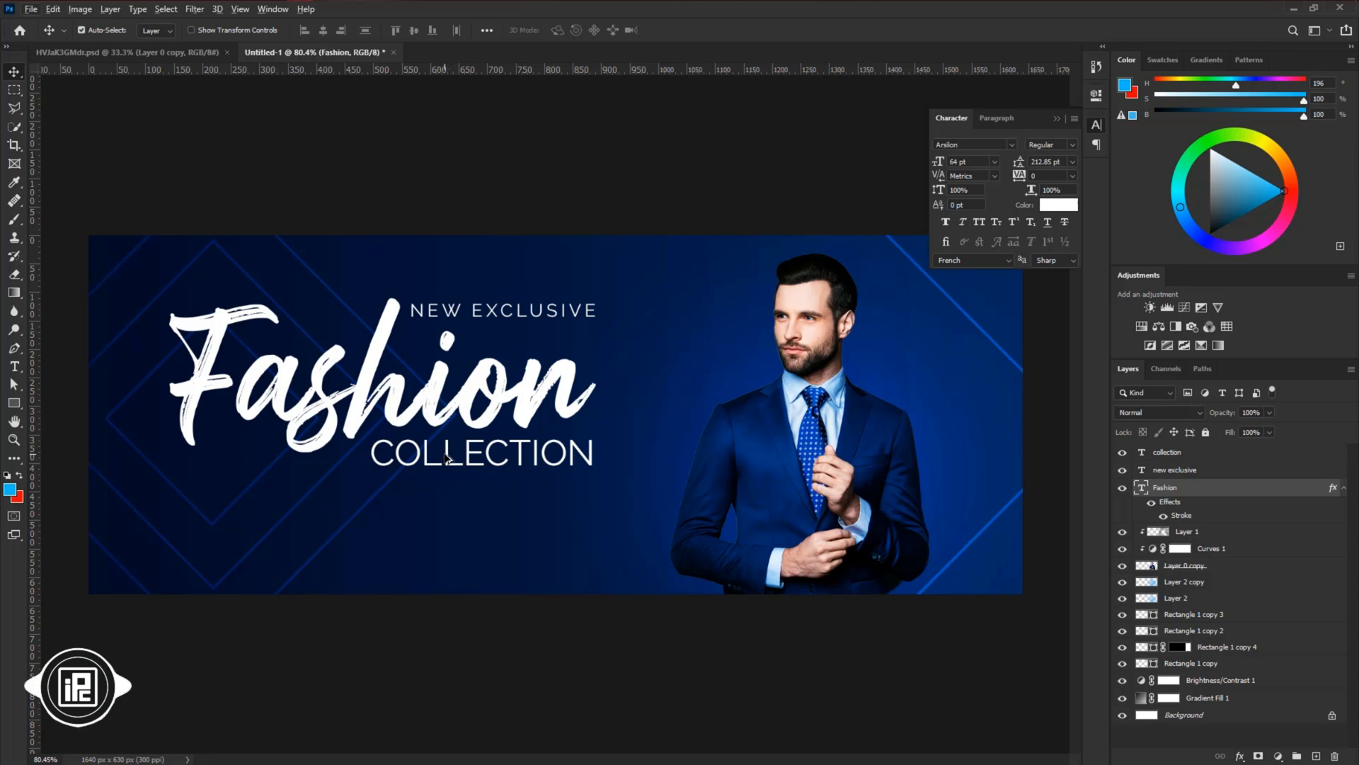
mouse_move(136, 13)
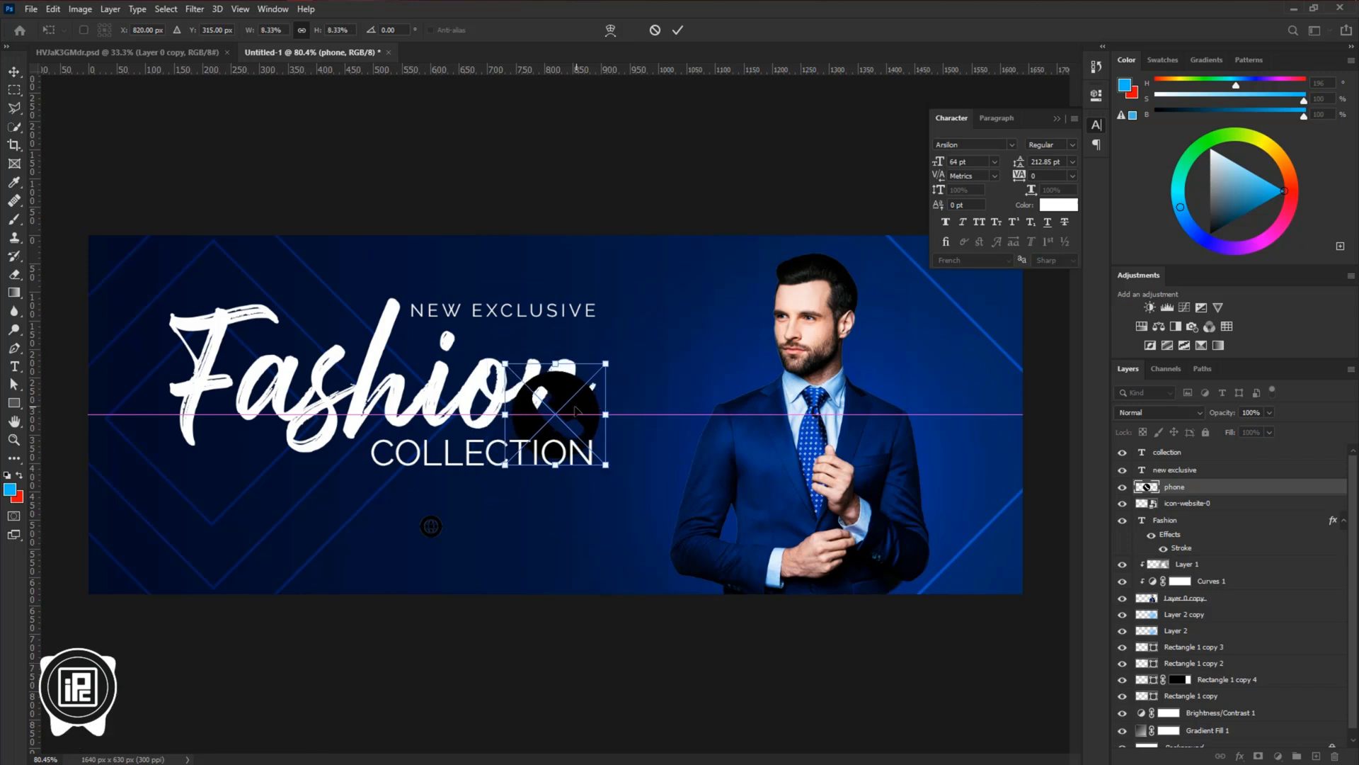
left_click_drag(555, 414, 204, 537)
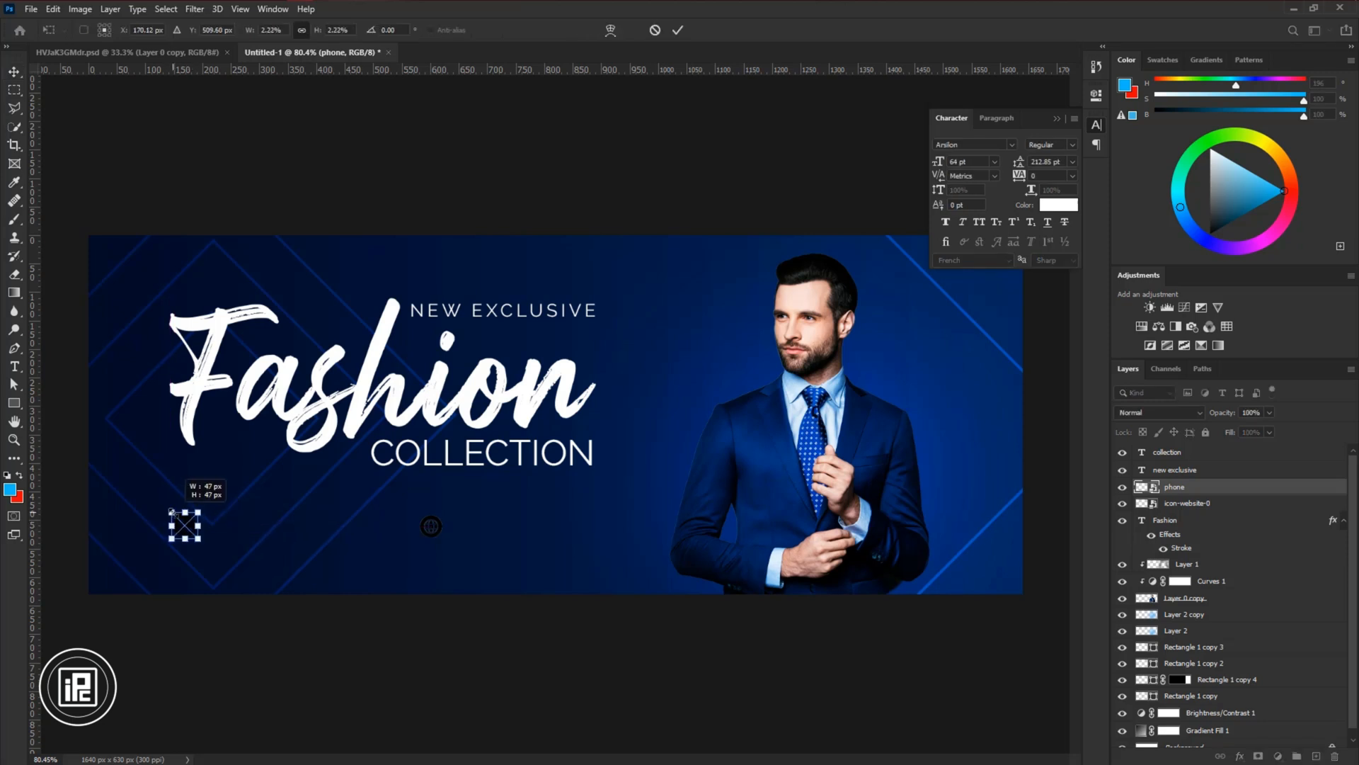
left_click(994, 162)
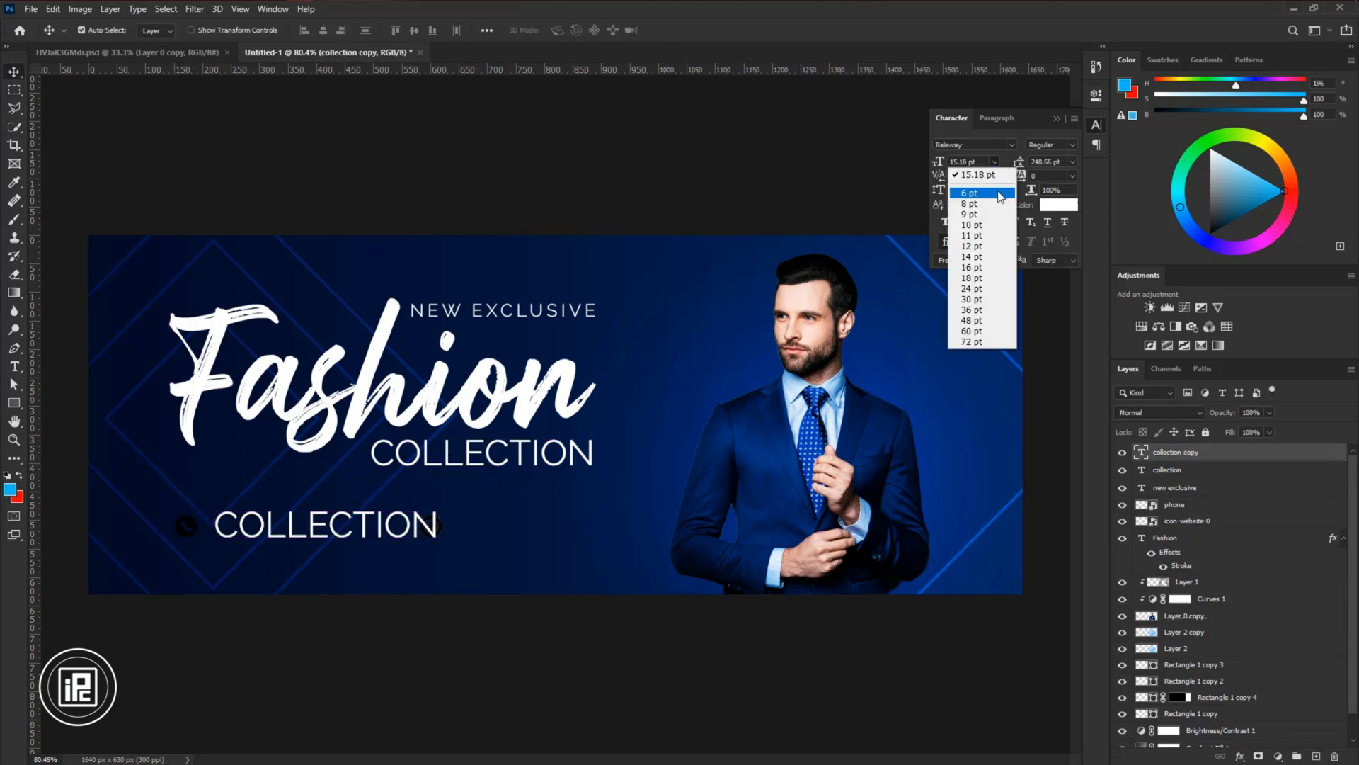
left_click(969, 193)
type("+00 000 000 00")
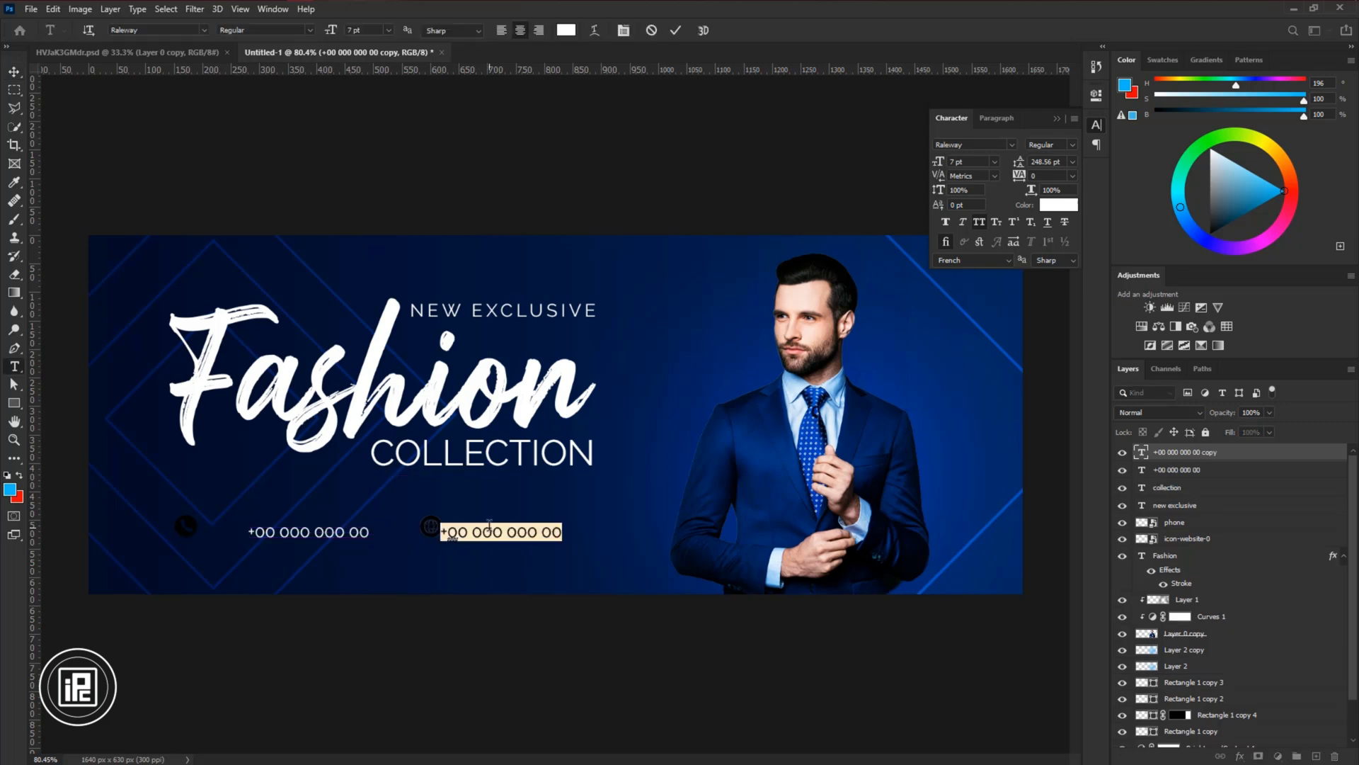
type("www.website.com")
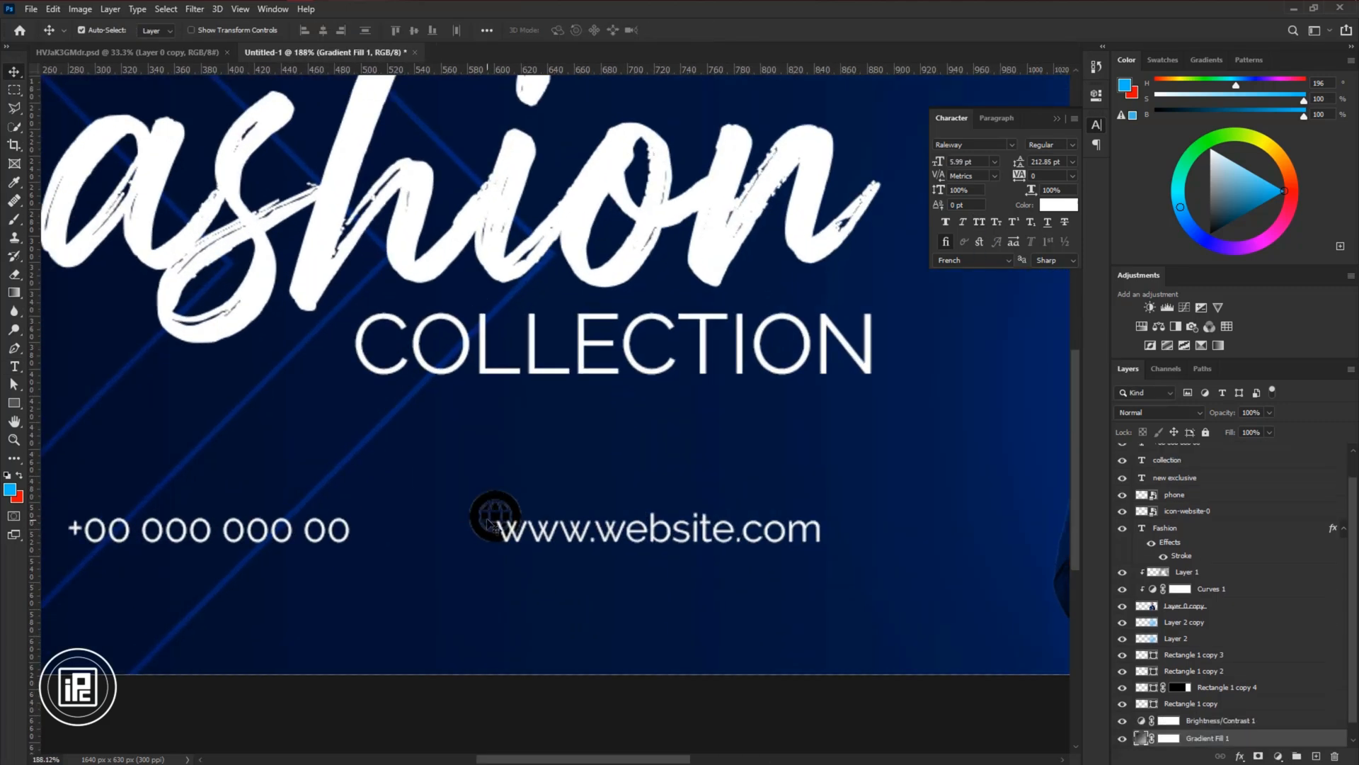
left_click(1187, 510)
type("Social Media")
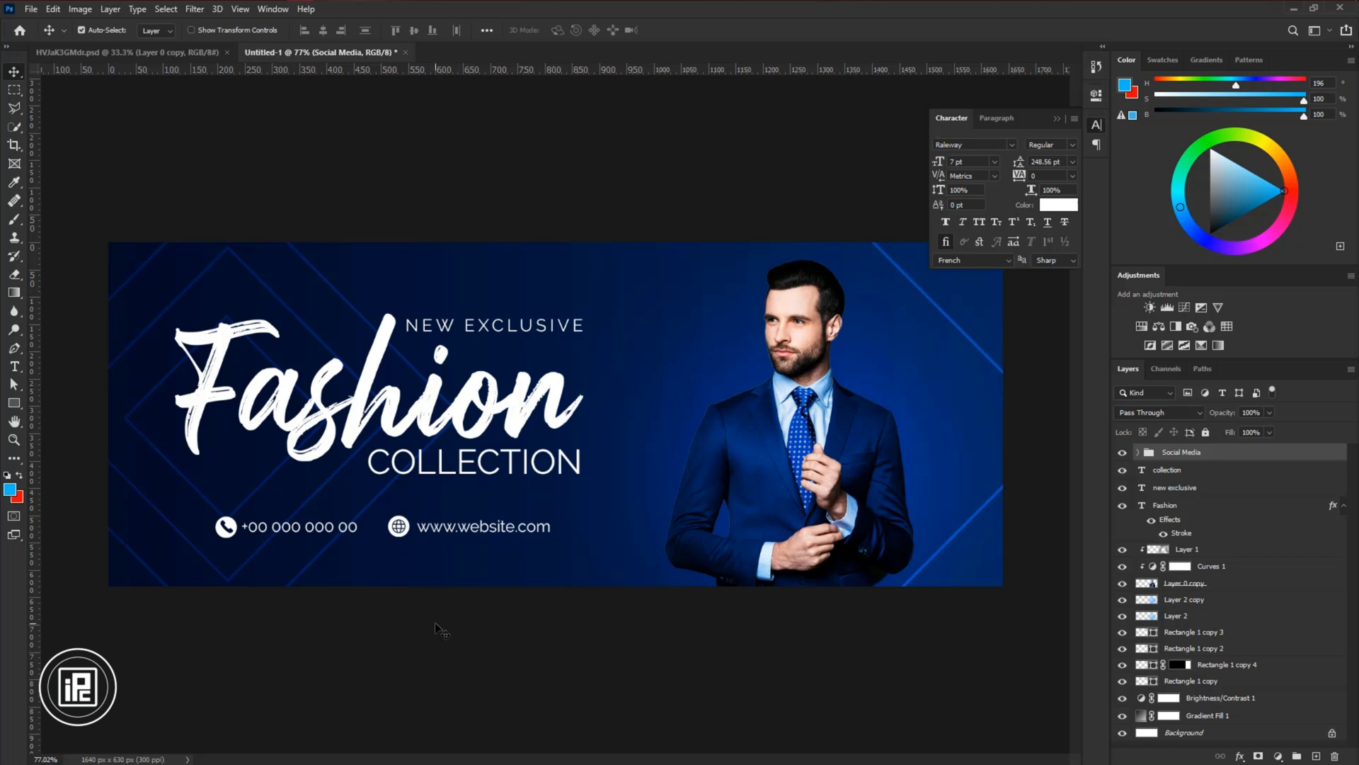
- Select layers in the Layers panel and rename the bottom group Background
left_click(1166, 468)
type("Background")
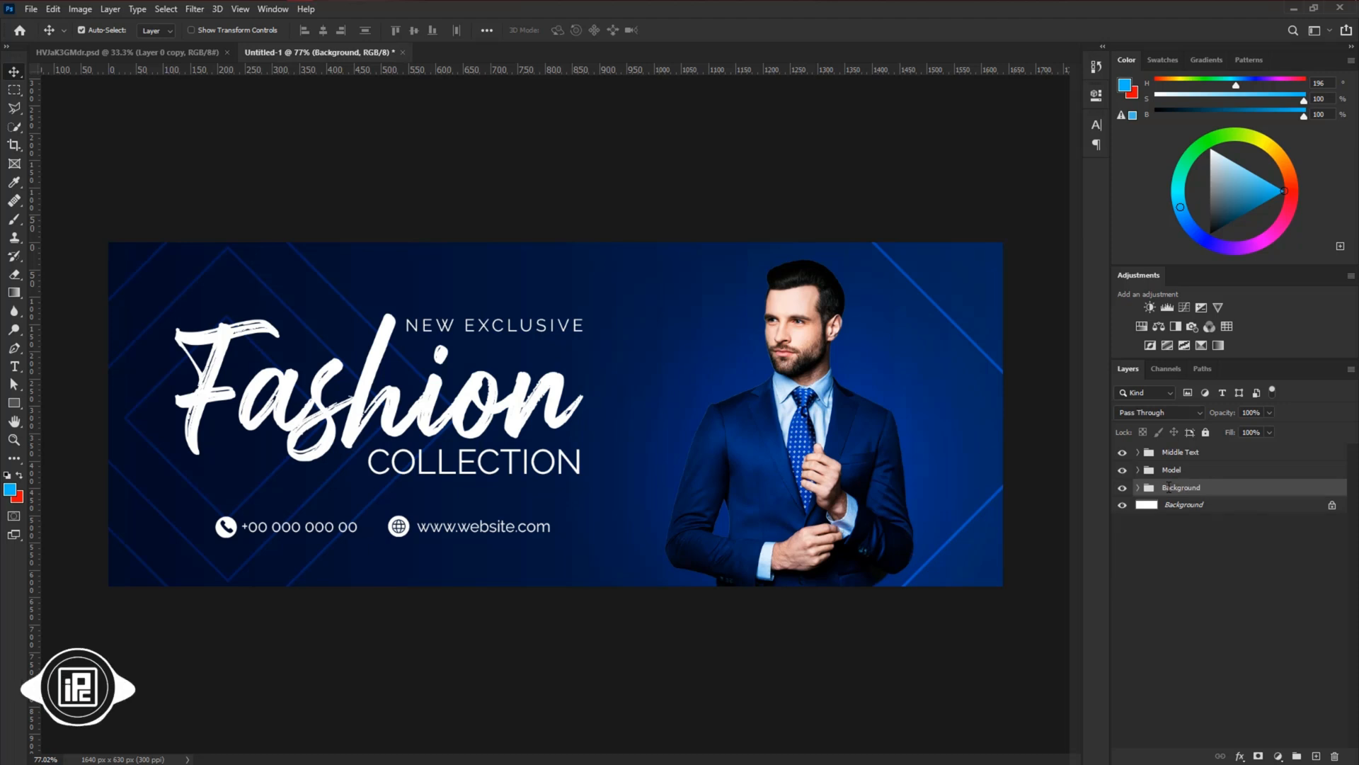
double_click(1183, 504)
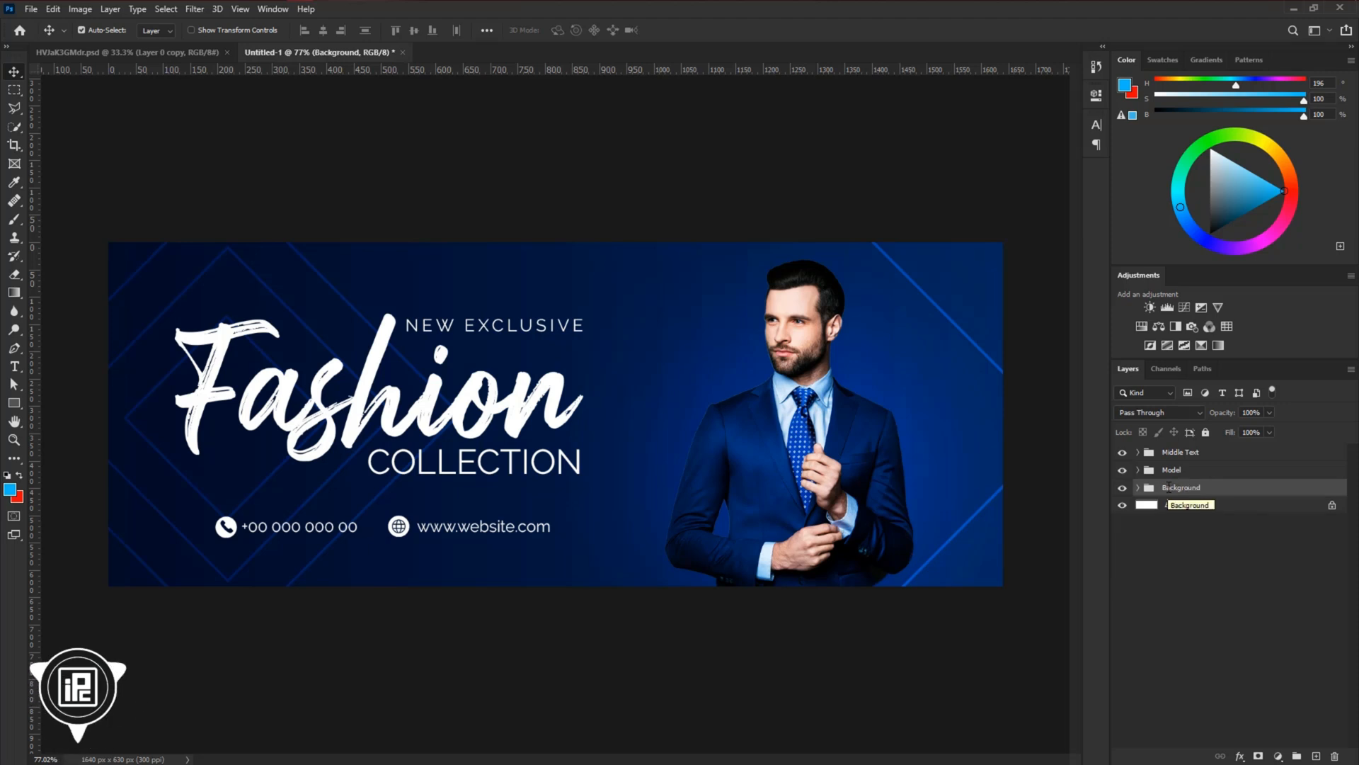